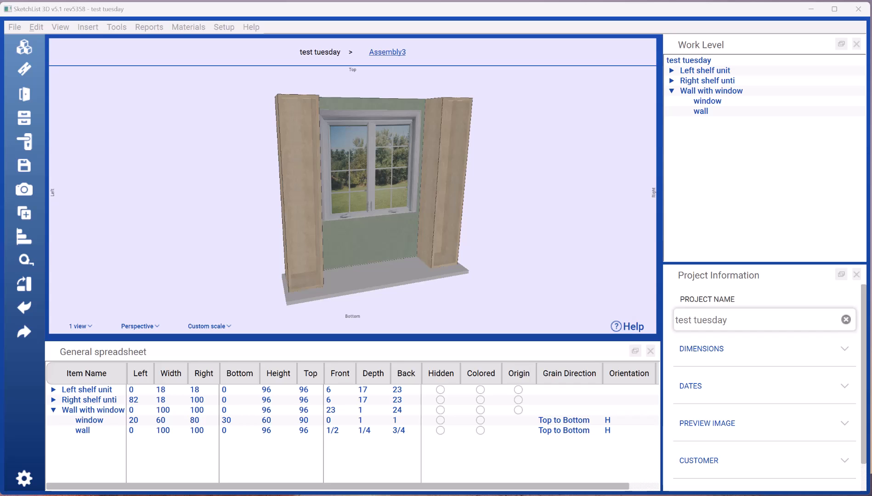
mouse_move(298, 265)
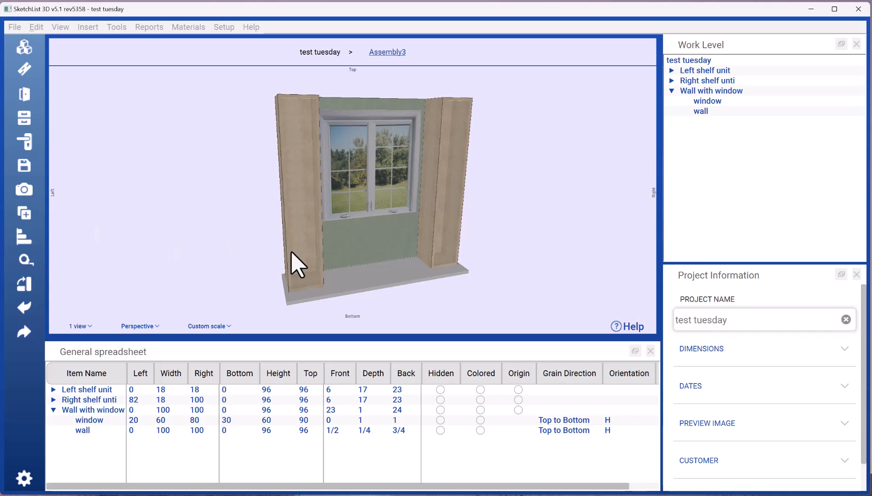
- Browse the saved assembly library for the 12 x 12 x 12 face-frame box
left_click(87, 390)
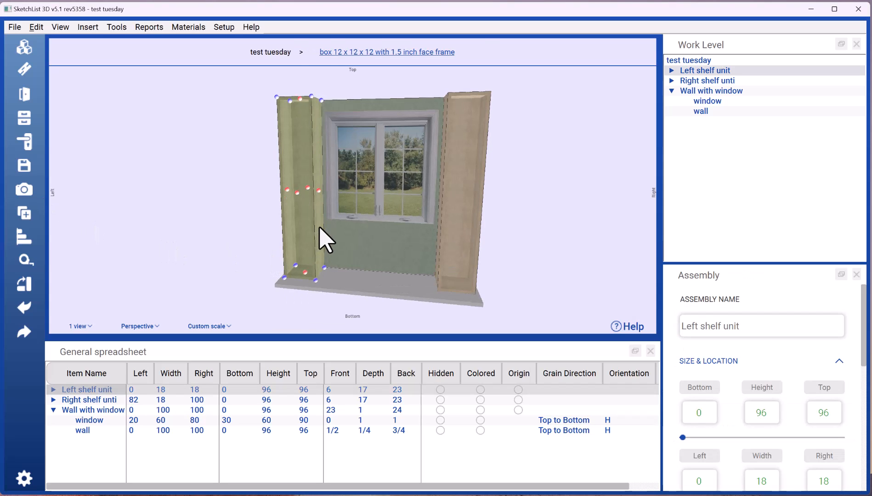
mouse_move(422, 250)
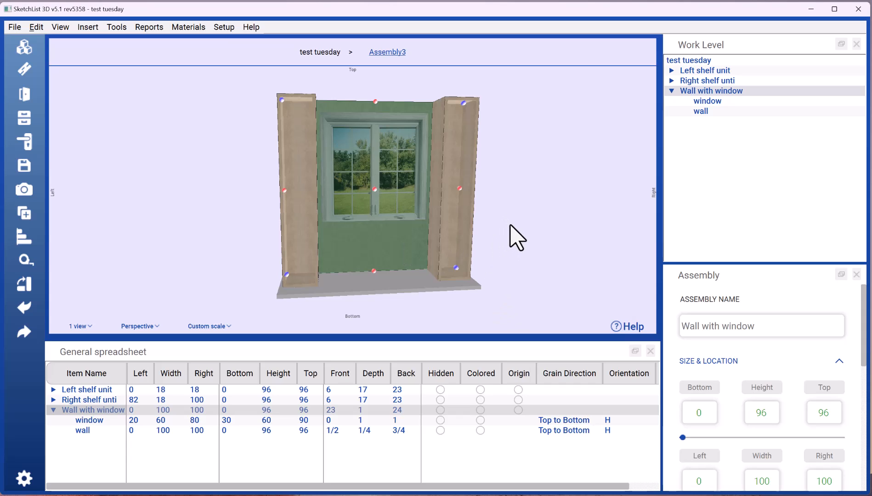
mouse_move(694, 116)
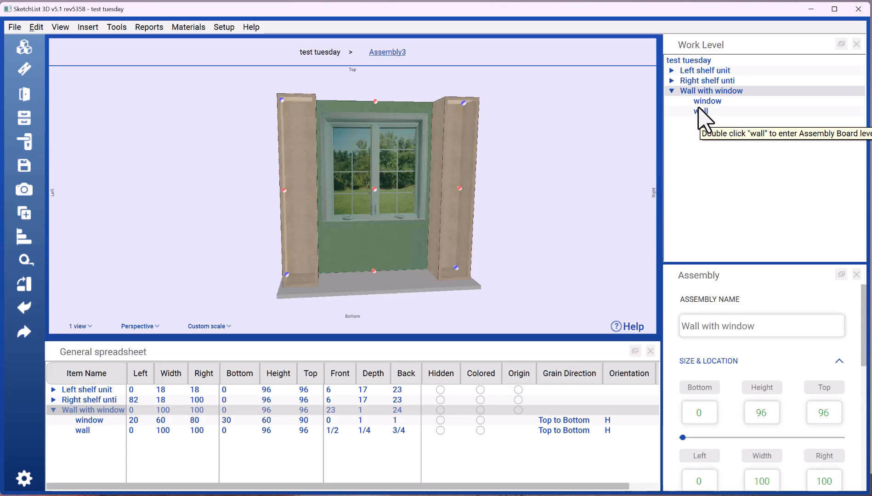
mouse_move(705, 84)
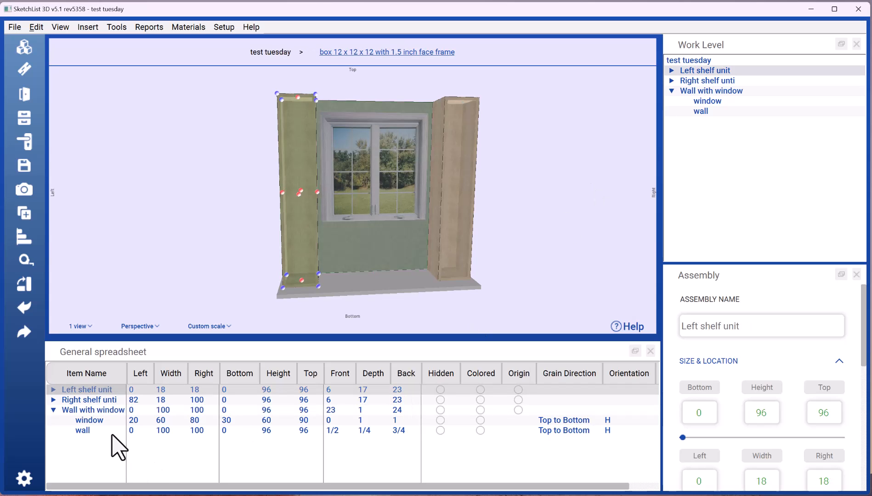
mouse_move(193, 411)
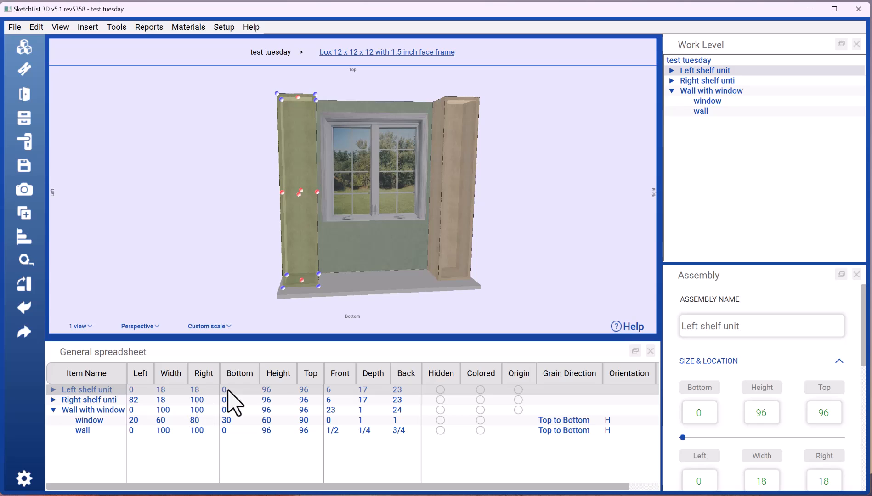
mouse_move(745, 434)
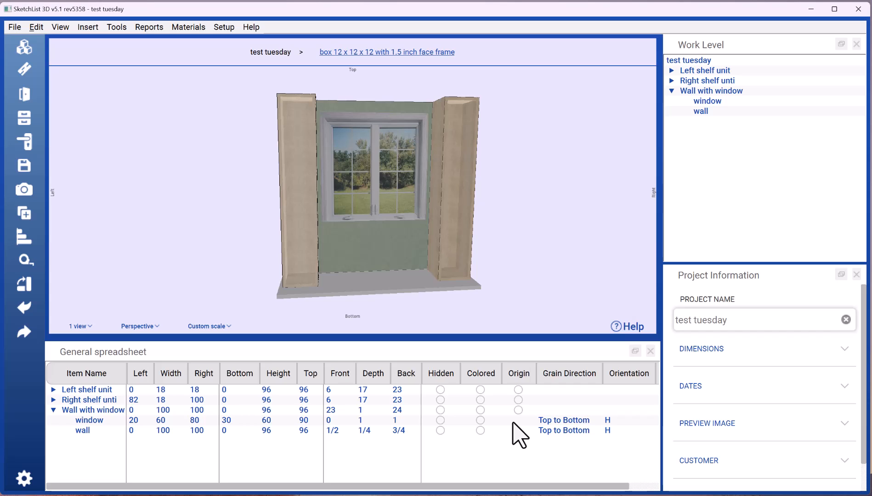
mouse_move(532, 343)
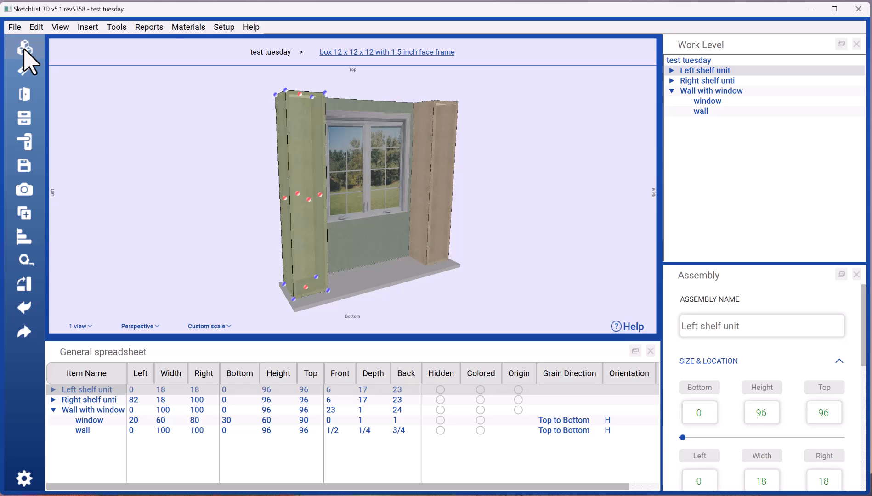
left_click(24, 50)
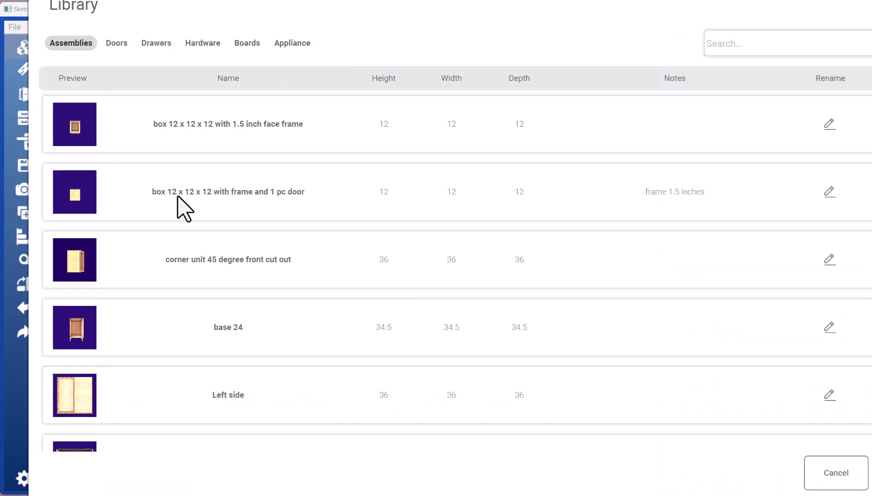
mouse_move(150, 310)
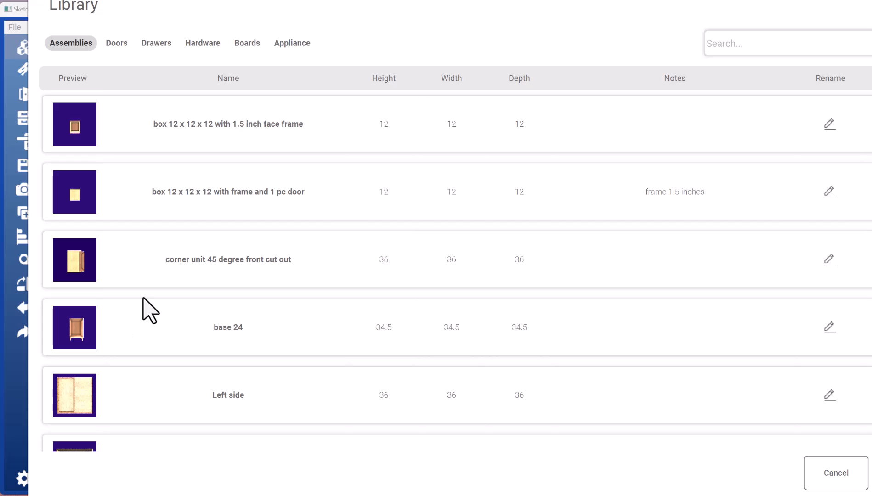
scroll("down", 3)
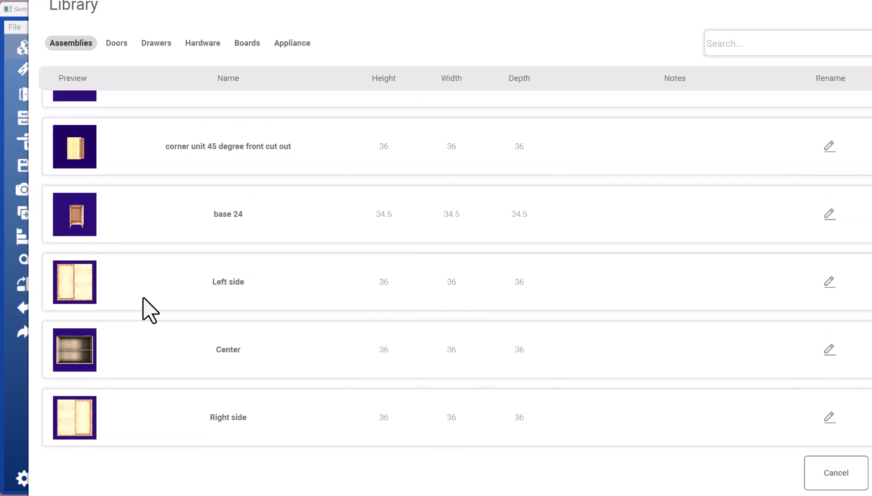
mouse_move(84, 226)
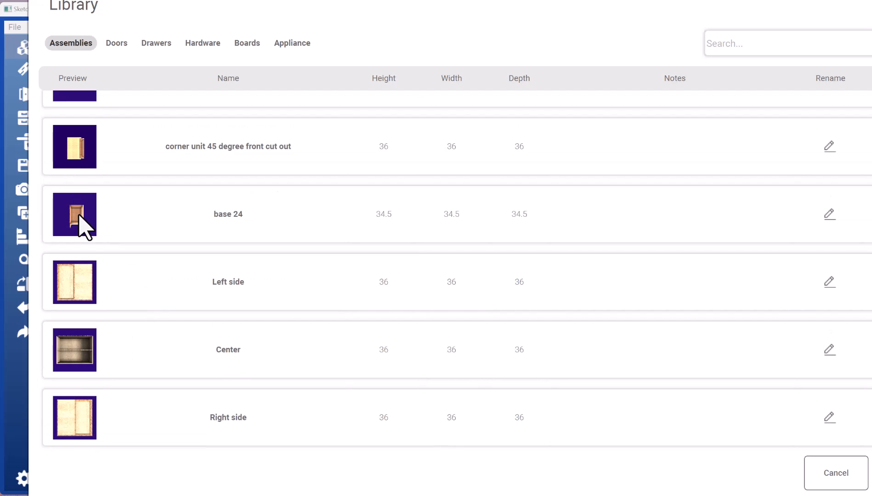
mouse_move(536, 239)
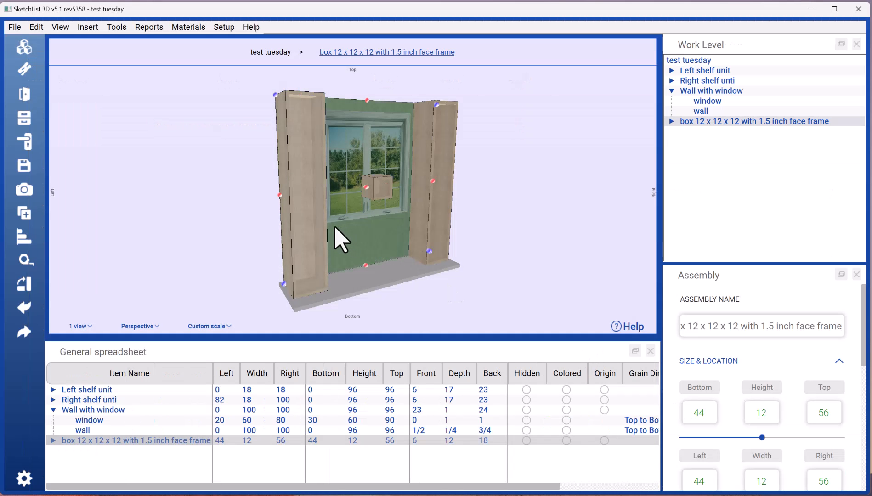
- Copy the left shelf unit's corner (18, 0, 23) and place the new box there on the floor
left_click(94, 410)
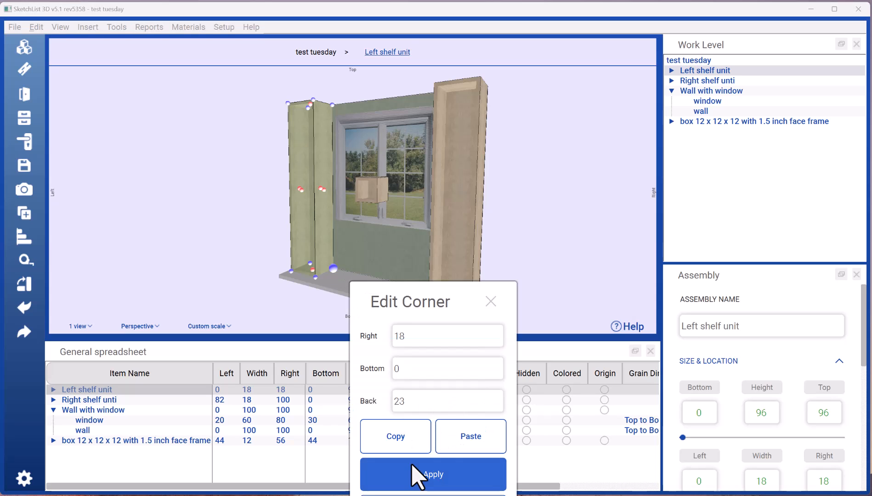
left_click(433, 475)
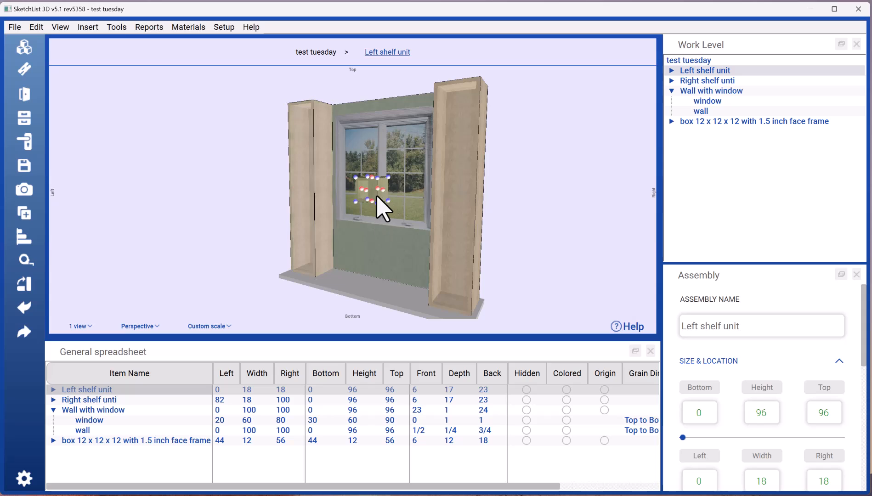
left_click(373, 192)
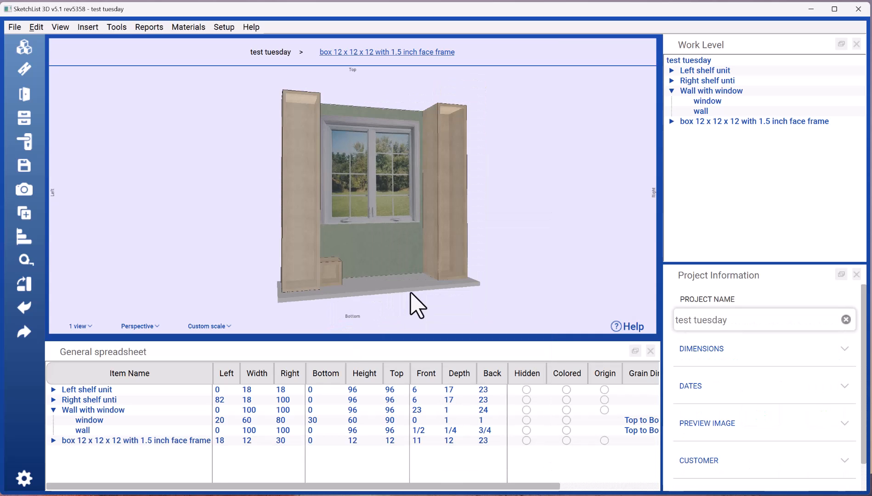
left_click_drag(417, 306, 361, 322)
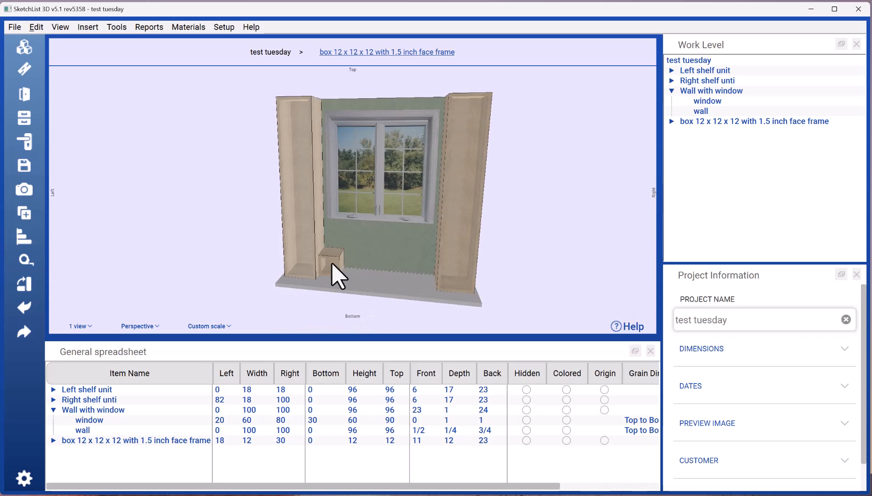
- Resize the box to width 63 so it spans to the right shelf unit
left_click(325, 262)
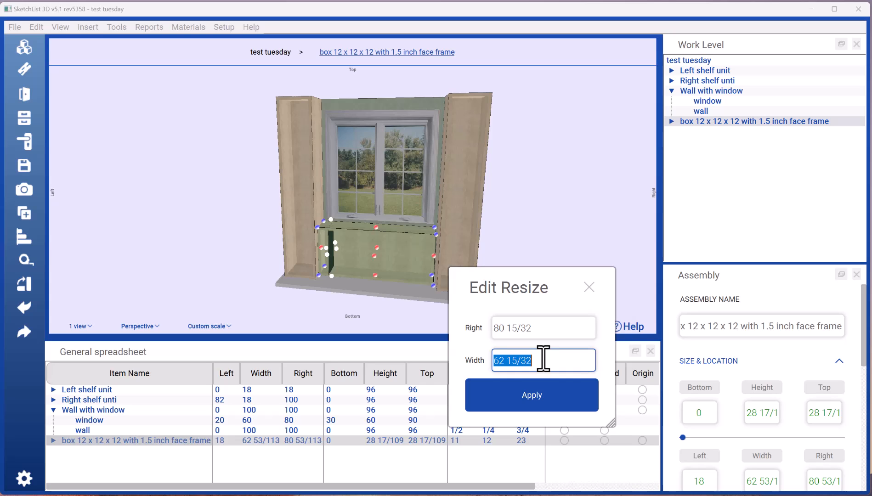
type("6")
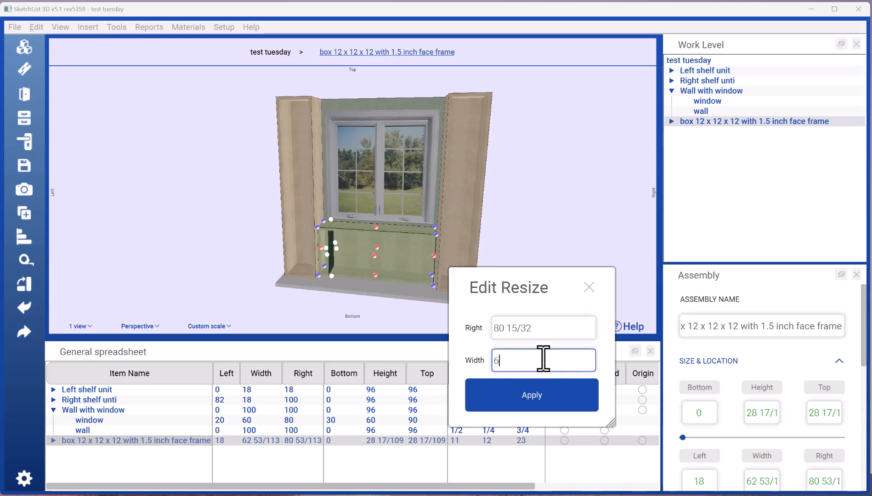
type("3")
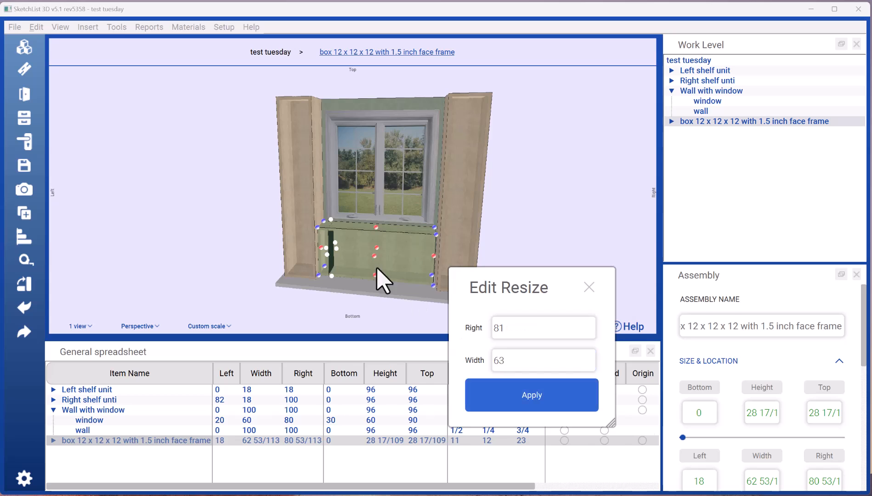
left_click(531, 395)
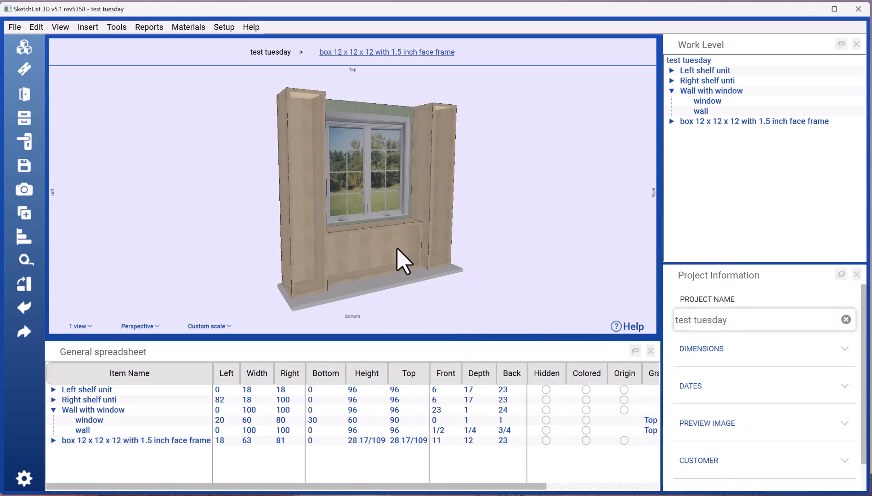
scroll("up", 3)
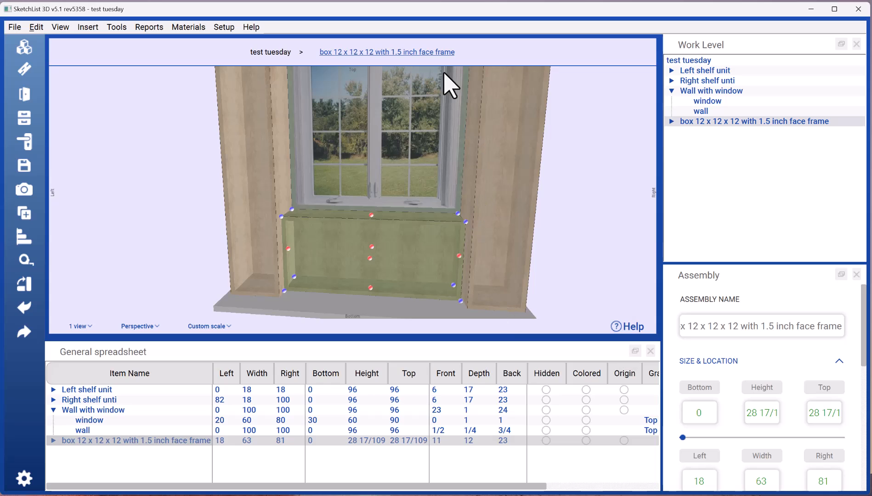
mouse_move(641, 168)
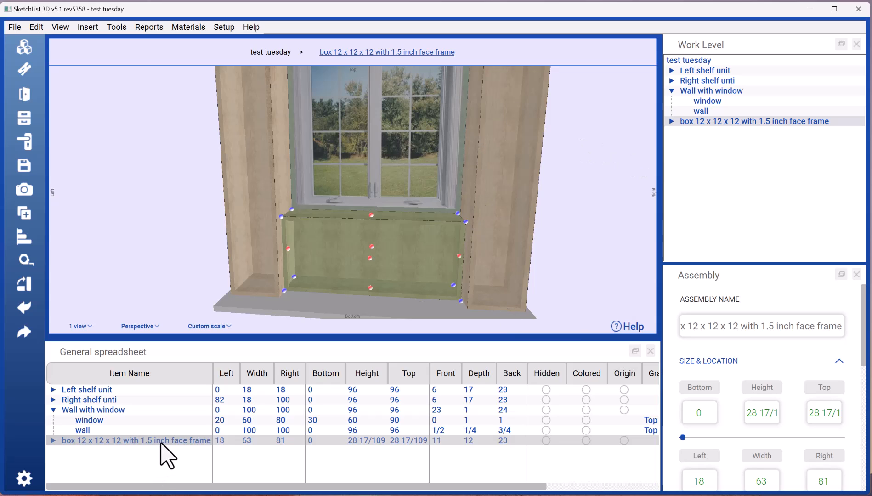
- Rename the box assembly to 'Center storage' in the General spreadsheet
double_click(136, 440)
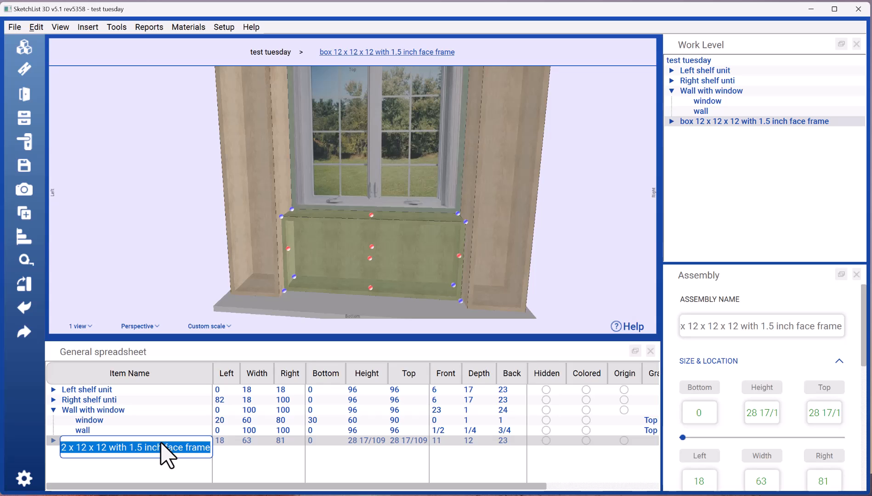
type("Center s")
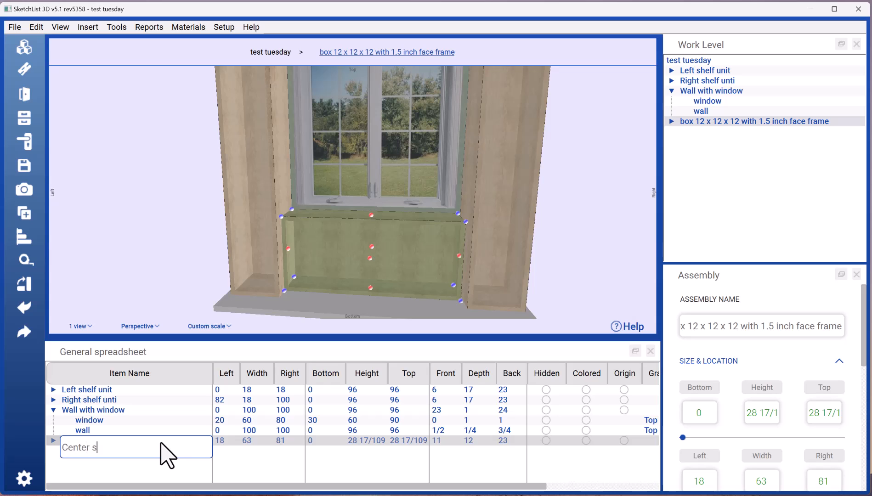
type("torage")
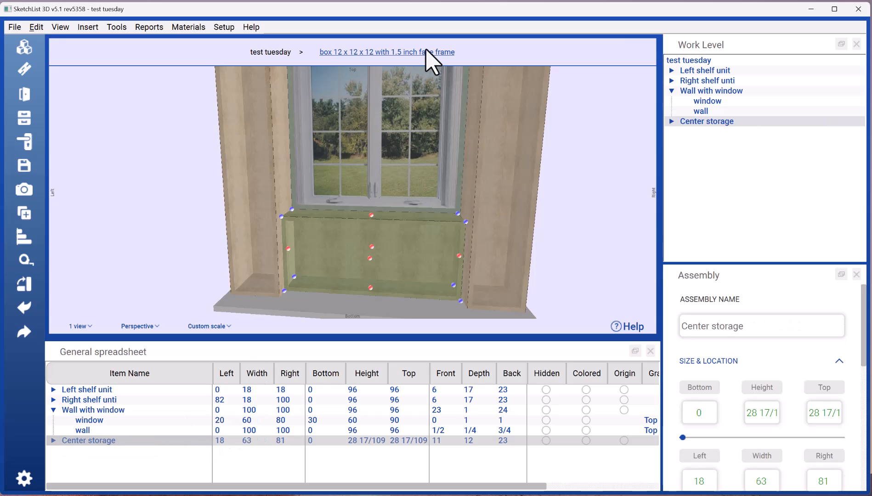
left_click(387, 51)
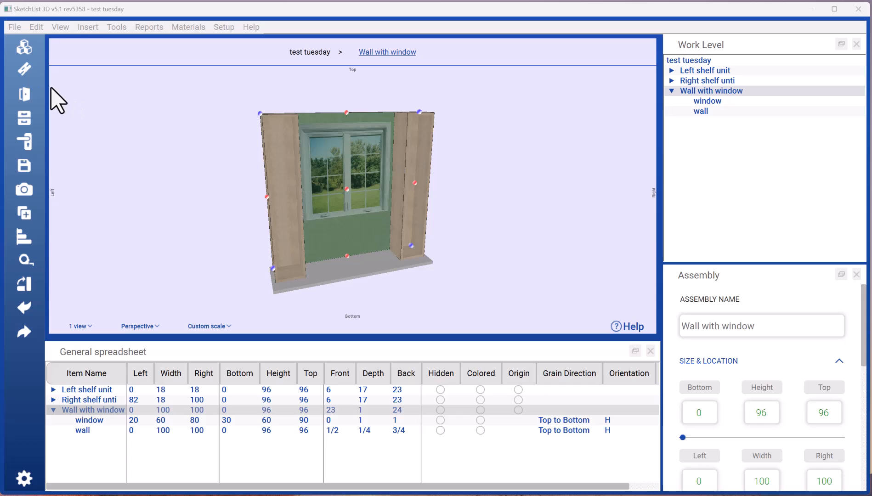
mouse_move(27, 59)
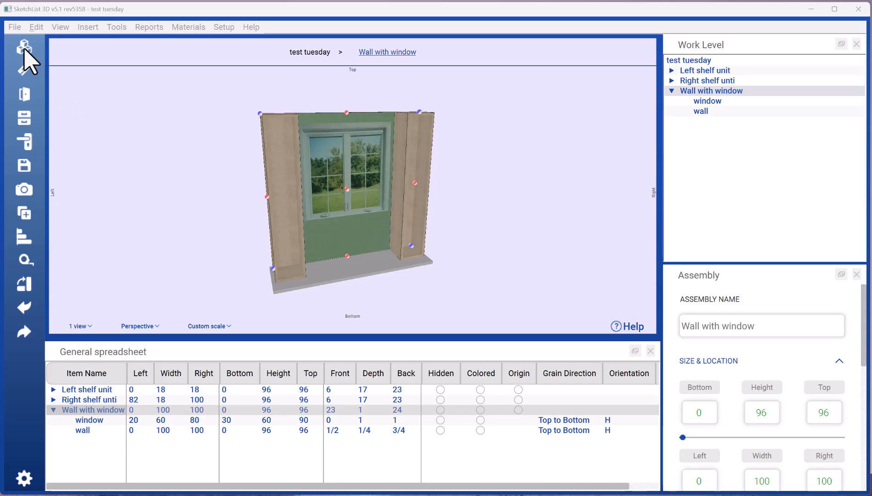
- Start the Cabinet Wizard and choose the Box with shelf template
left_click(24, 49)
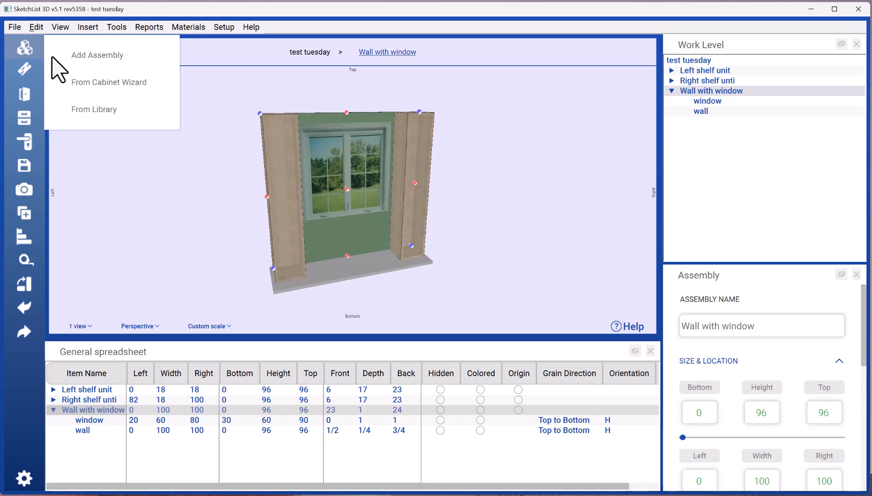
left_click(122, 102)
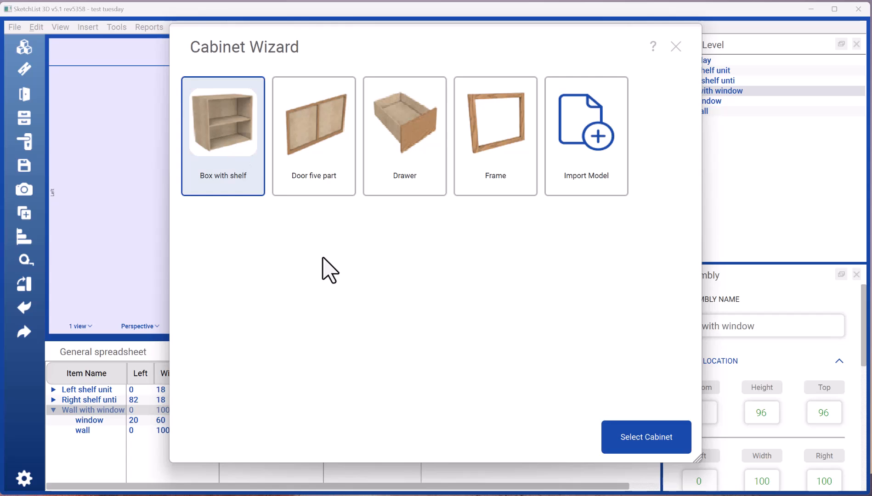
mouse_move(642, 445)
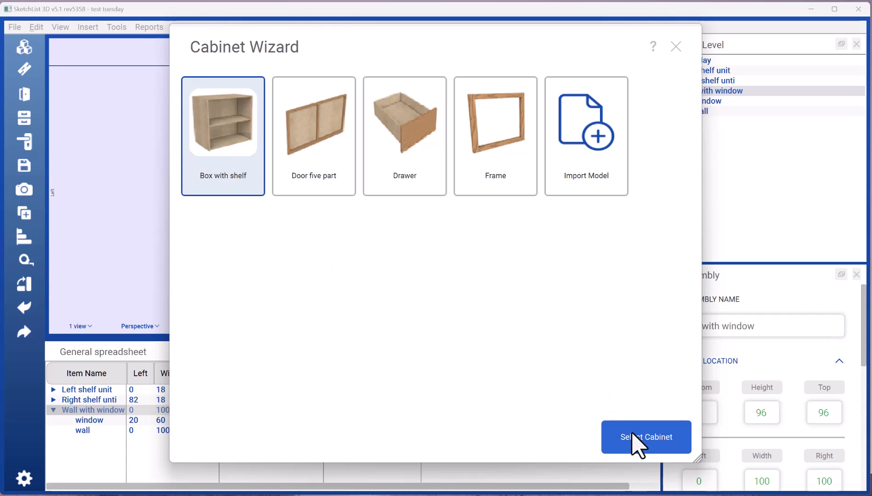
left_click(645, 437)
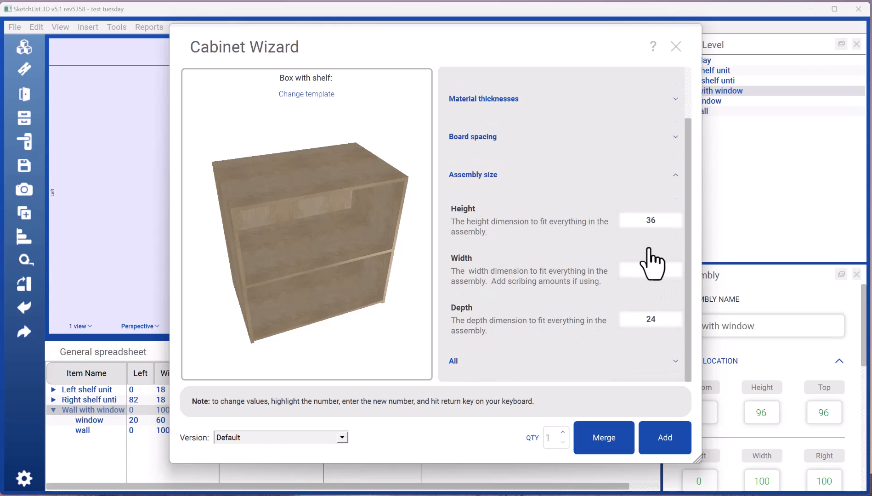
- Set Height 24 and Width 60, add the box to the project and confirm
left_click(650, 220)
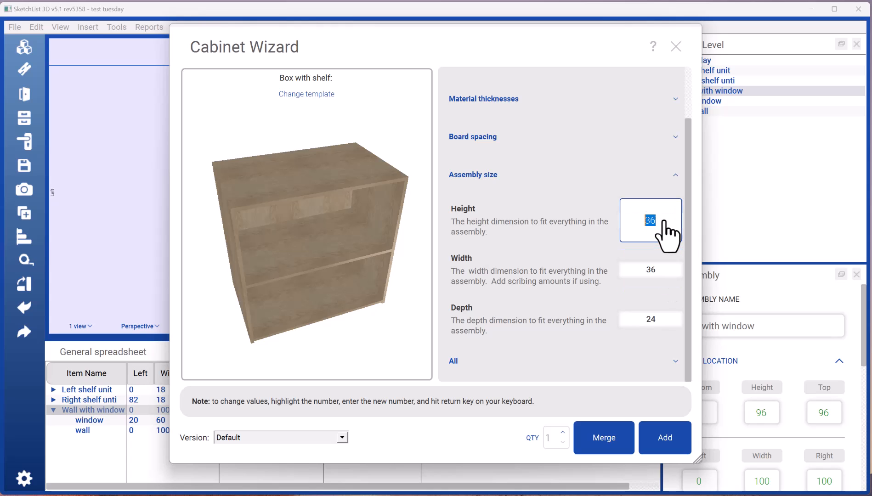
type("24")
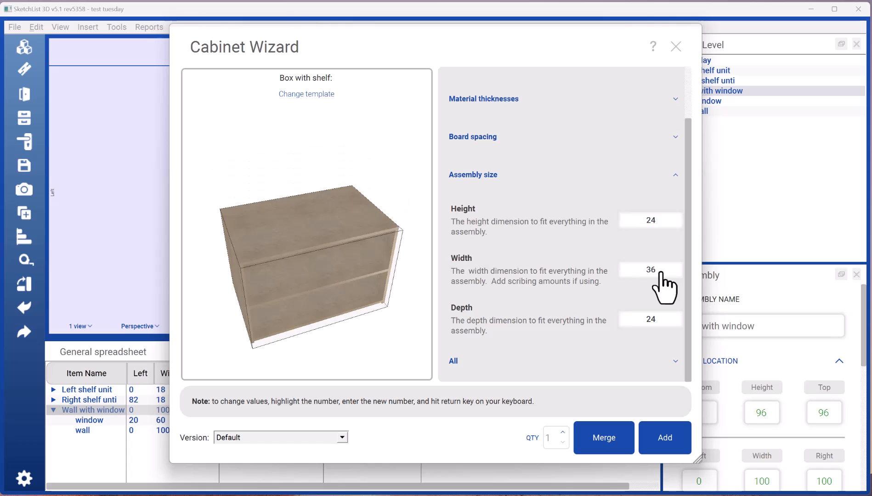
type("60")
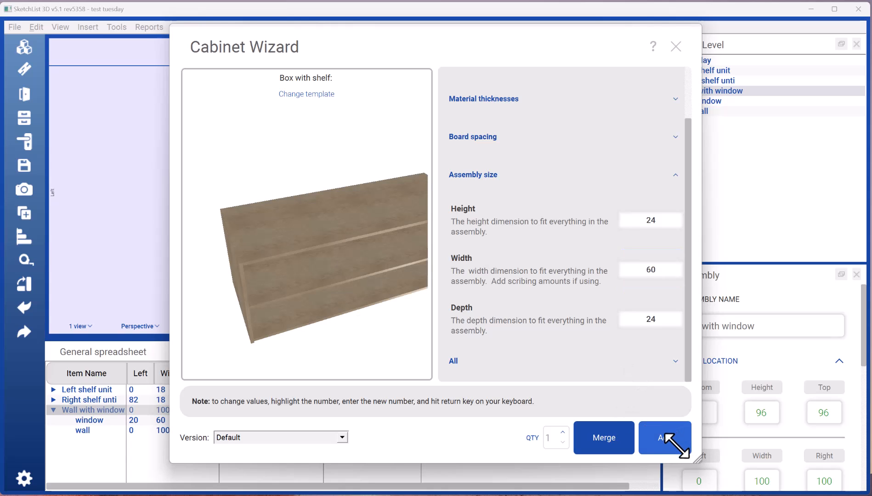
left_click(665, 438)
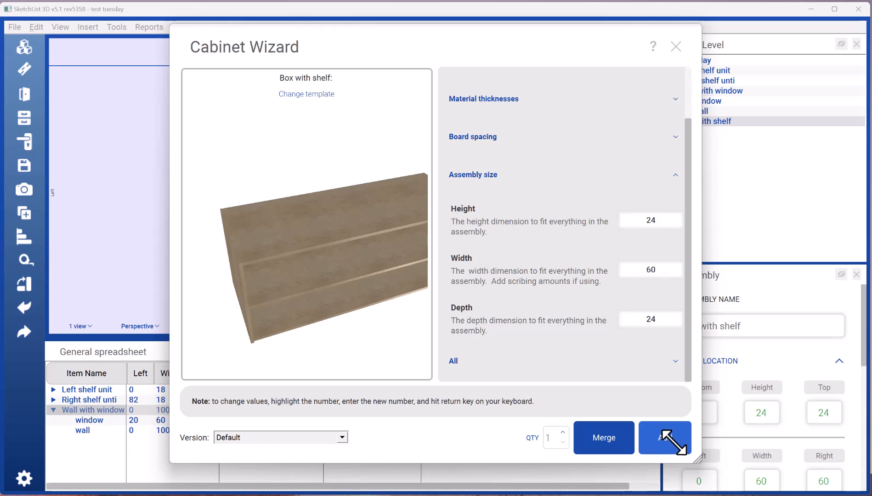
left_click(665, 437)
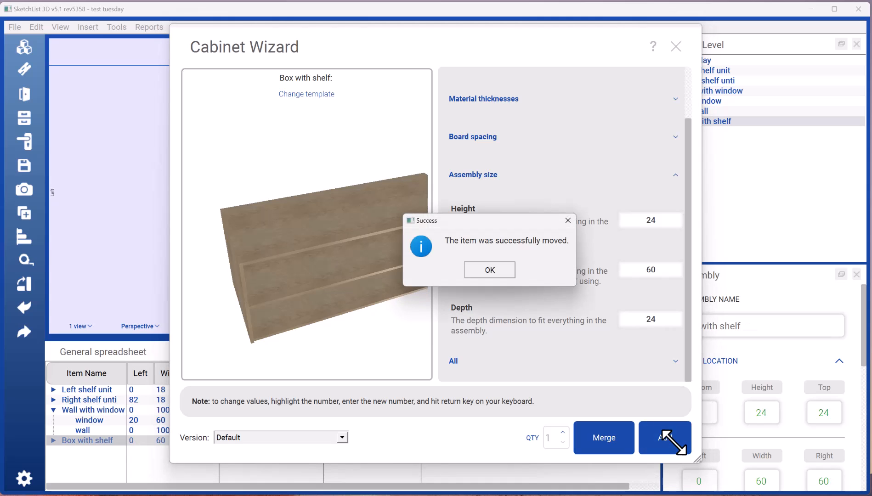
left_click(489, 270)
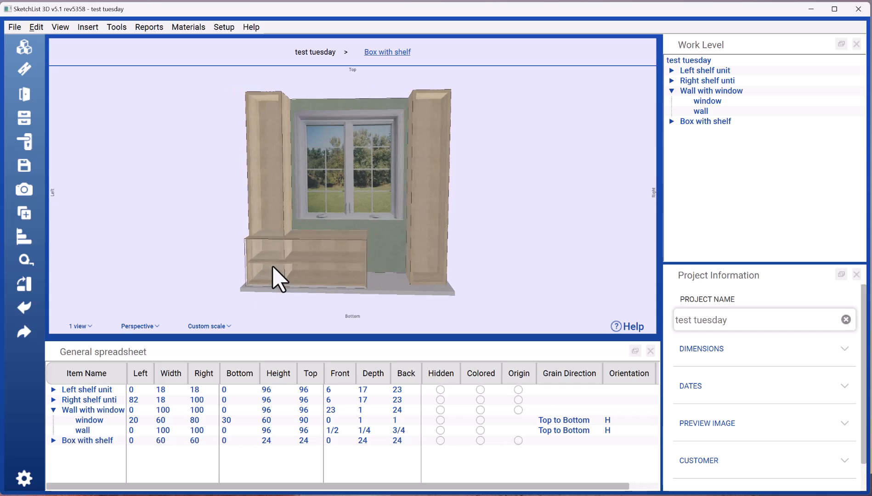
- Copy the left shelf unit's lower front corner position via Edit Corner
left_click(268, 168)
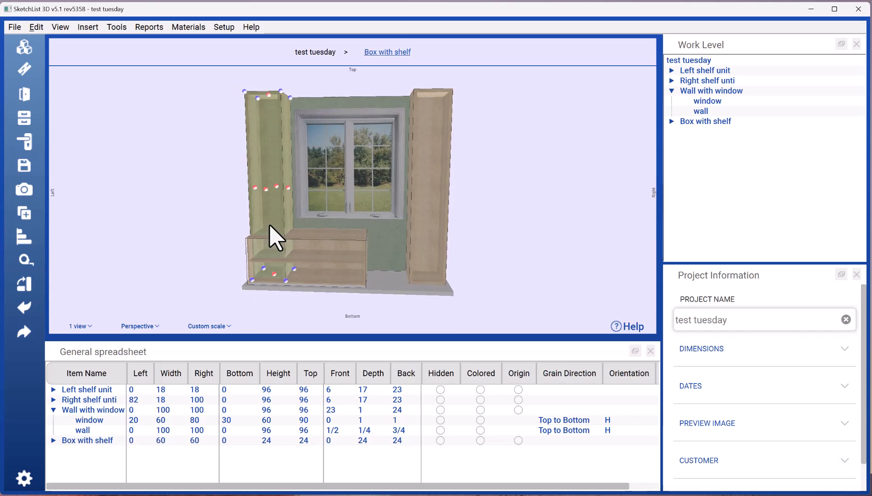
left_click(295, 270)
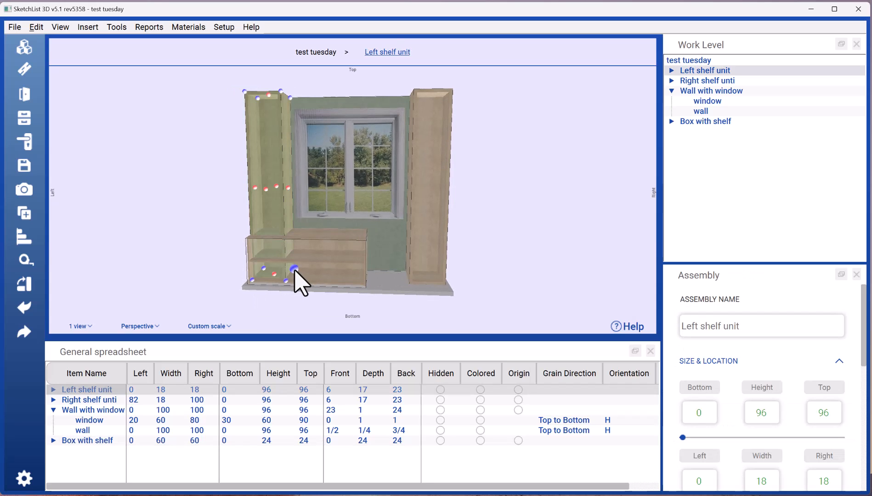
left_click(294, 270)
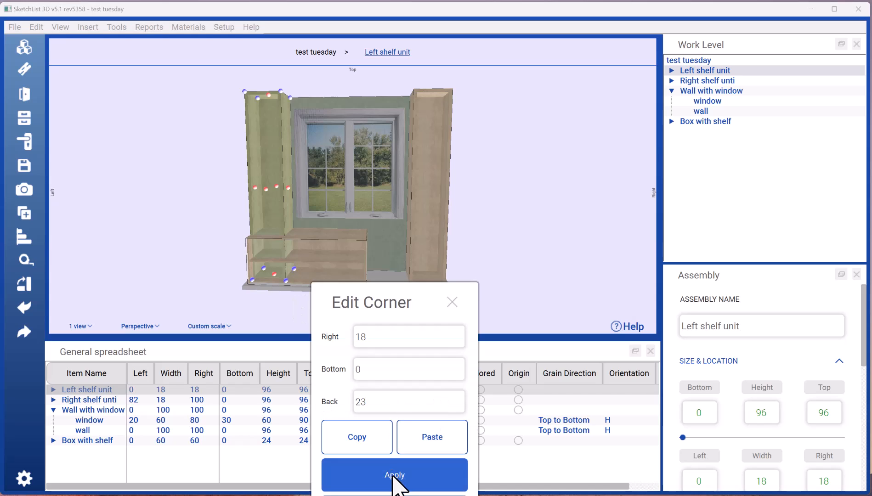
left_click(394, 475)
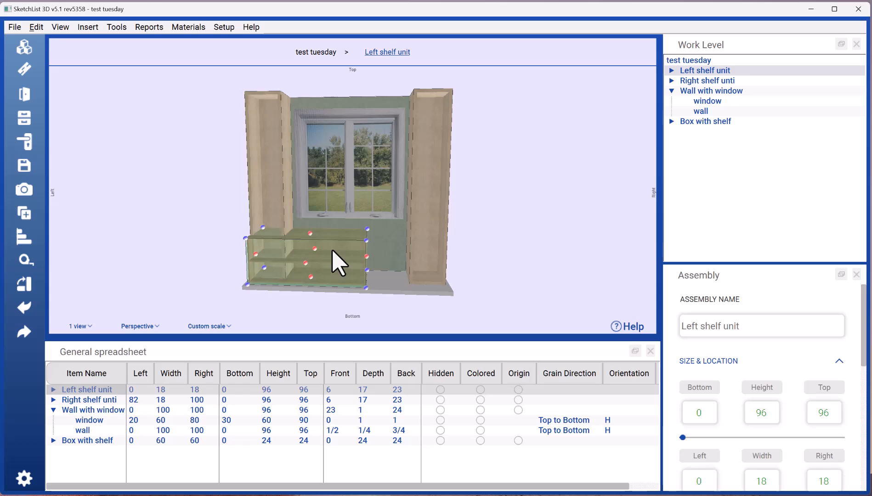
- Paste that corner onto the box with shelf so it starts at 18, dismissing the warnings
left_click(269, 268)
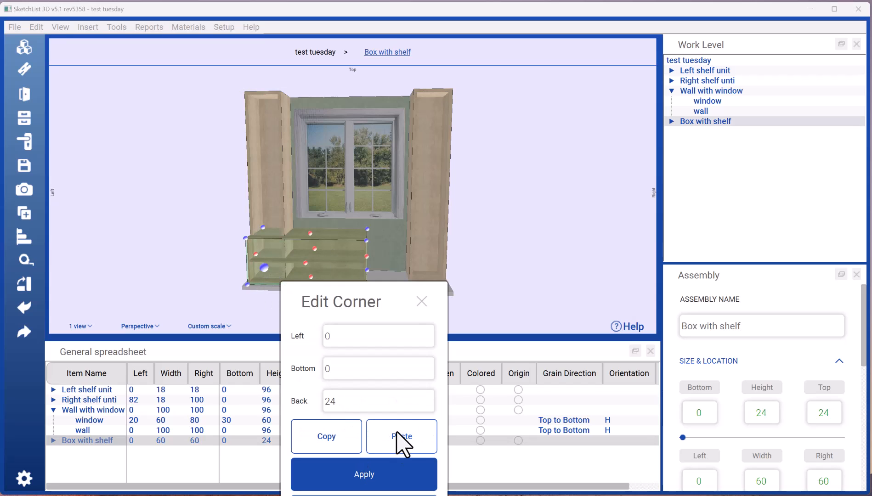
left_click(364, 475)
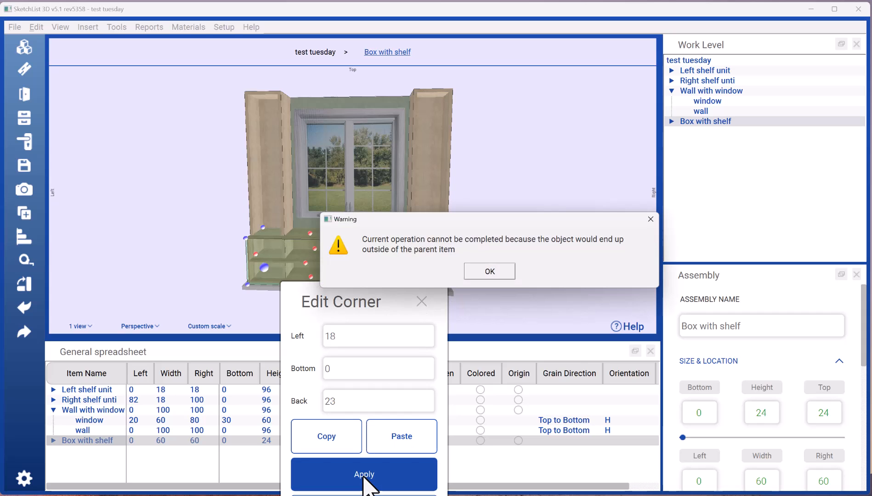
mouse_move(504, 286)
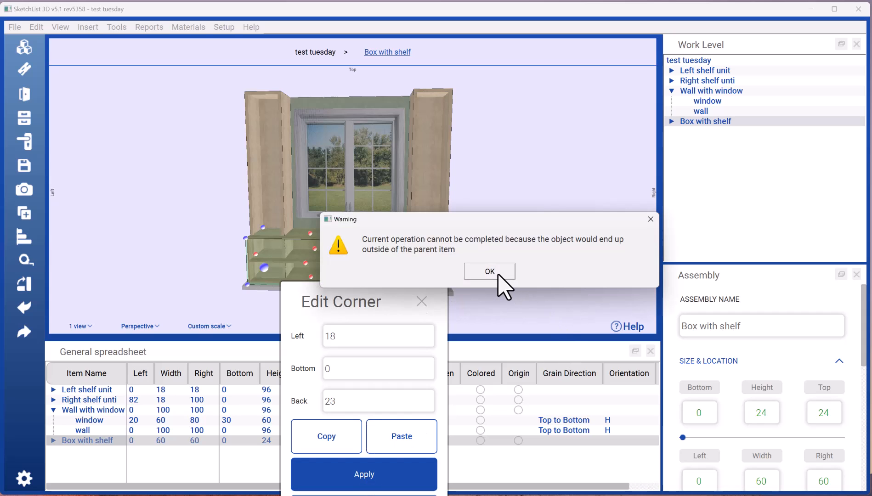
left_click(488, 271)
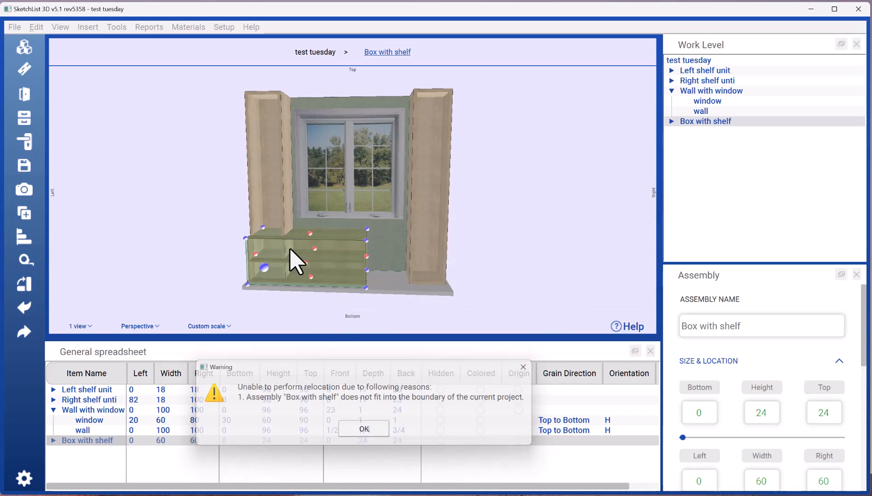
left_click(363, 429)
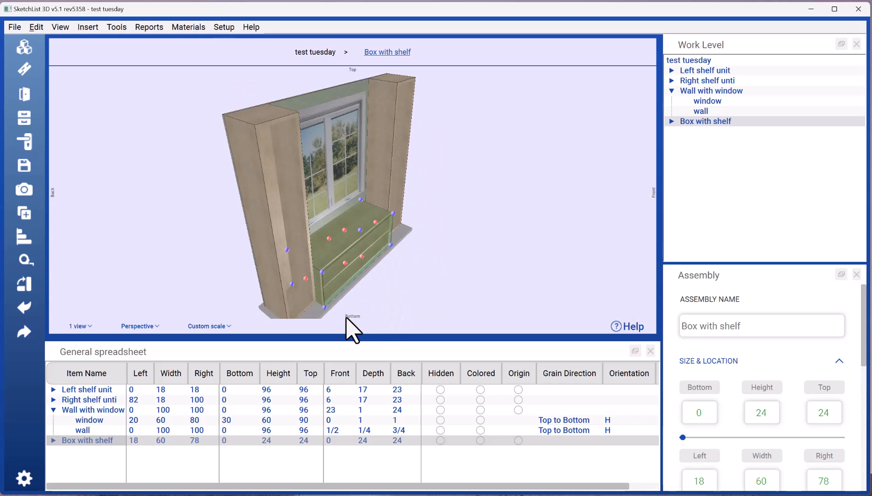
left_click_drag(353, 331, 349, 273)
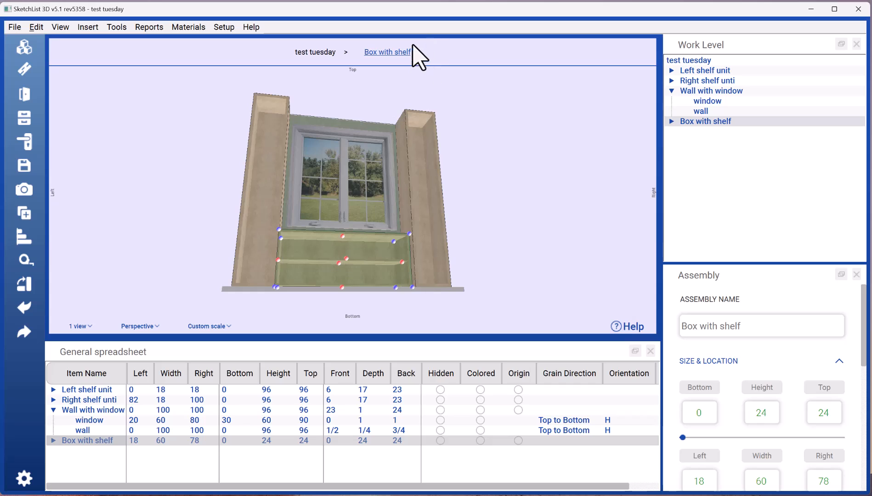
mouse_move(414, 64)
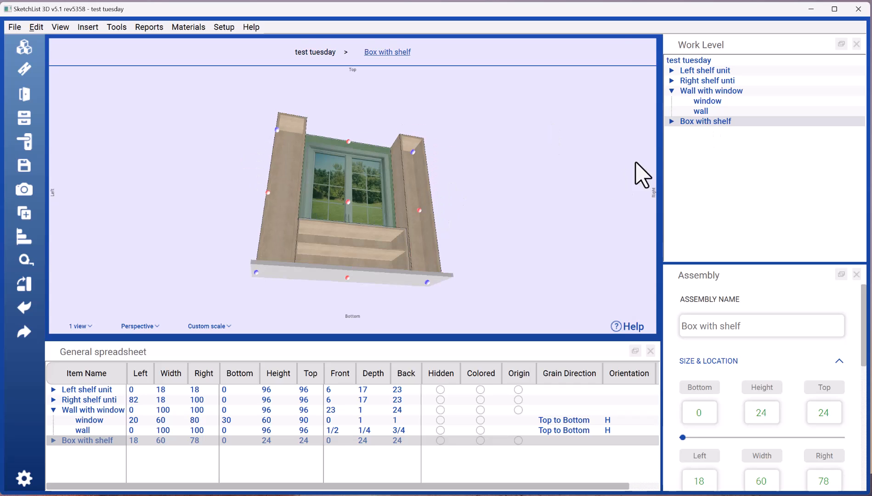
- Enter the Box with shelf work level to show it alone
left_click(714, 91)
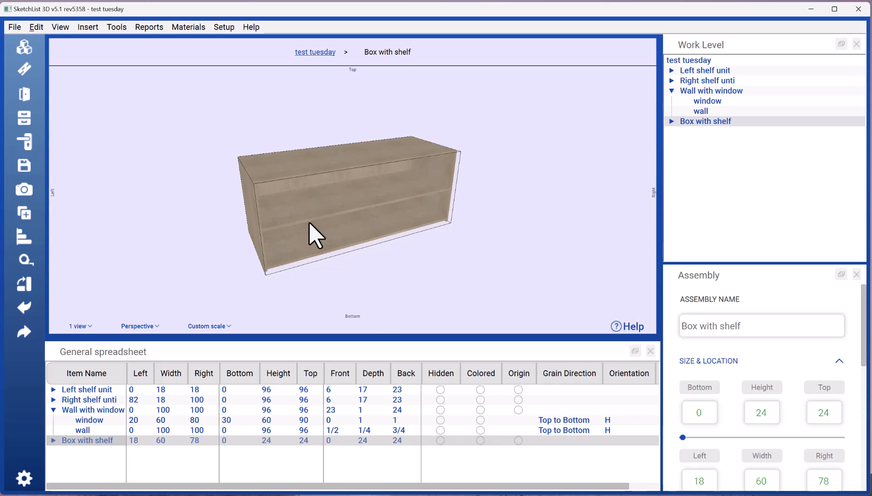
mouse_move(106, 76)
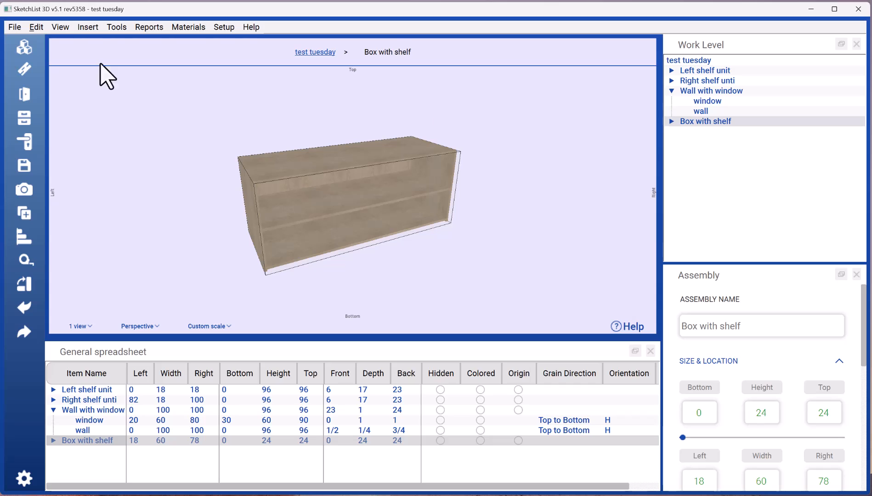
- Return to the whole project and add a new empty assembly
left_click(704, 70)
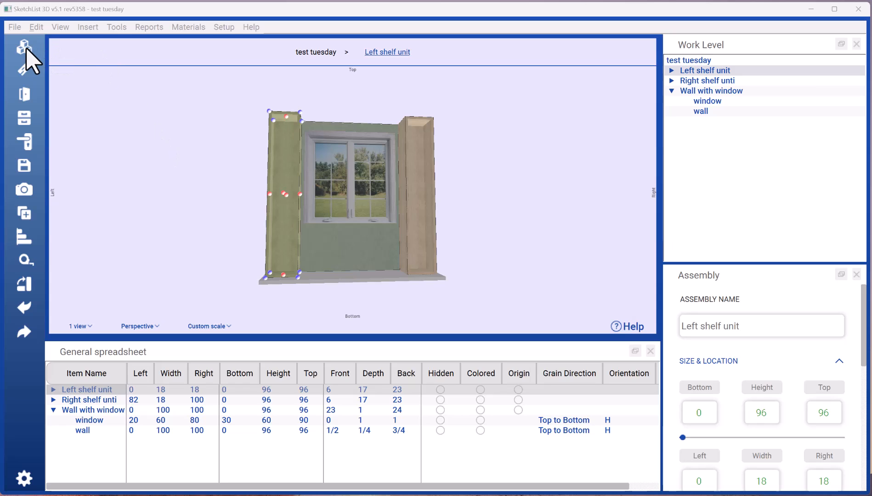
left_click(24, 48)
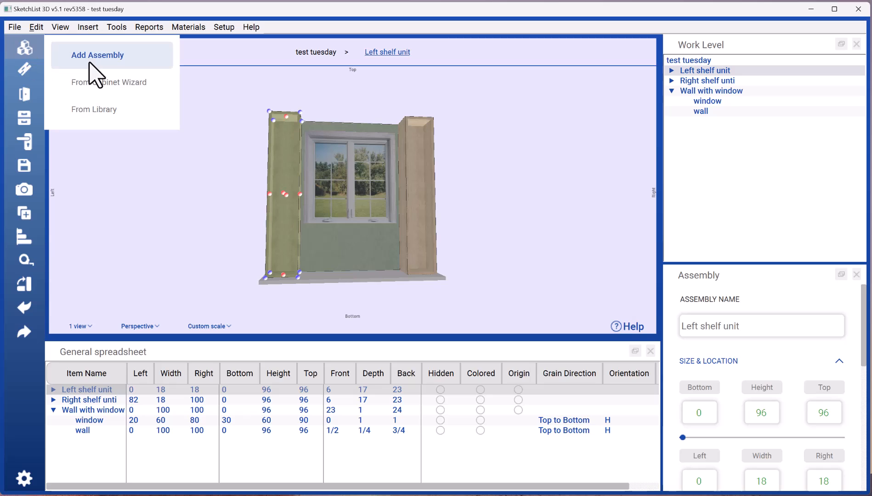
left_click(97, 54)
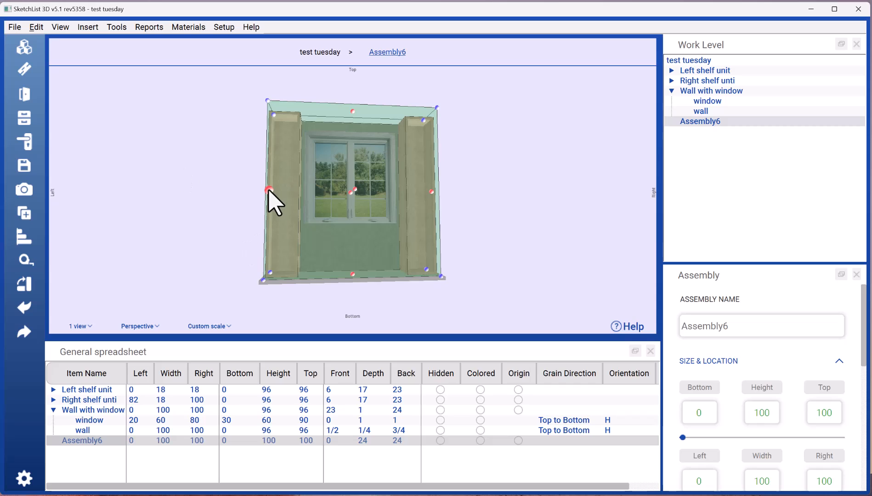
- Set the new assembly's Left to 18 and Width to 60 in Edit Resize
left_click(271, 192)
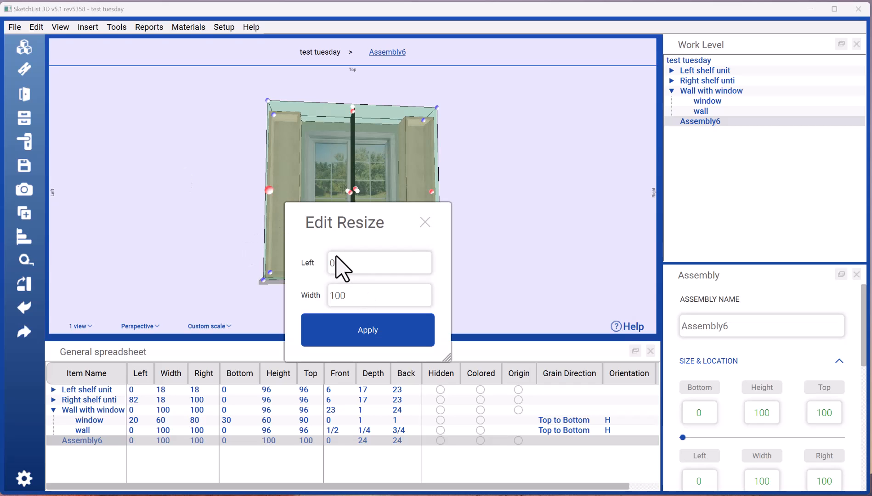
left_click(379, 263)
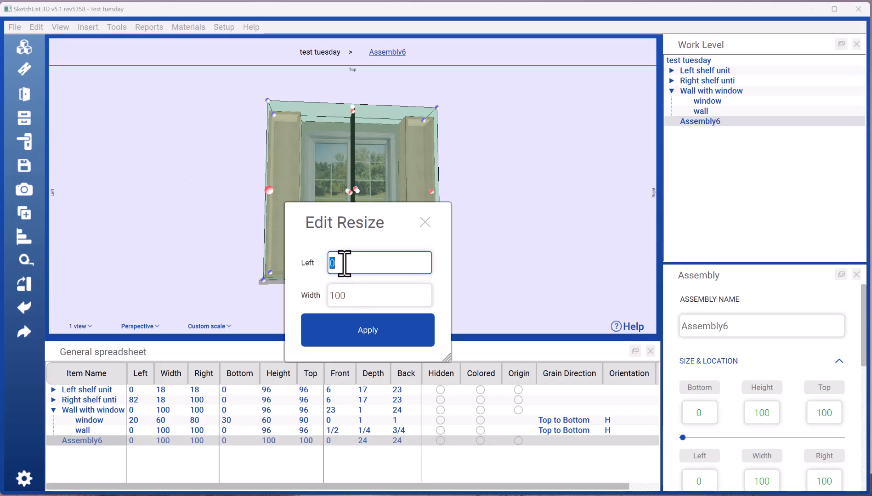
type("1")
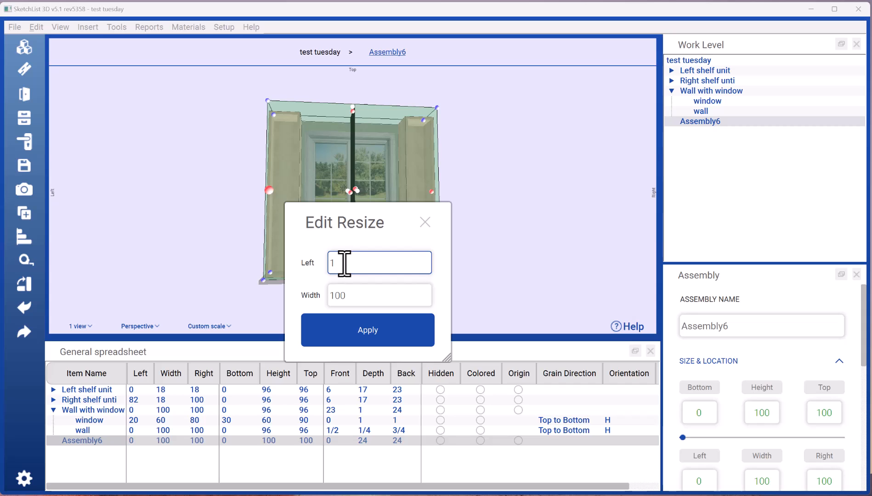
type("8")
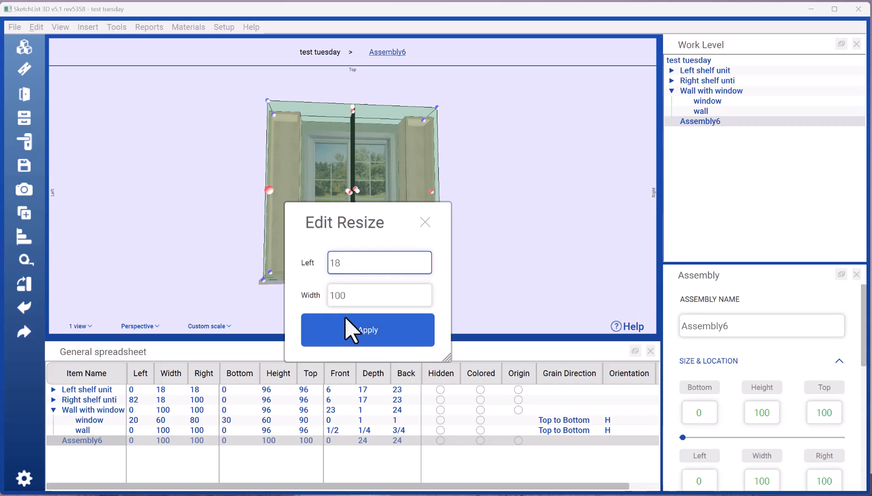
left_click(378, 295)
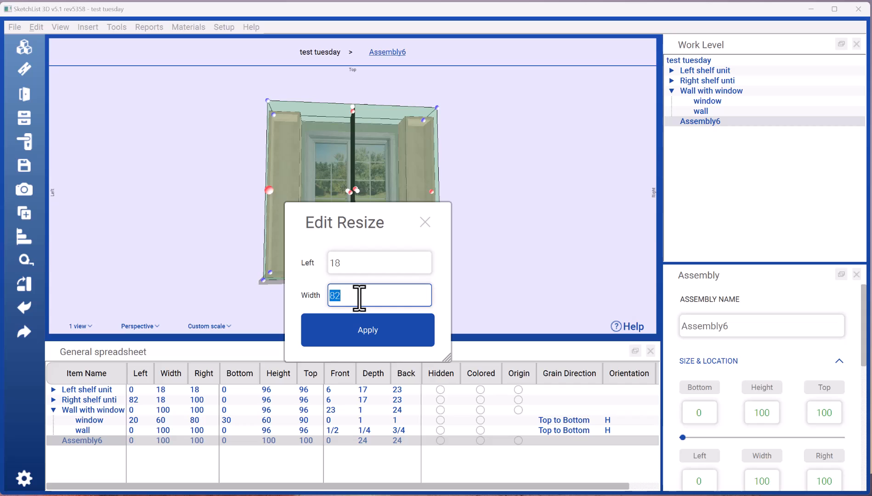
type("60")
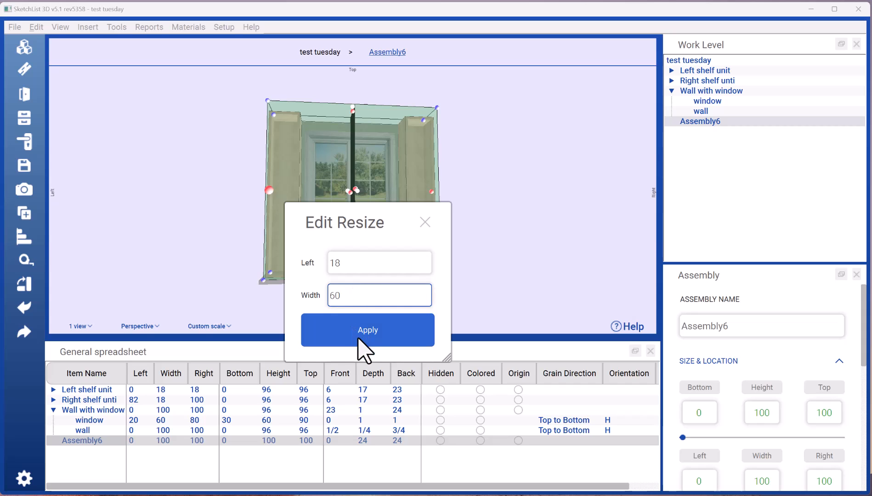
left_click(367, 329)
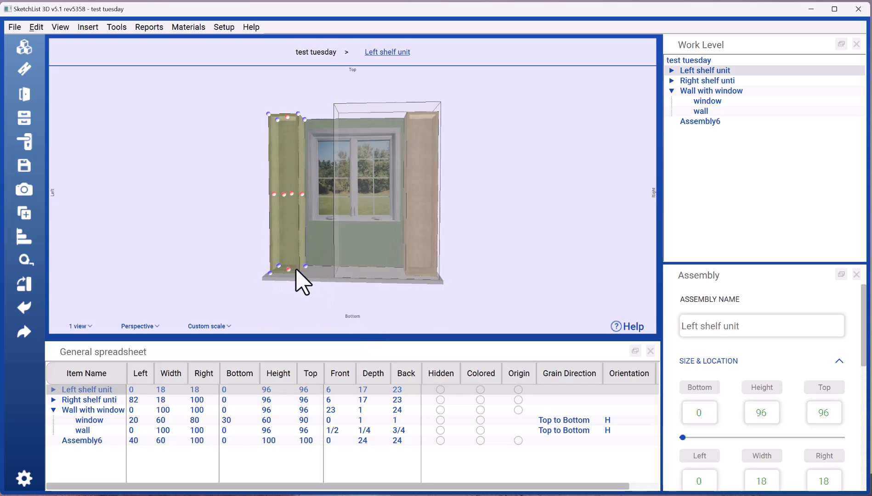
- Set Assembly6's left edge to 18 via the left resize handle
left_click(94, 410)
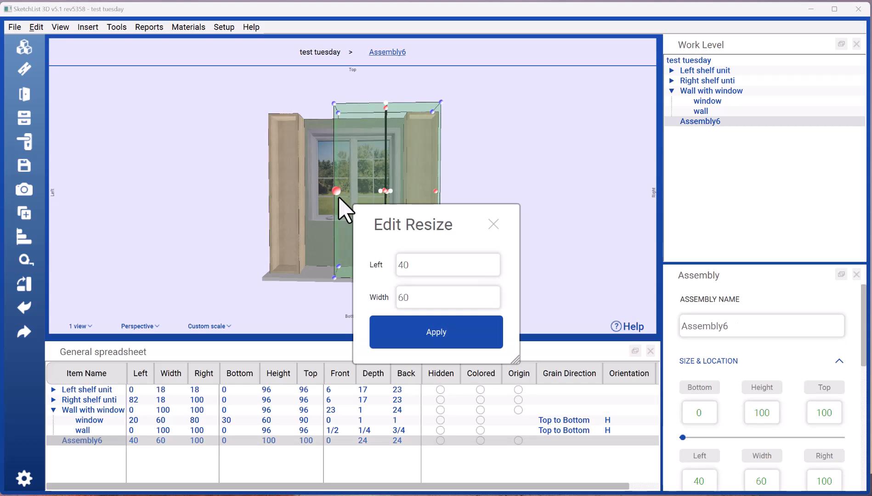
left_click(448, 265)
type("18")
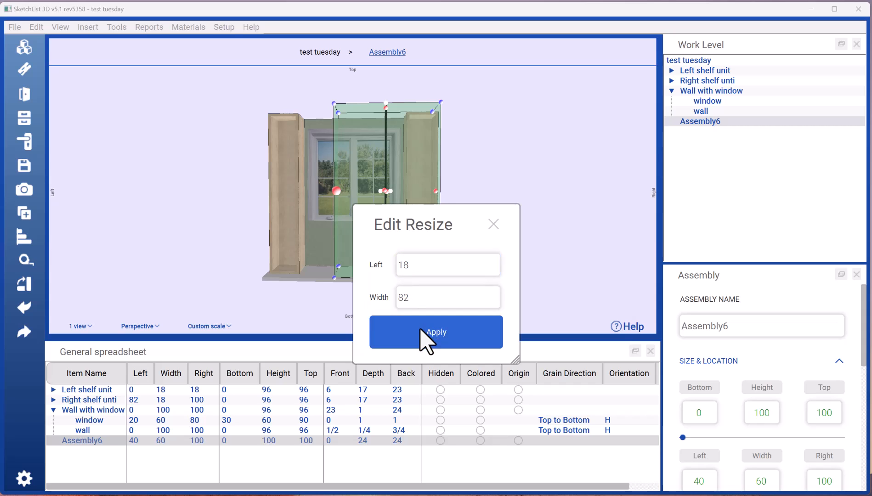
left_click(436, 332)
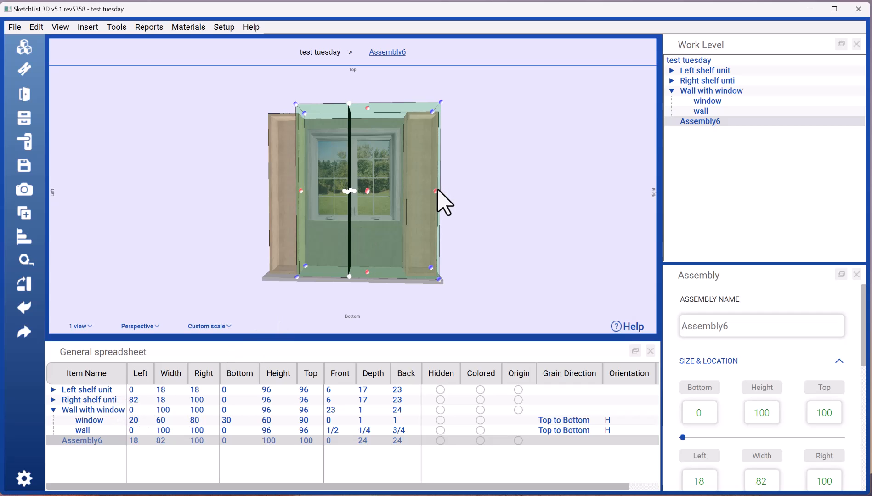
- Set its right edge to 82, giving a 64-inch width between the shelf units
left_click(436, 191)
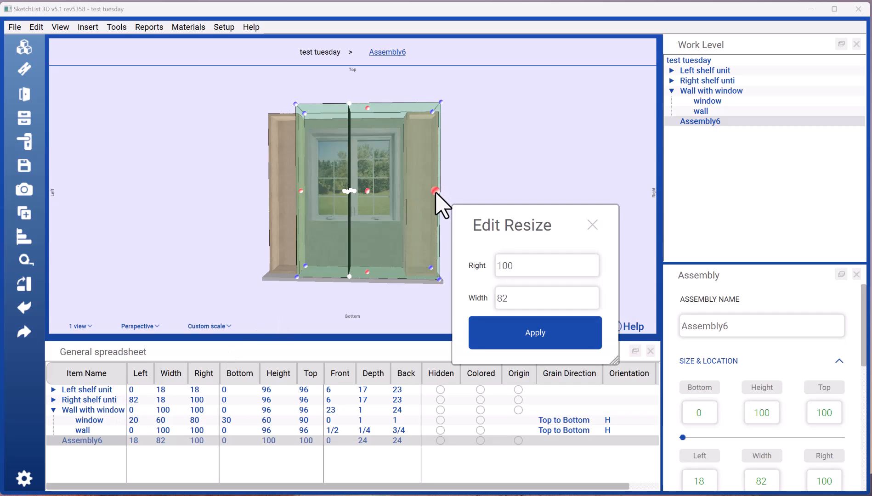
left_click(546, 265)
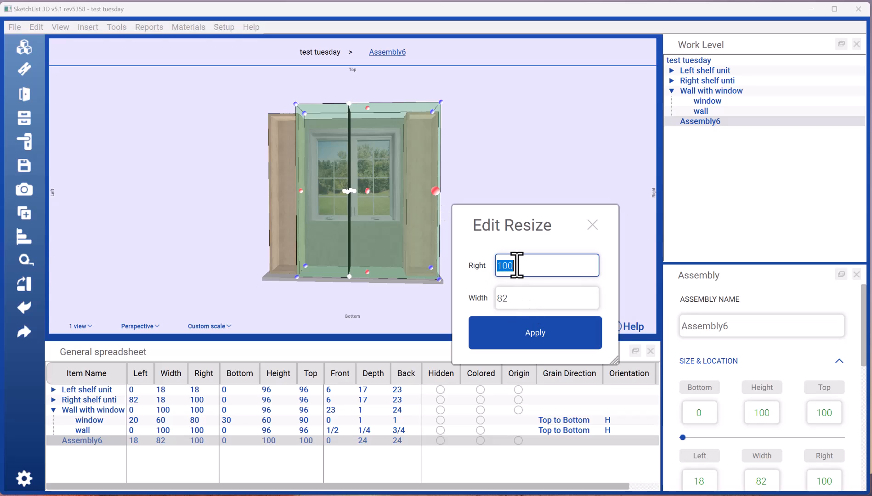
type("8")
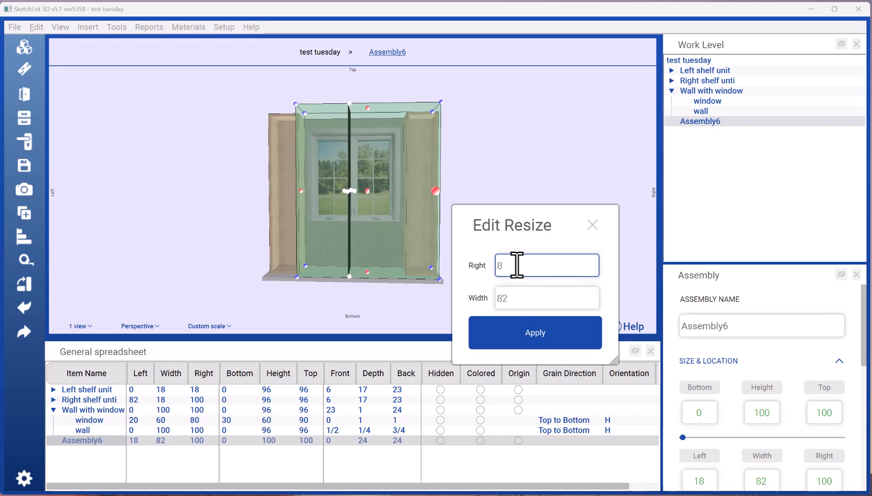
left_click(534, 332)
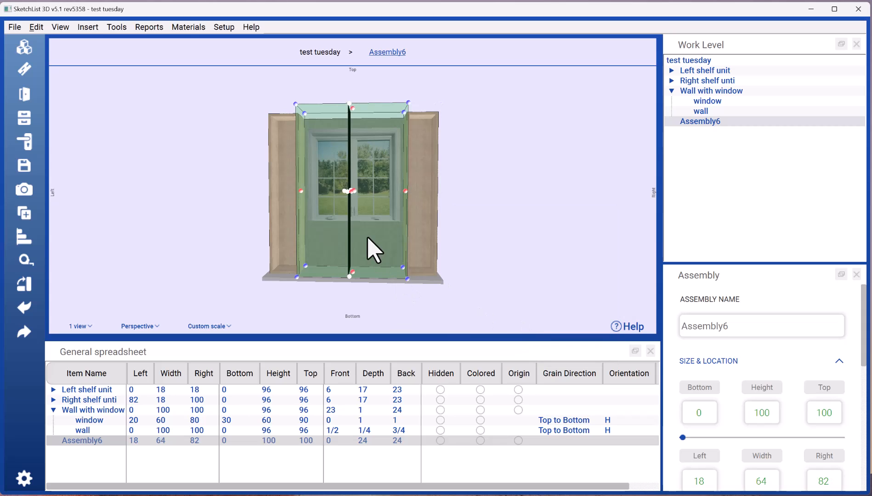
mouse_move(358, 119)
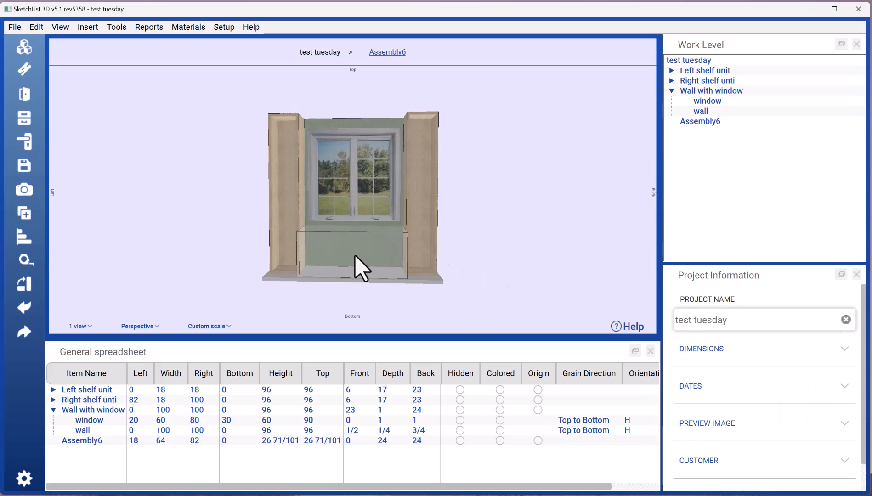
- Rename Assembly6 to 'storage unti' in the spreadsheet
left_click(355, 255)
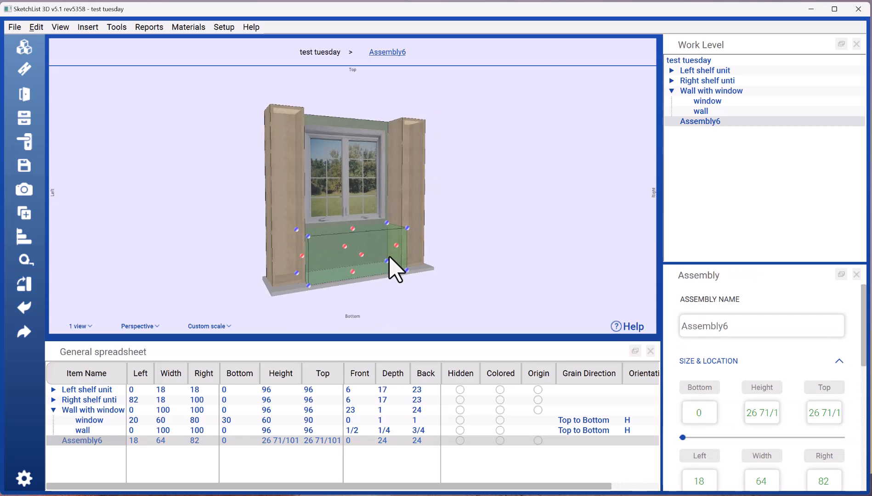
mouse_move(495, 120)
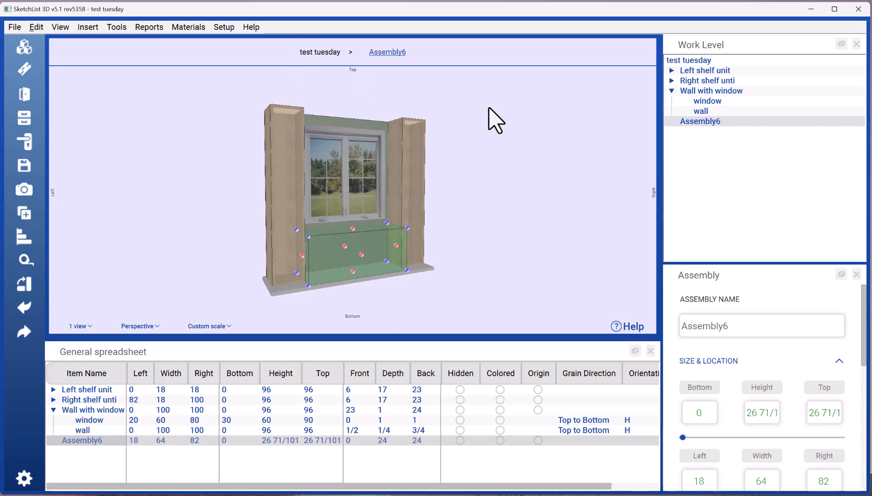
mouse_move(94, 461)
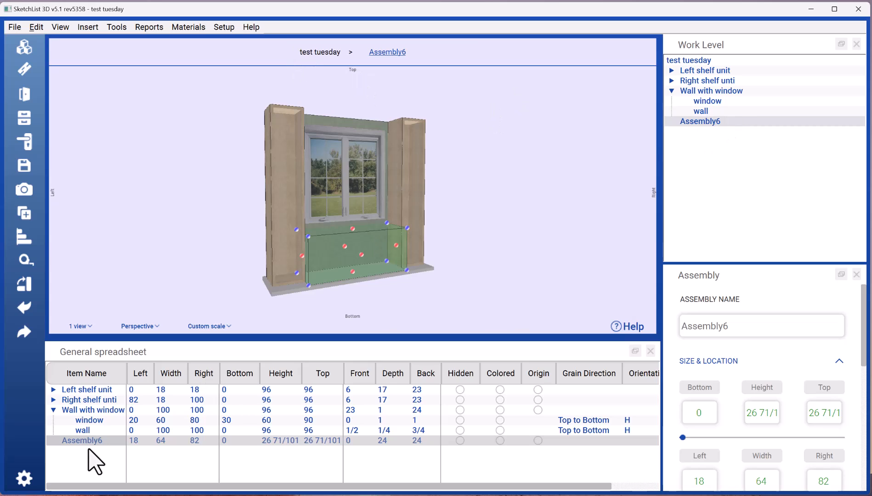
double_click(82, 447)
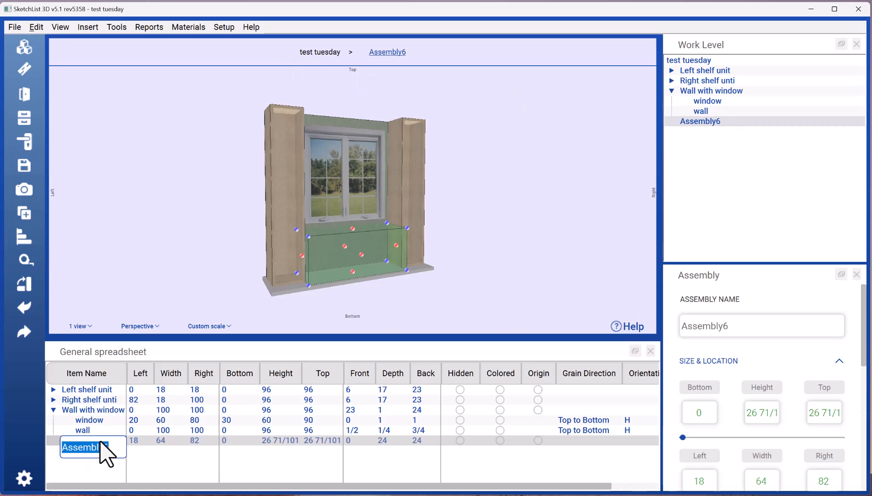
type("storage unti")
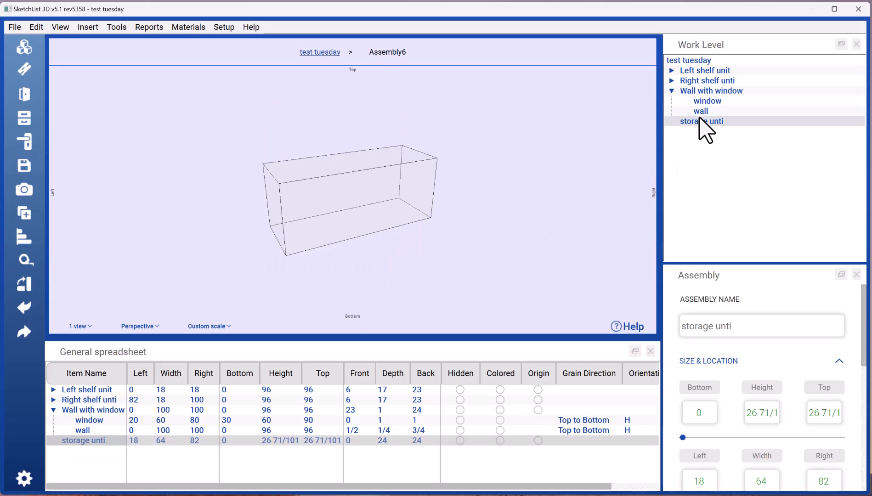
mouse_move(704, 122)
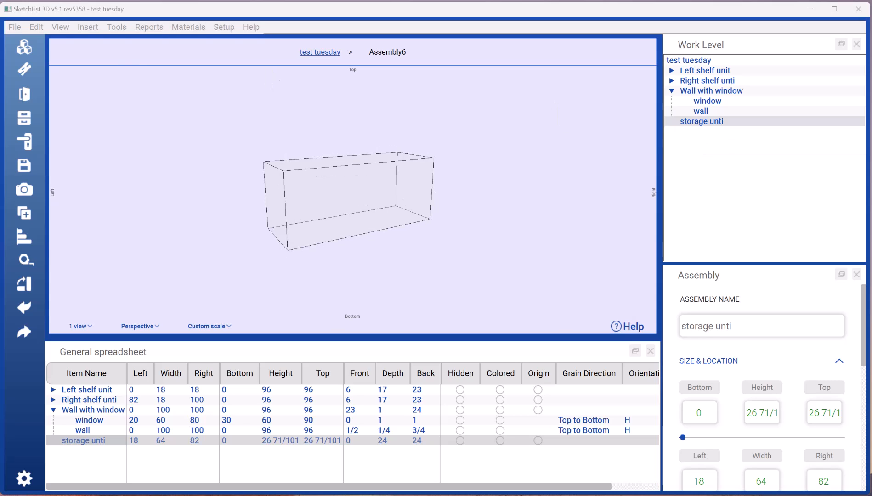
mouse_move(338, 126)
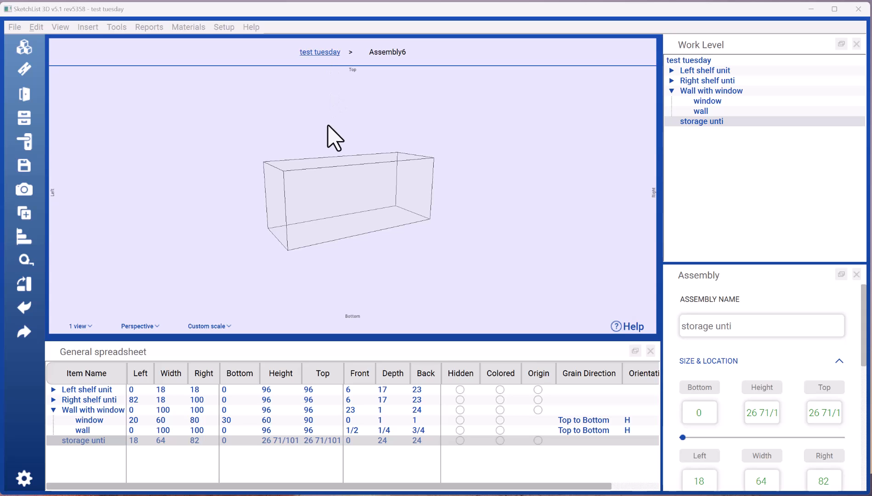
mouse_move(376, 202)
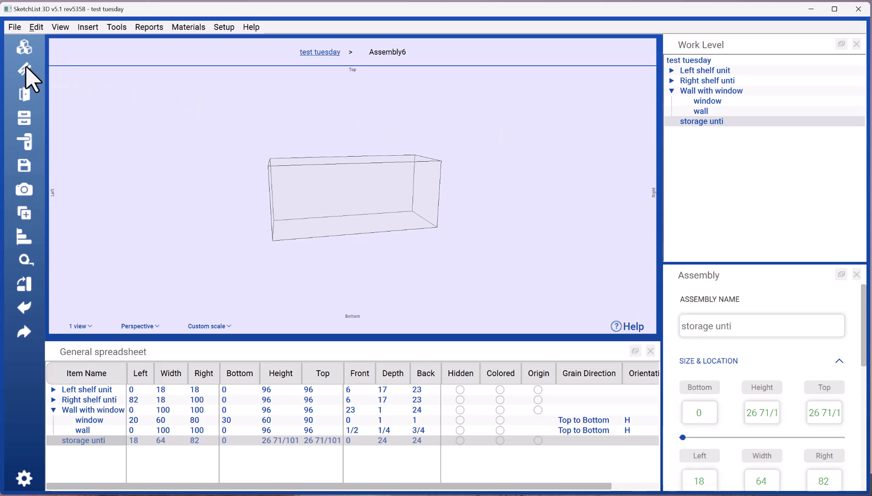
mouse_move(24, 71)
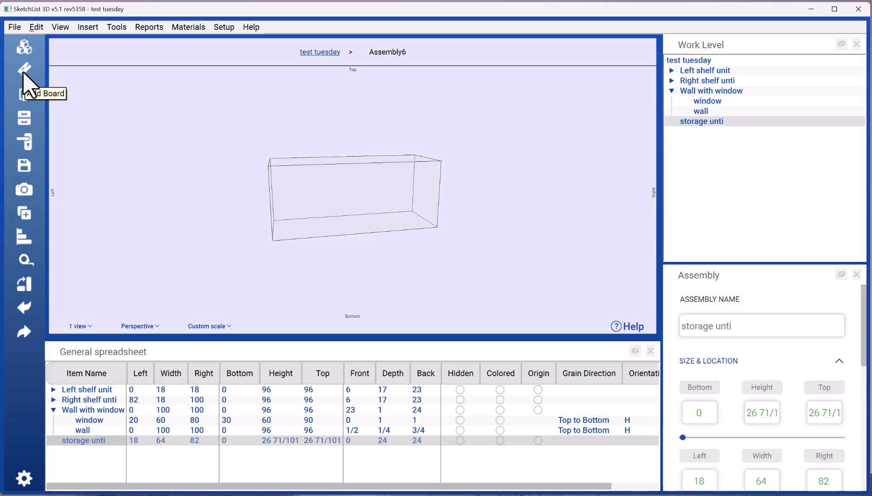
mouse_move(27, 83)
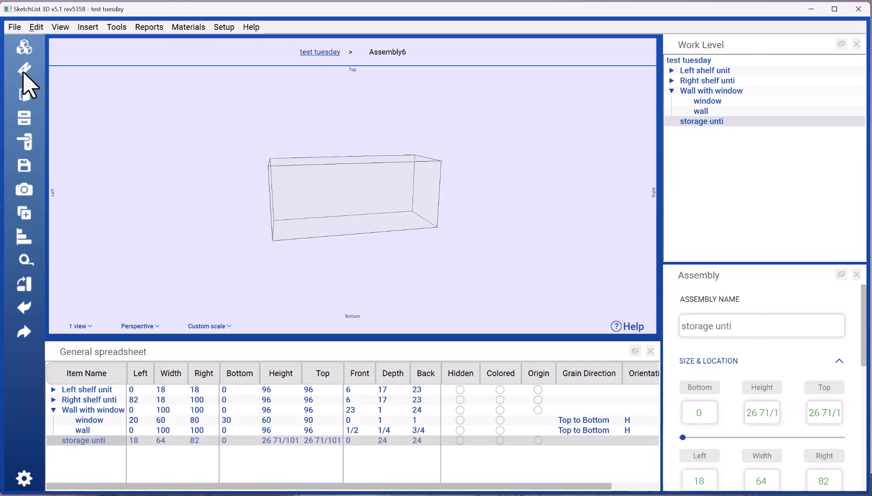
- Start a new board named 'sire left' in the storage unit
left_click(24, 70)
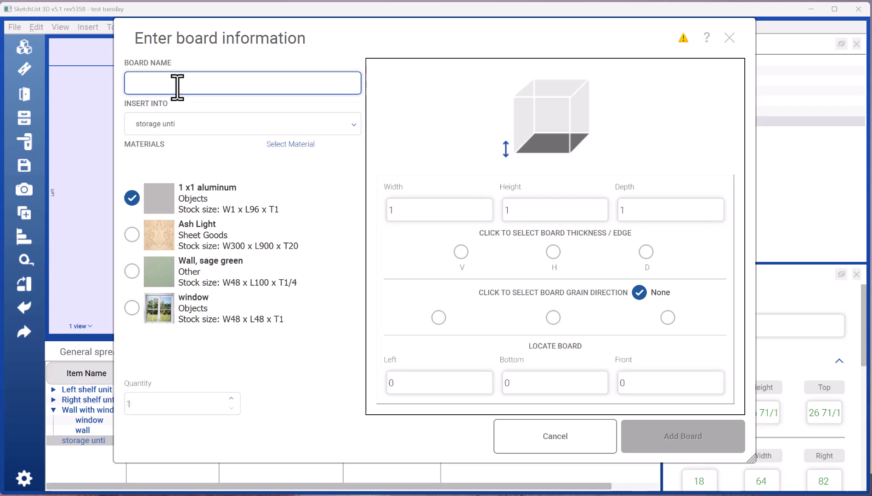
type("sire left")
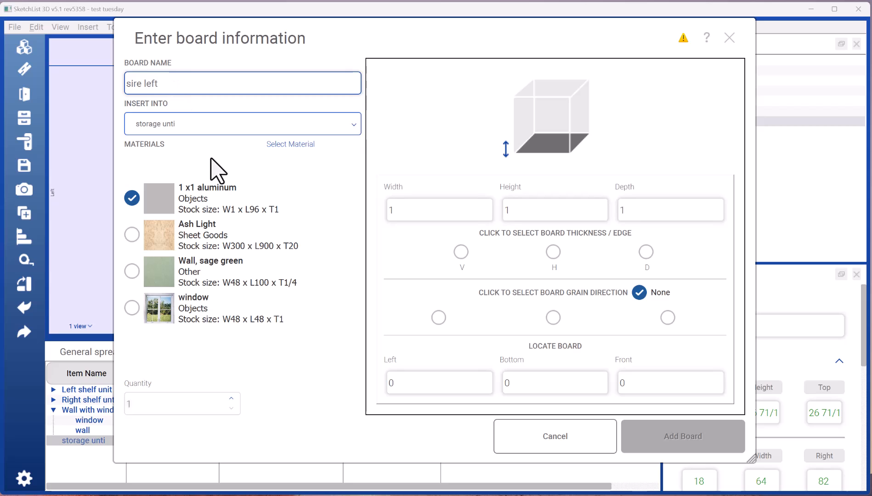
mouse_move(302, 310)
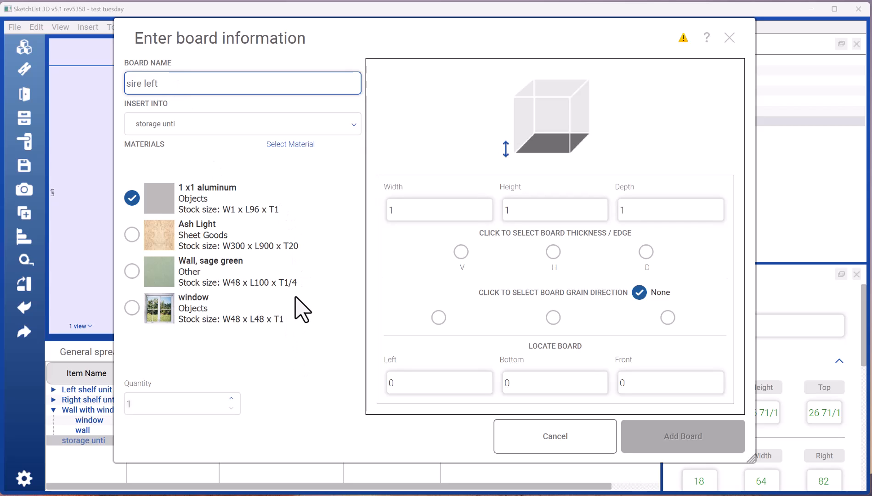
mouse_move(311, 158)
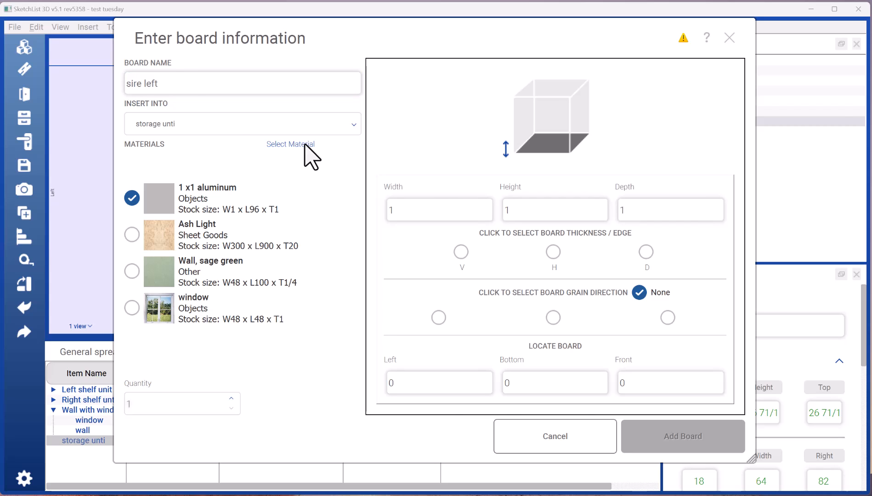
- Choose beech 4x8X3/4 from the Sheet Goods materials for the board
left_click(290, 144)
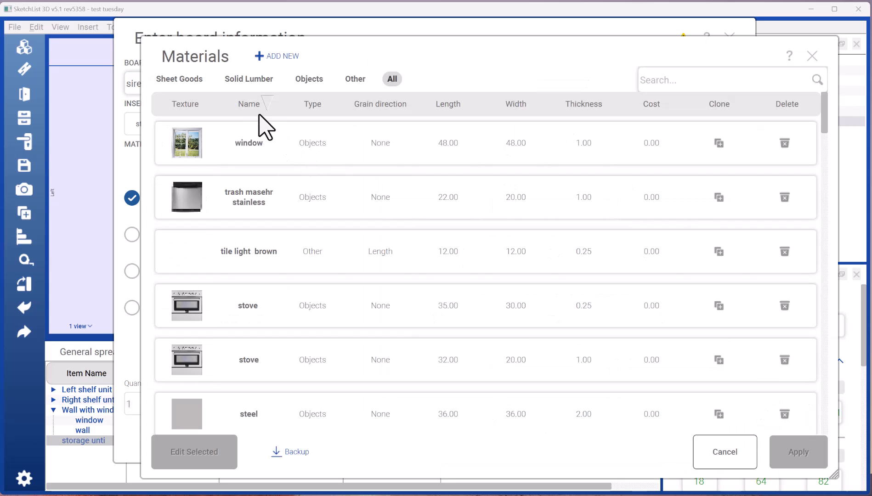
left_click(179, 78)
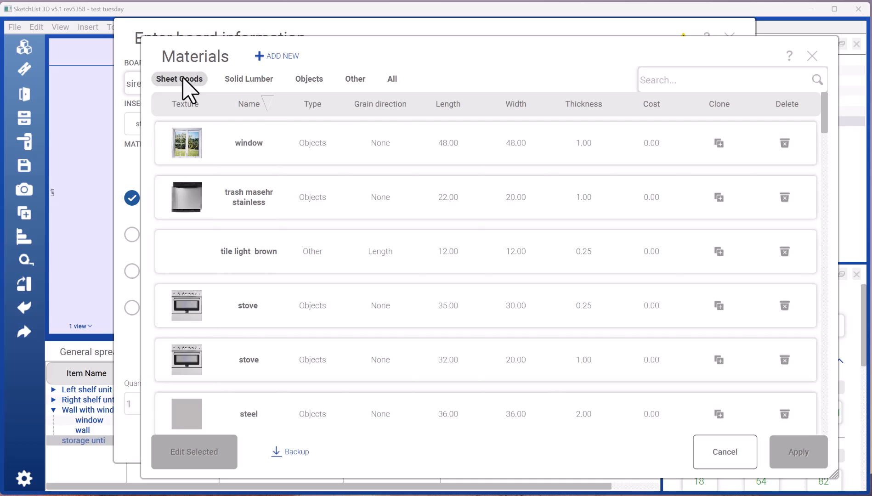
left_click(179, 78)
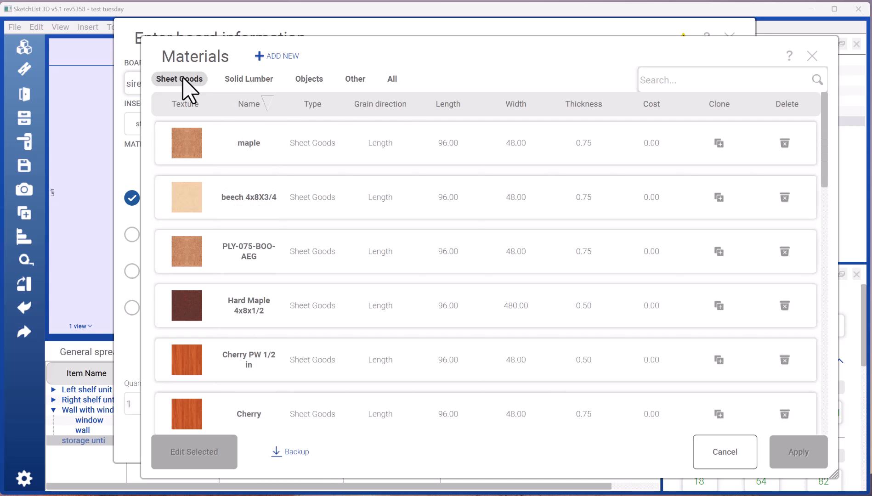
mouse_move(258, 200)
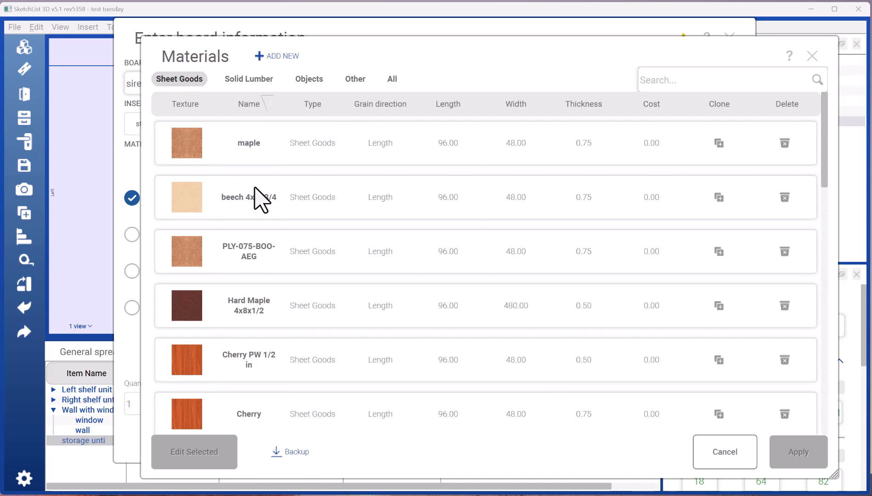
mouse_move(222, 165)
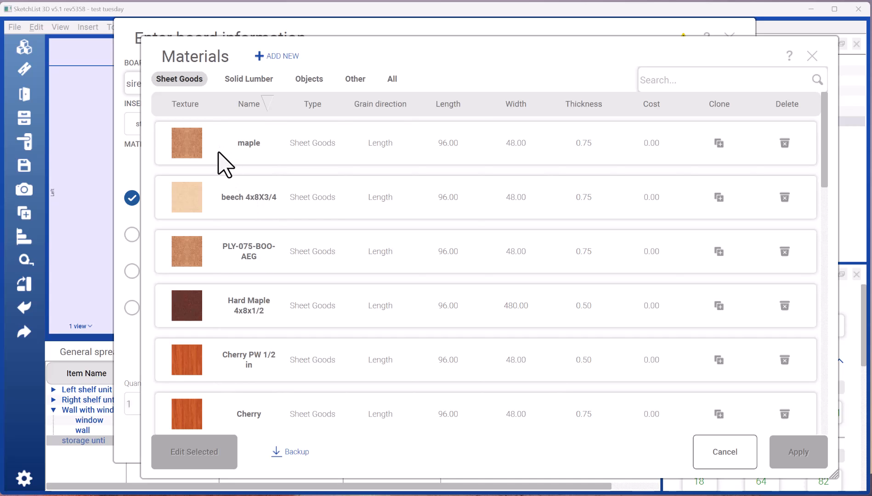
mouse_move(204, 203)
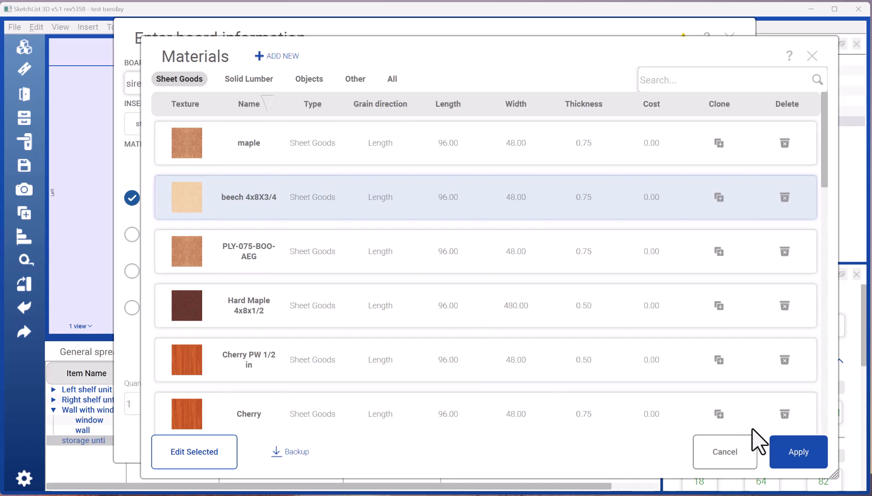
left_click(798, 452)
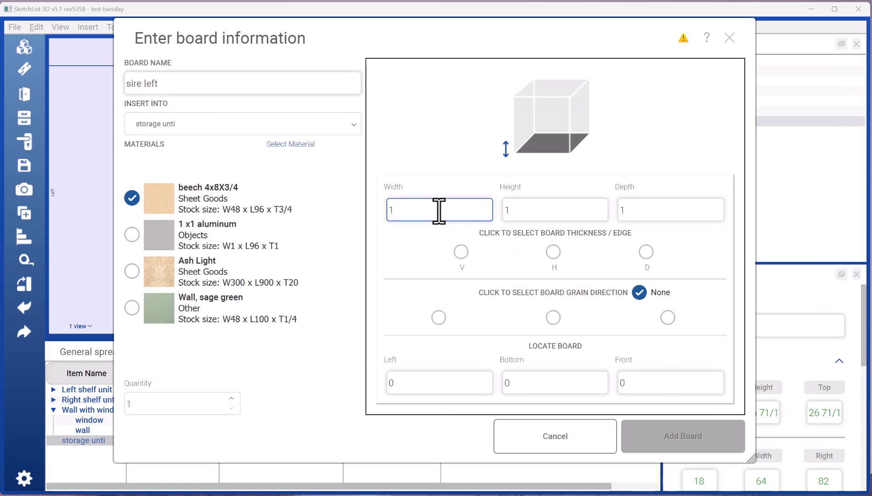
- Correct the name to 'side left' and make 3/4 the vertical thickness
left_click(242, 82)
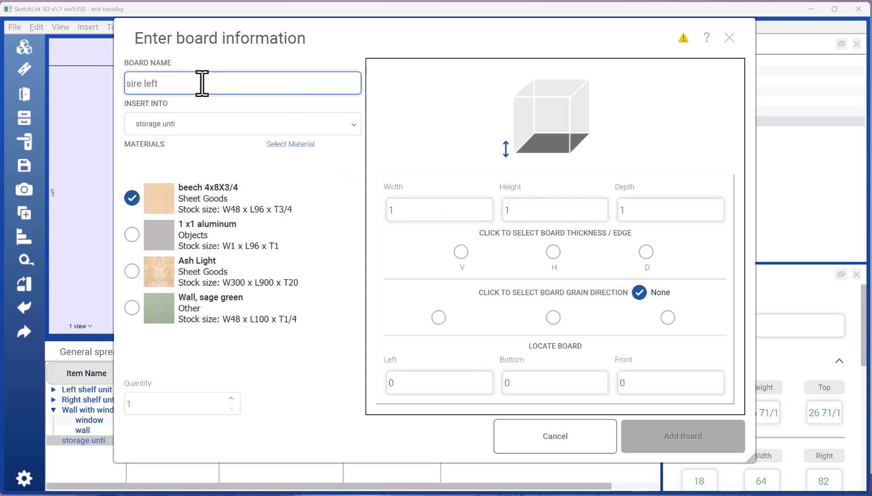
double_click(133, 84)
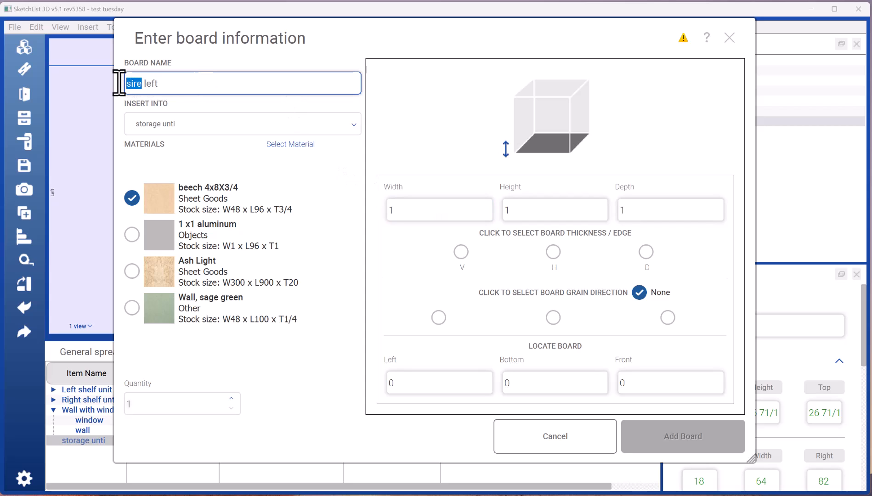
type("side")
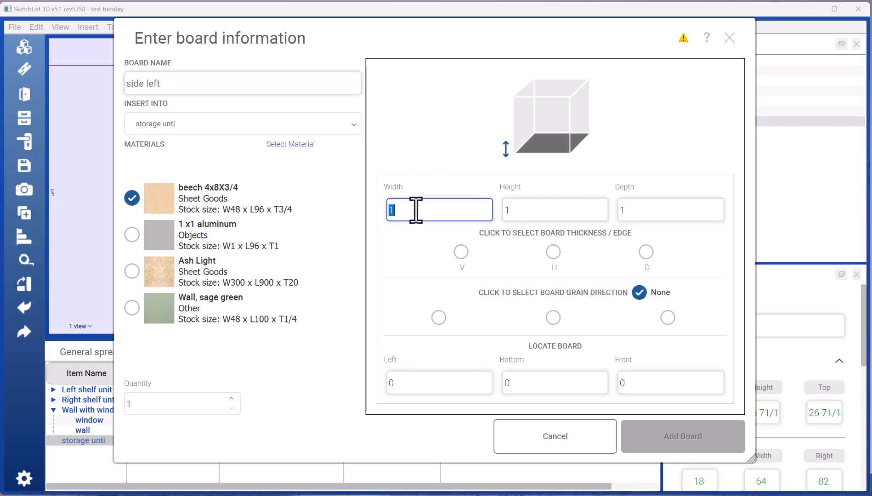
type("3/4")
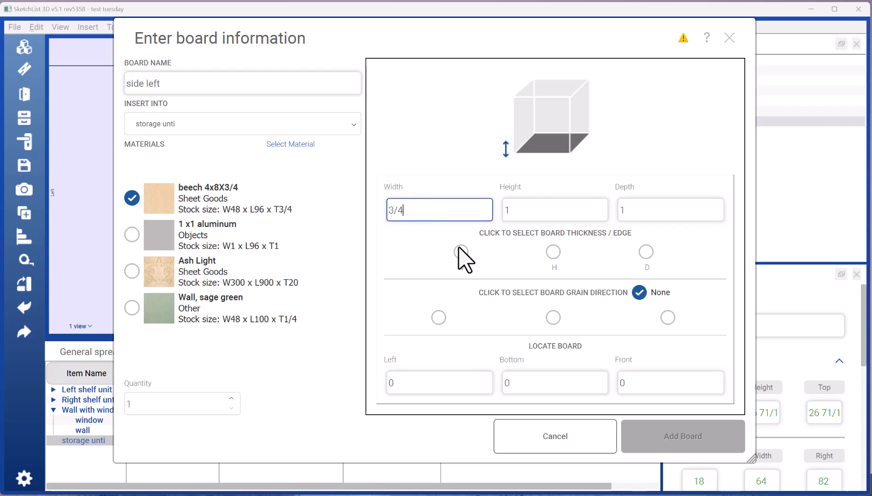
left_click(462, 251)
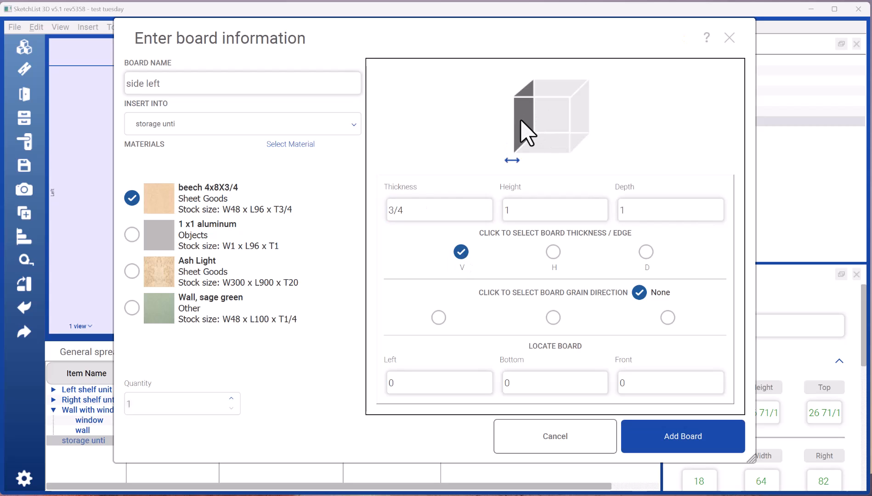
mouse_move(483, 171)
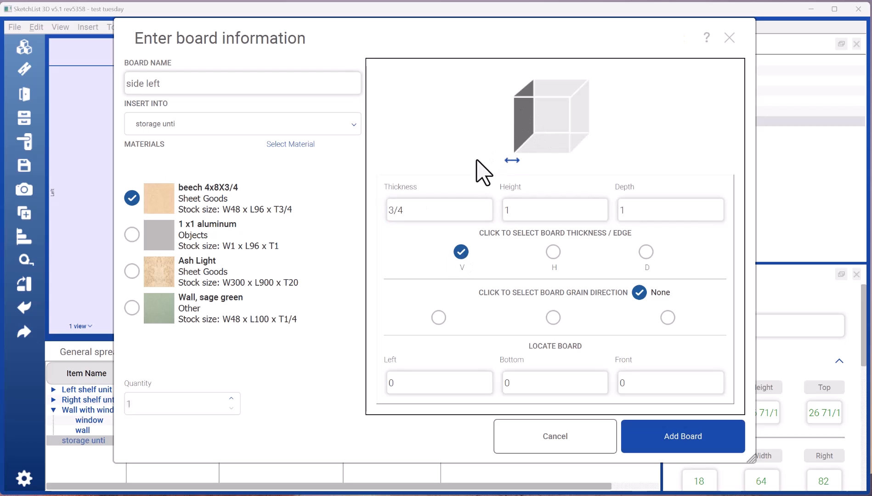
- Set height 27, depth 24 and top-to-bottom grain for side left
left_click(439, 210)
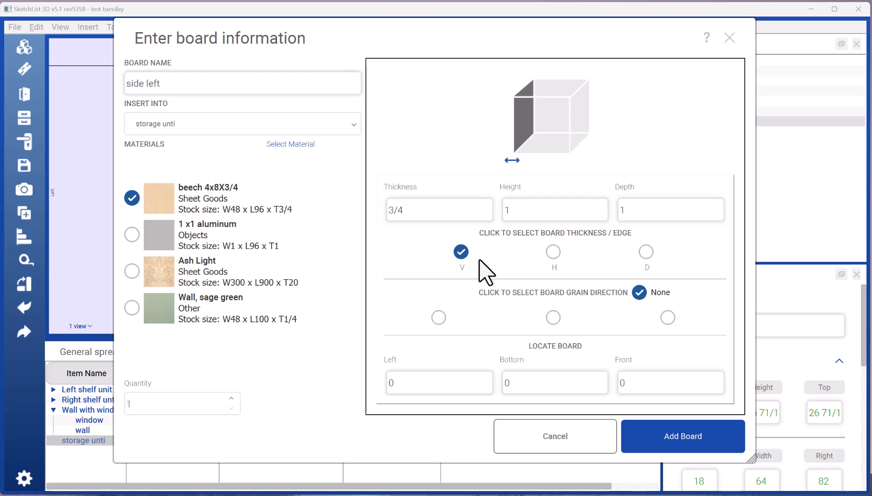
left_click(555, 209)
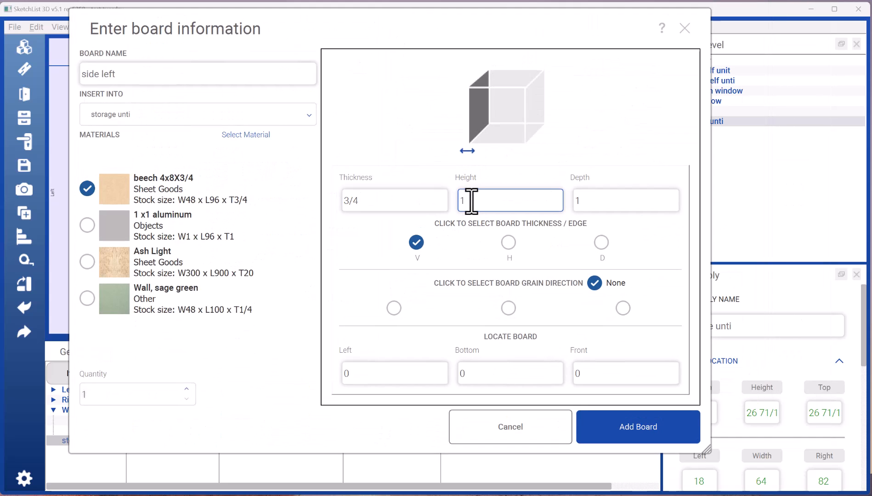
type("27")
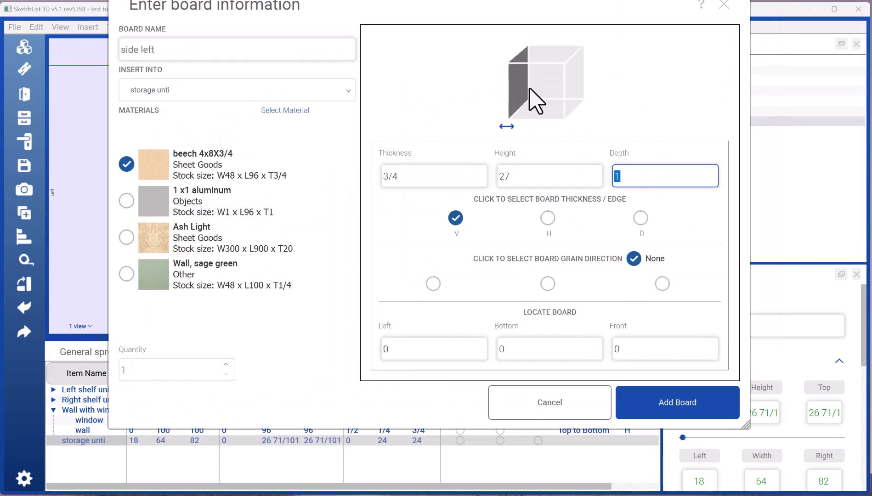
type("2")
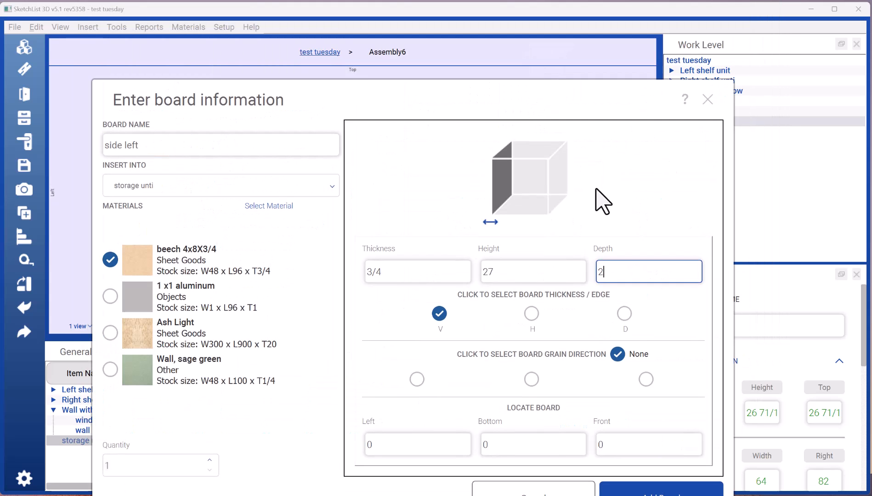
type("4")
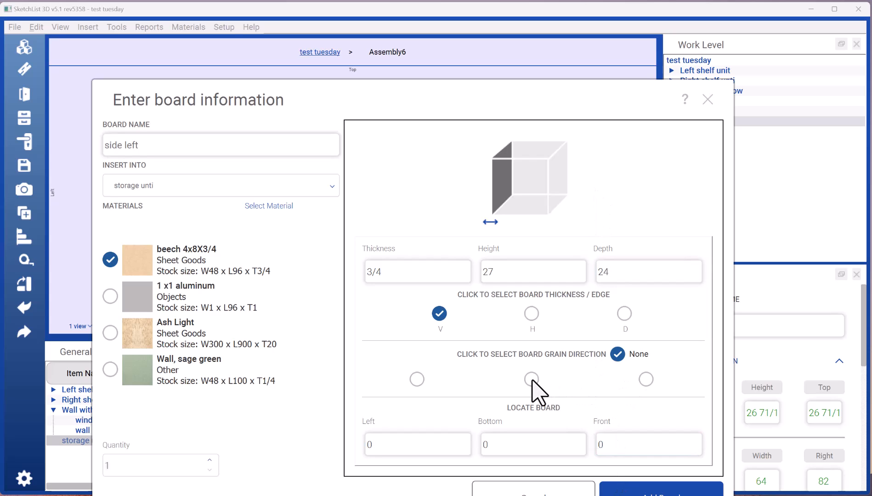
left_click(532, 380)
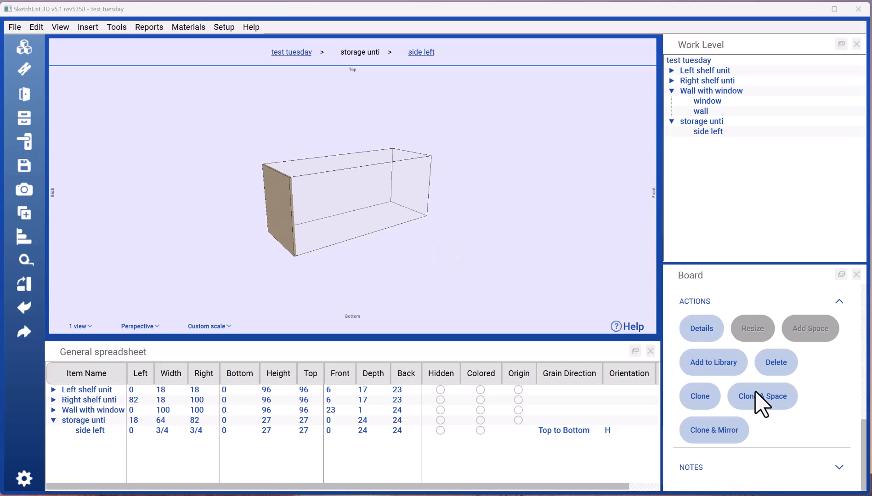
- Set up Clone & Space for 3 equally distributed copies of side left
left_click(762, 396)
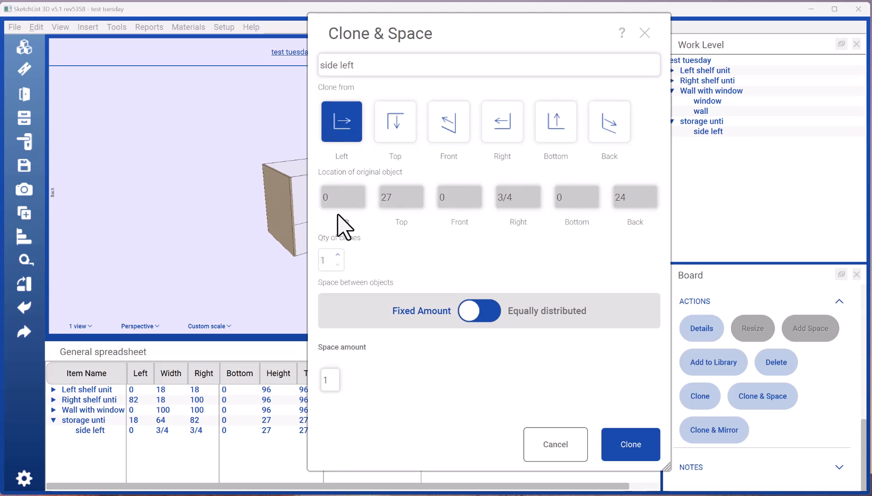
left_click(327, 260)
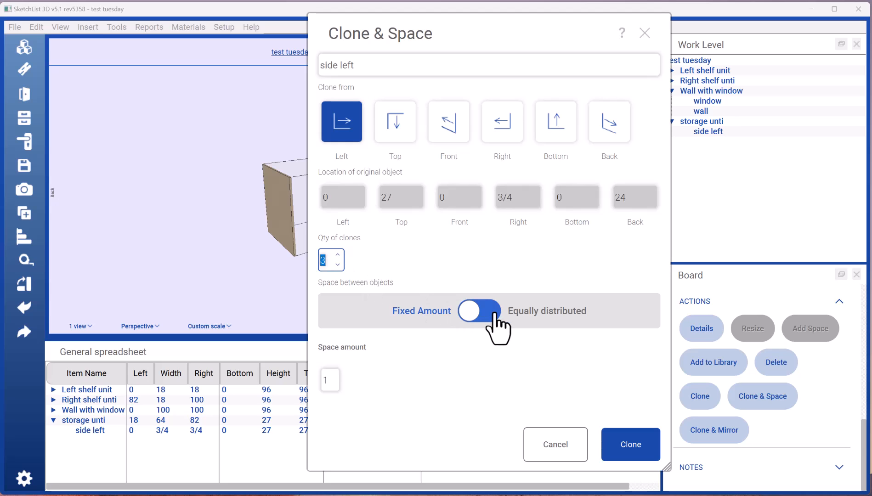
left_click(478, 311)
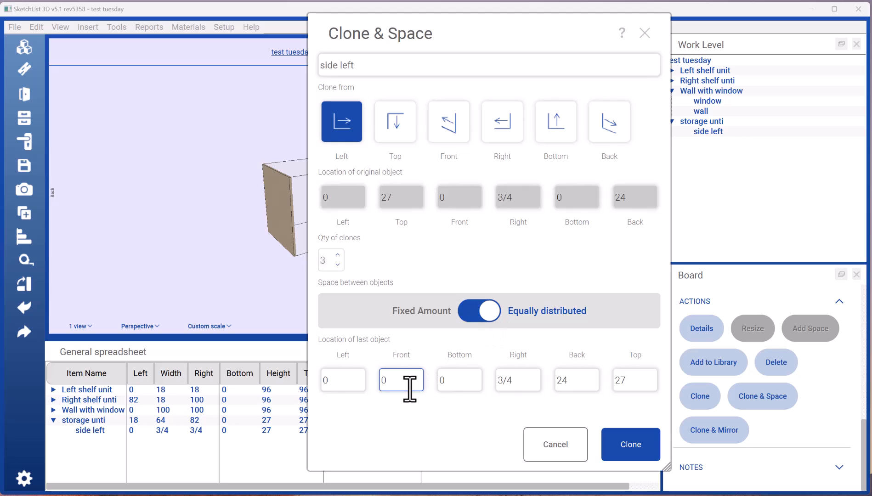
left_click(460, 380)
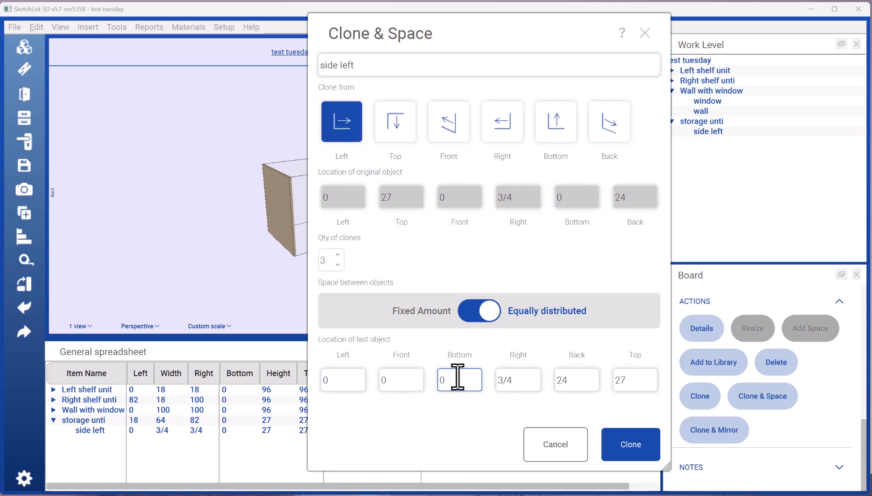
- Place the last copy's right edge at 64 and create the clones
left_click(517, 380)
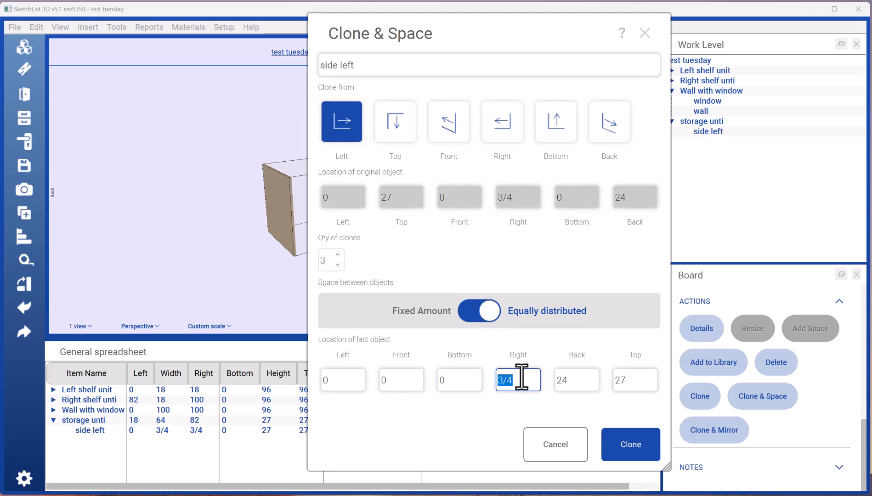
type("6")
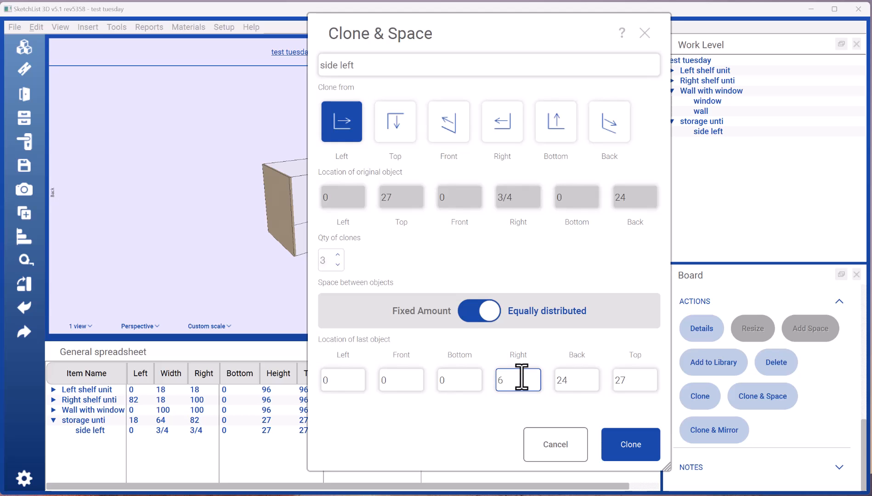
type("64")
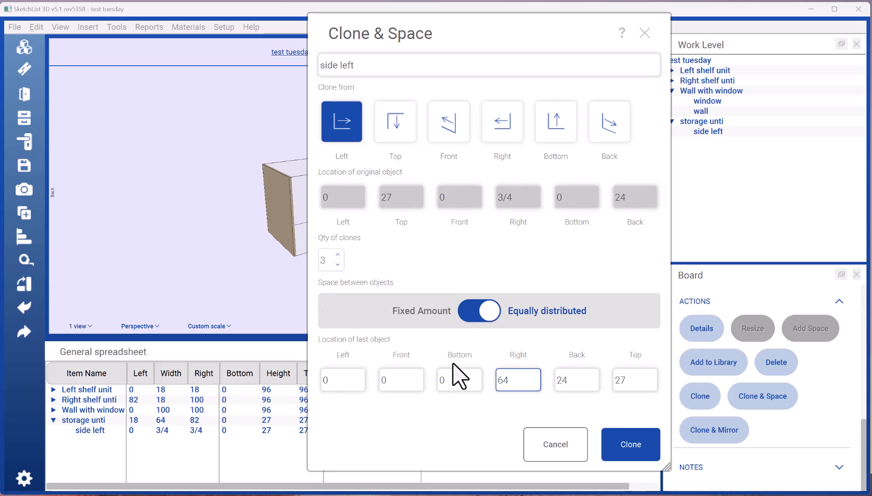
left_click(629, 444)
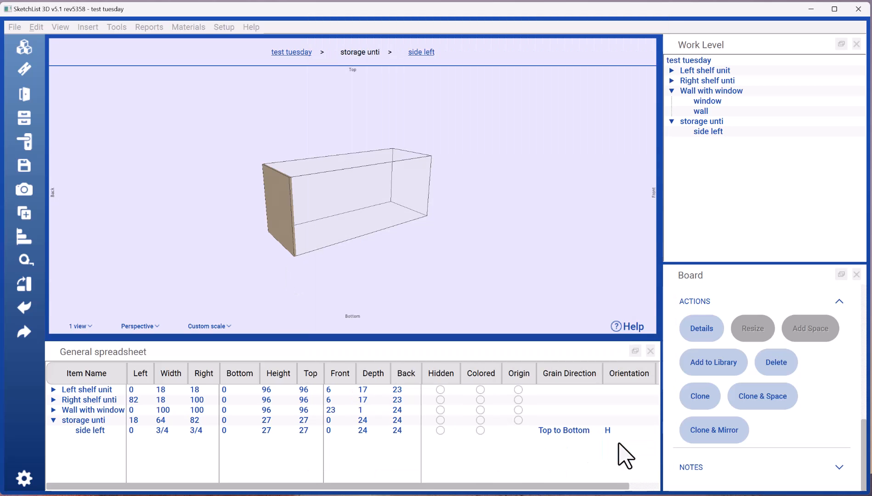
left_click(762, 396)
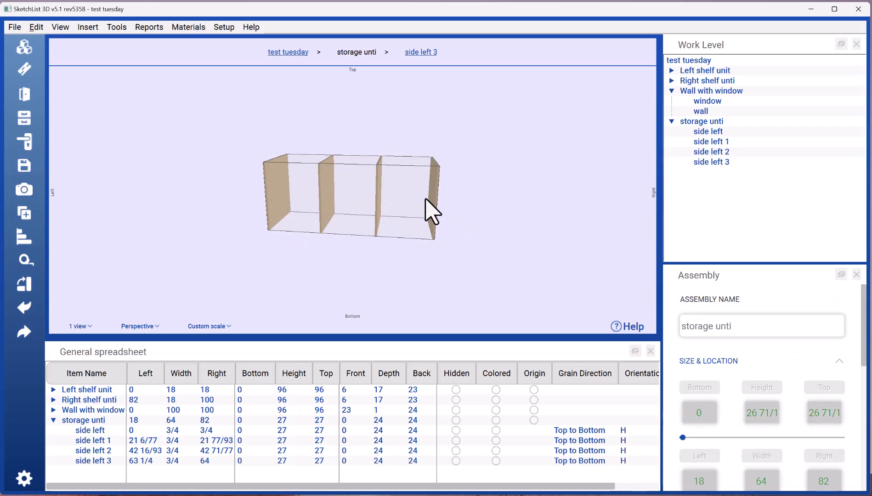
mouse_move(334, 231)
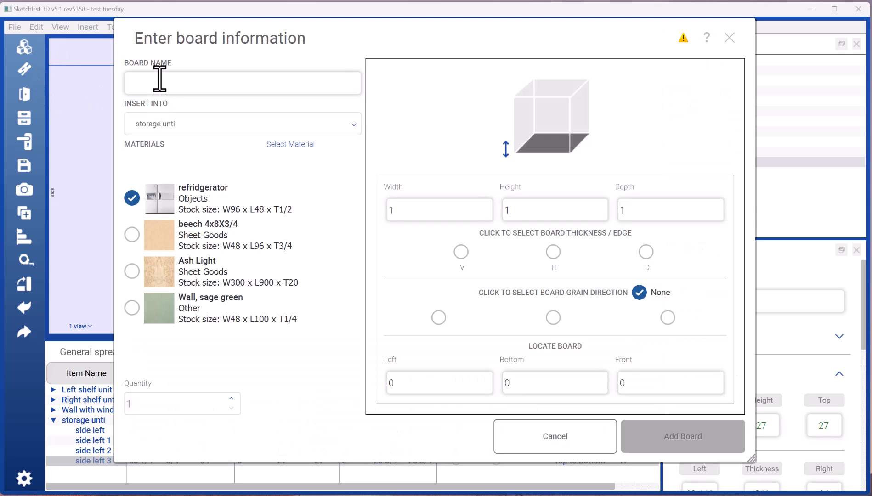
- Name the board 'back', choose beech and enter width 64, height 24
type("back")
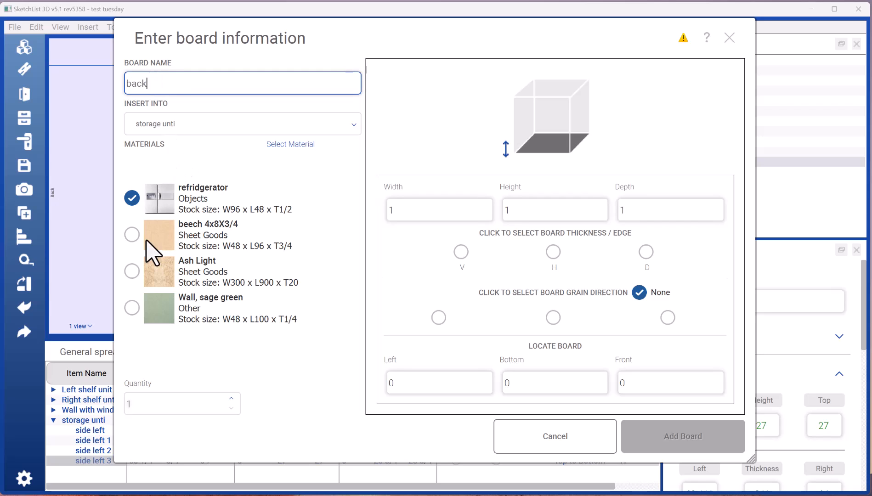
left_click(132, 234)
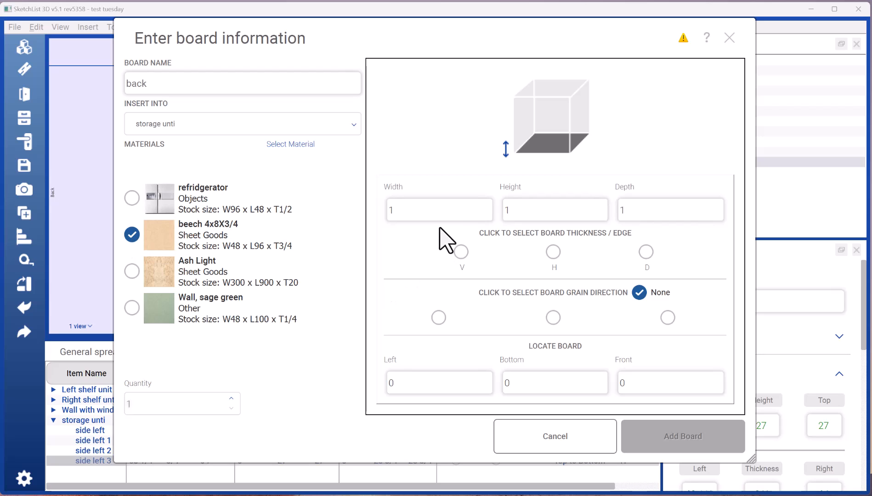
type("6")
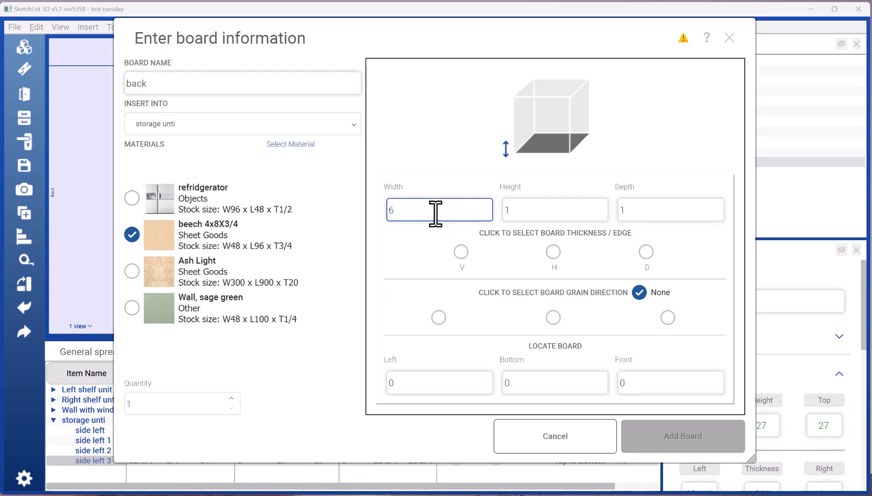
left_click(555, 209)
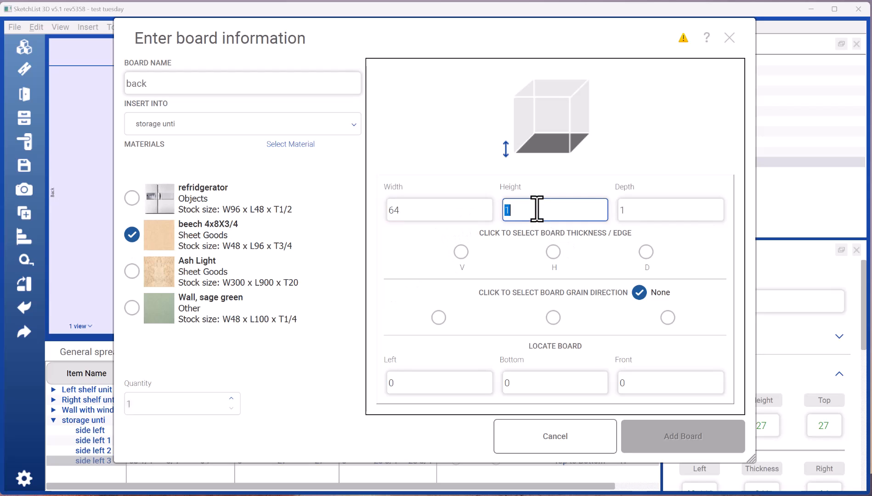
type("2")
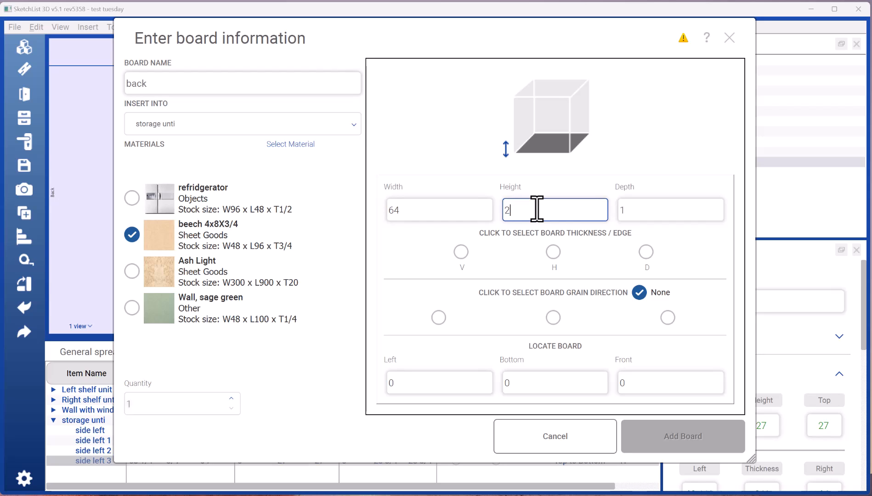
- Set depth 3/4 as thickness, left-to-right grain, and add the back board
left_click(670, 210)
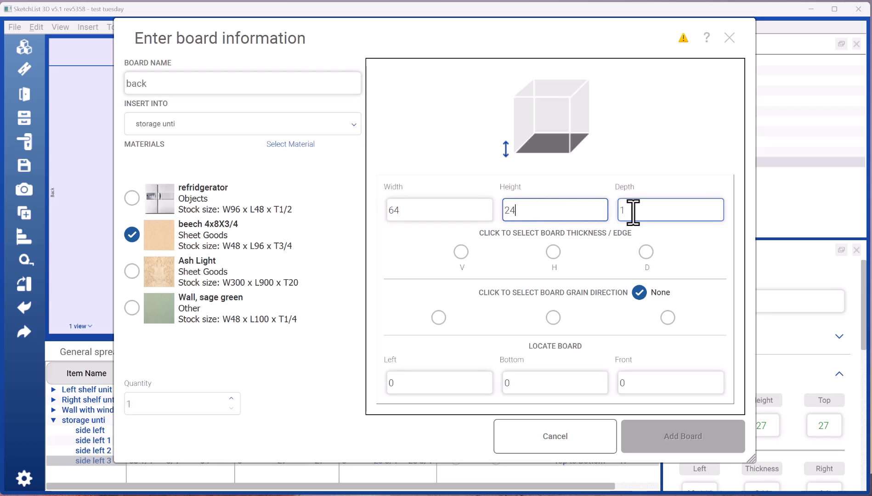
type("3/4")
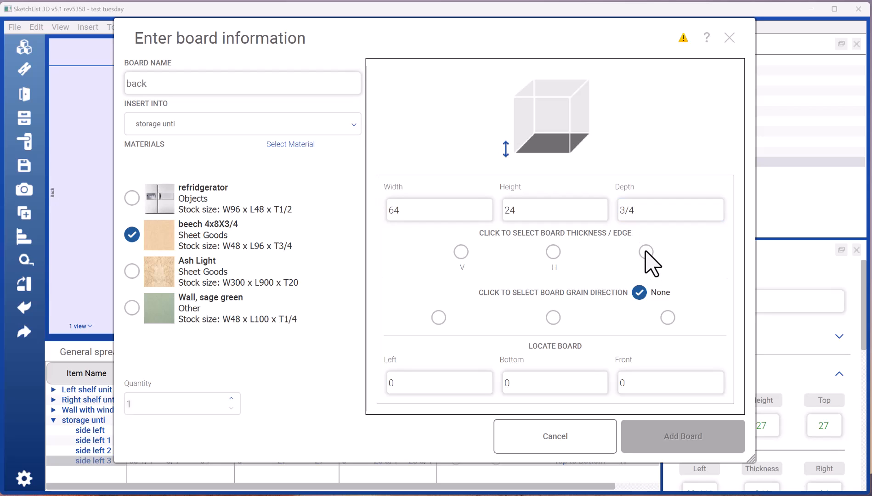
left_click(646, 252)
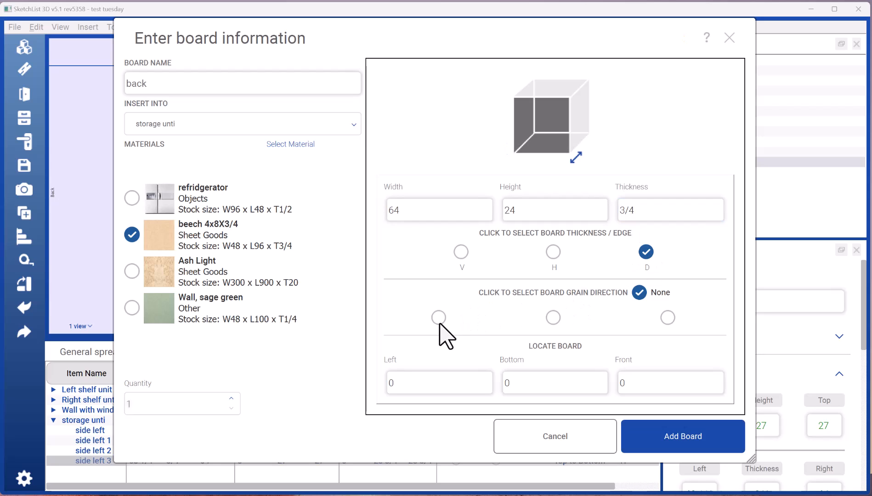
left_click(439, 318)
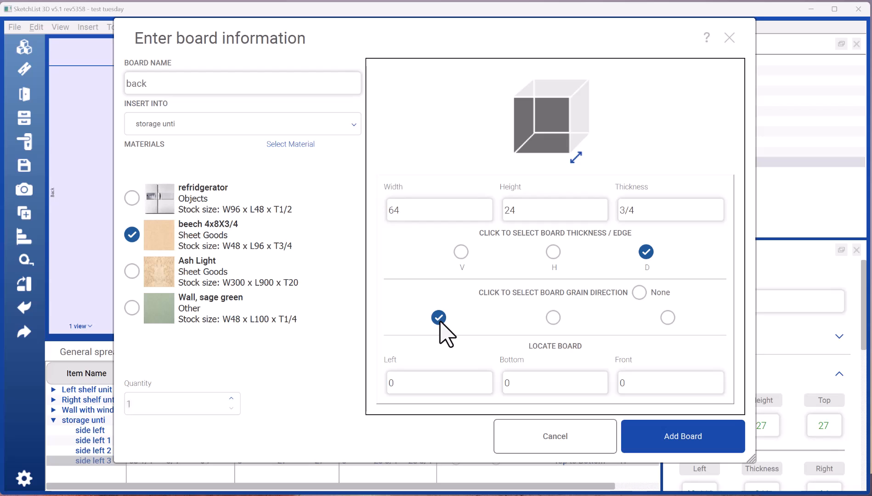
mouse_move(676, 445)
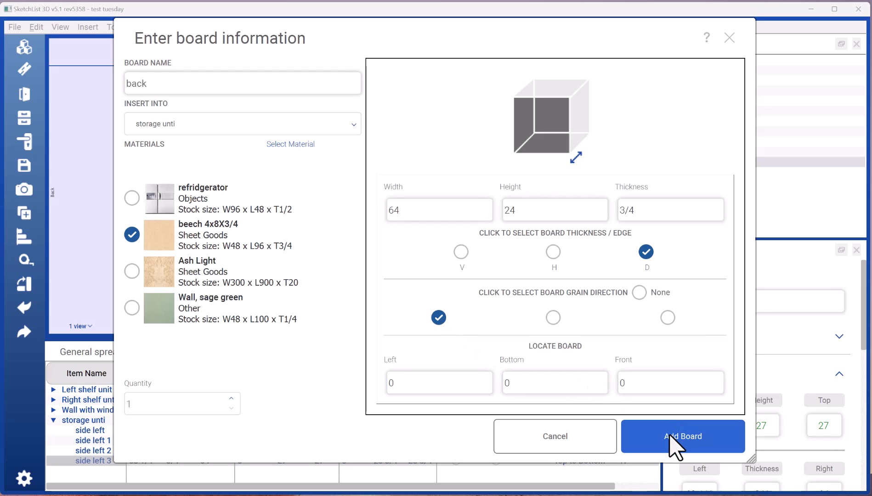
left_click(683, 436)
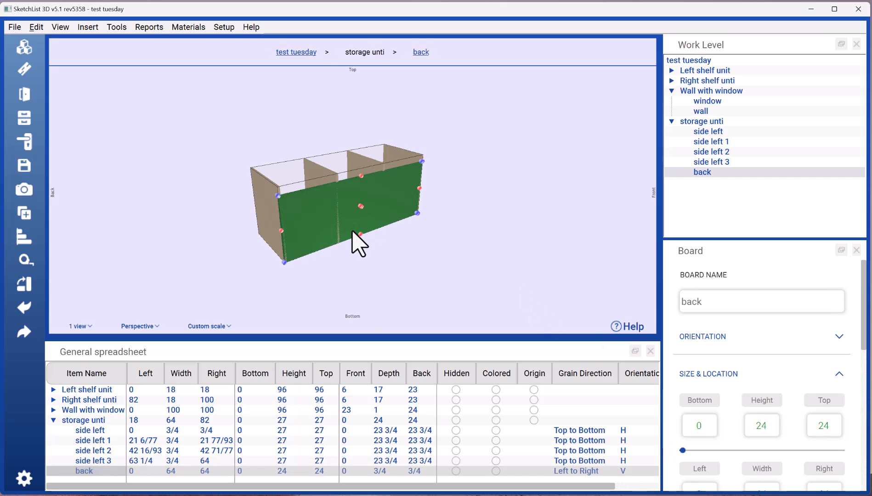
mouse_move(297, 273)
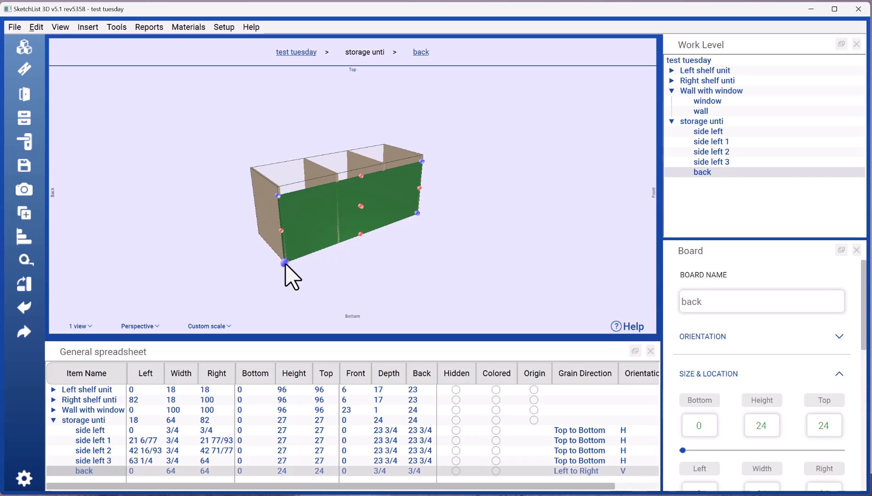
mouse_move(693, 382)
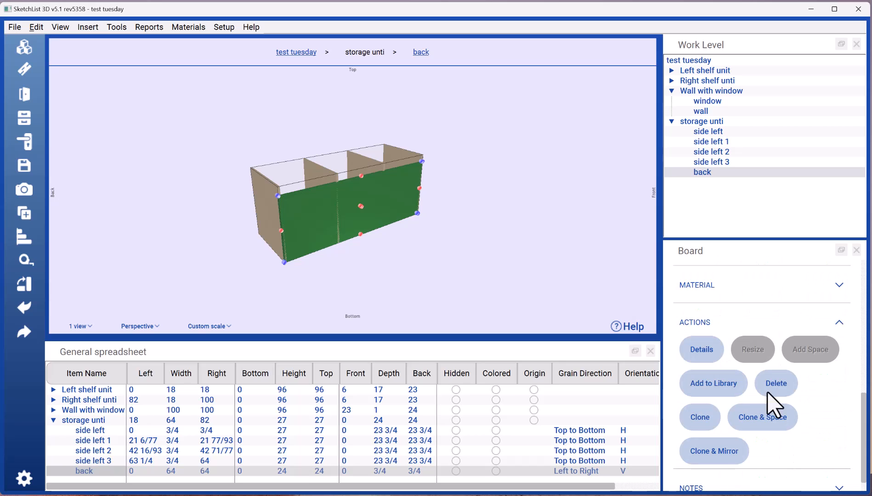
- Move the back board to front 23 1/4 and return to the test tuesday project level
left_click(702, 349)
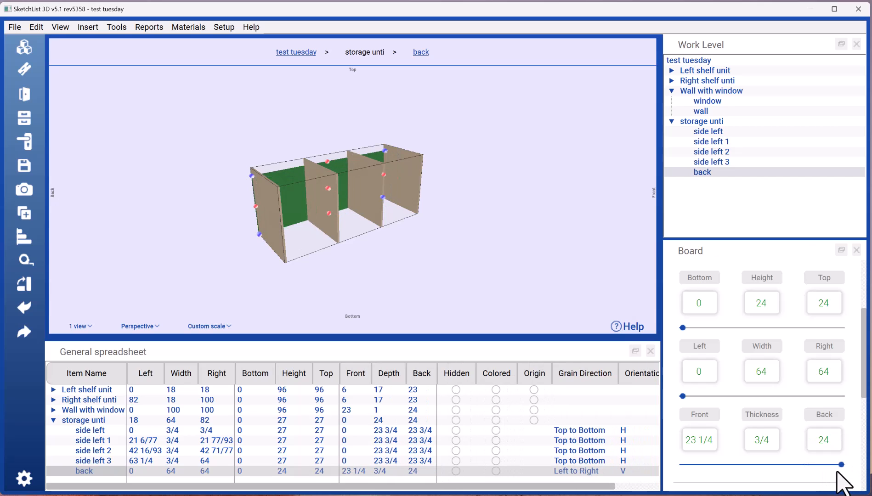
mouse_move(320, 216)
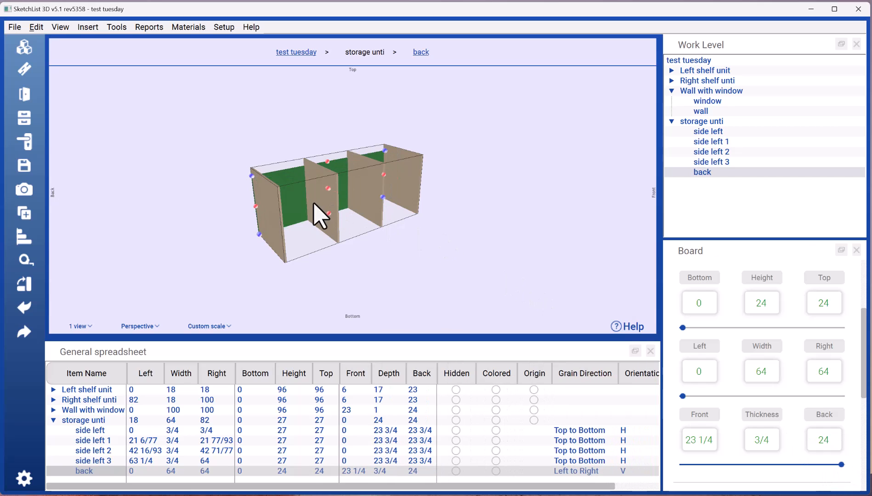
mouse_move(330, 172)
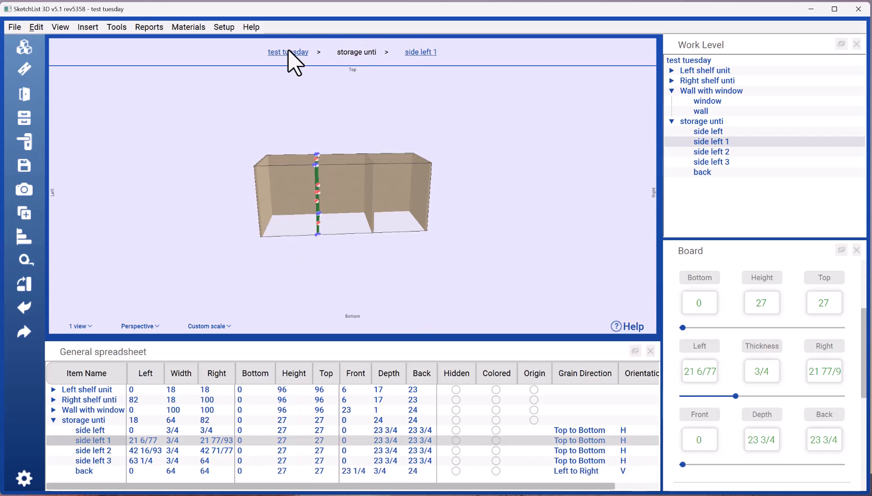
left_click(288, 51)
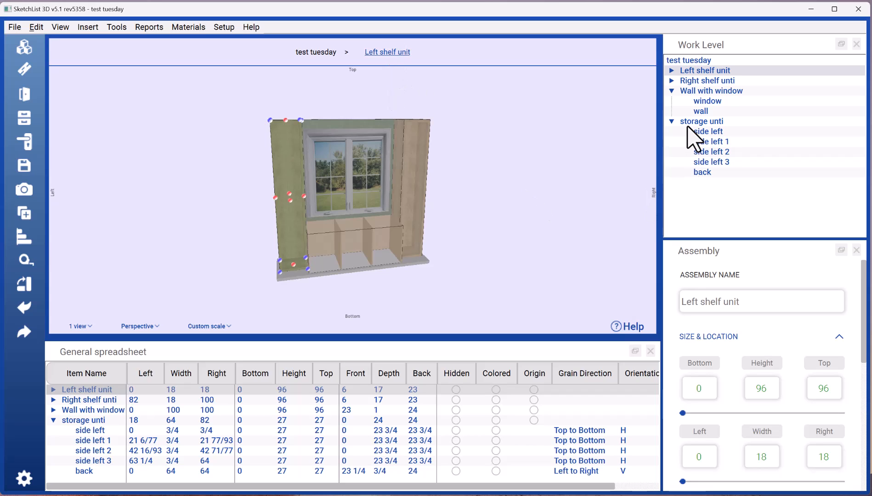
- Set Bottom 3/4 in Edit Resize for side left 1 and side left 2
left_click(702, 121)
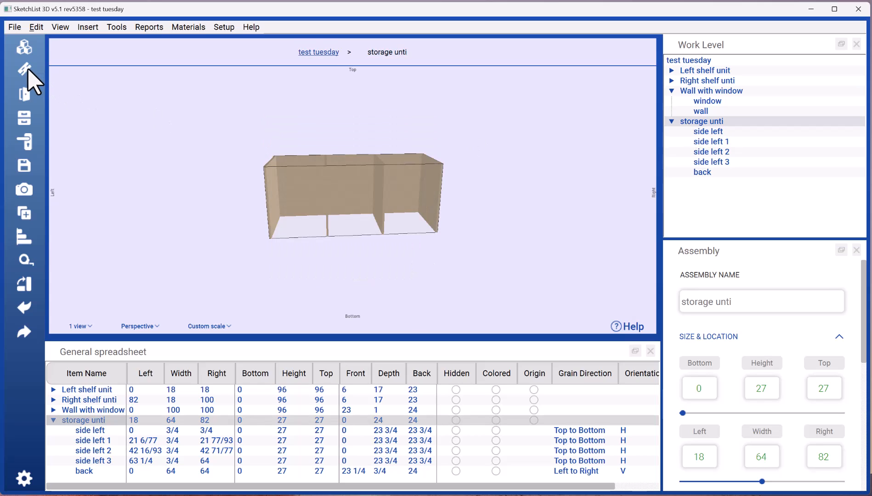
mouse_move(234, 227)
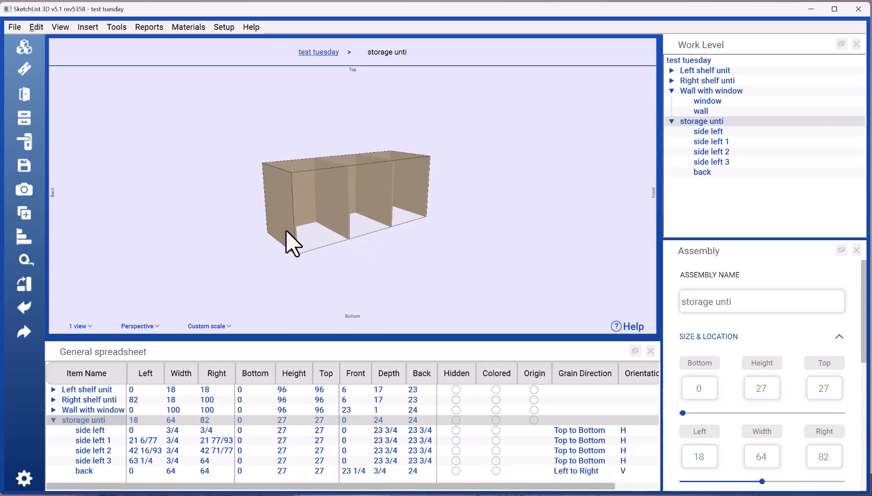
left_click(284, 208)
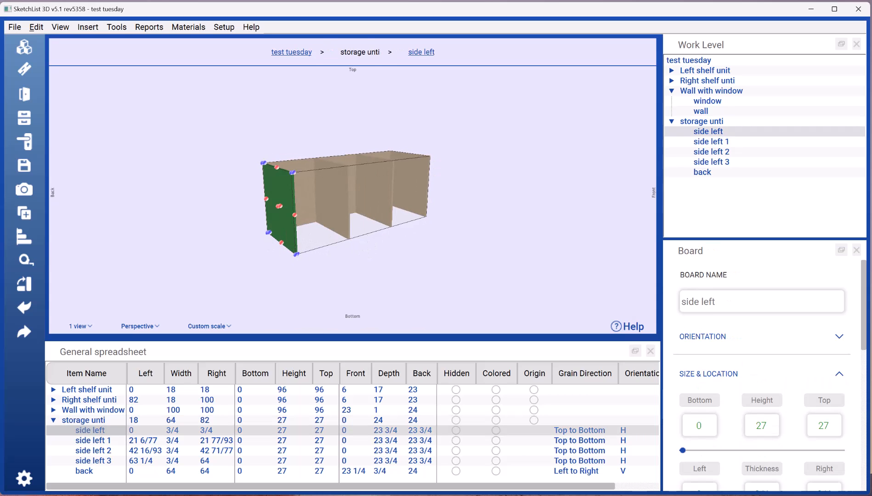
mouse_move(366, 216)
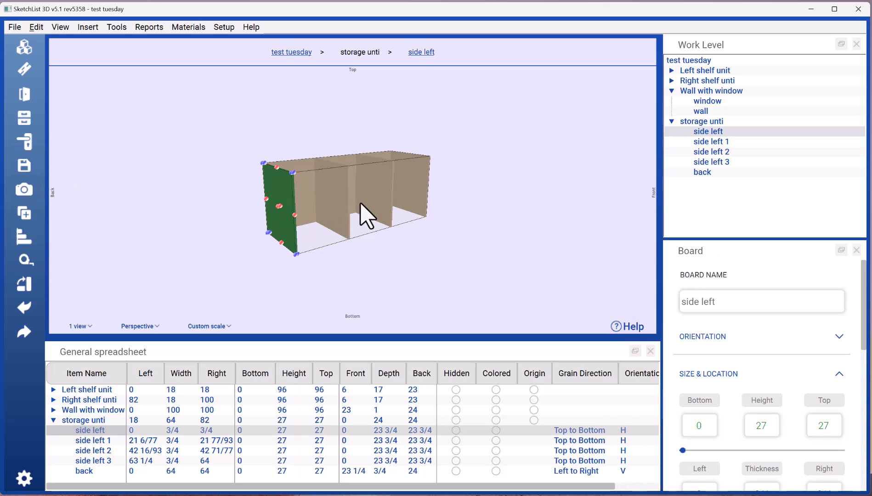
left_click(333, 200)
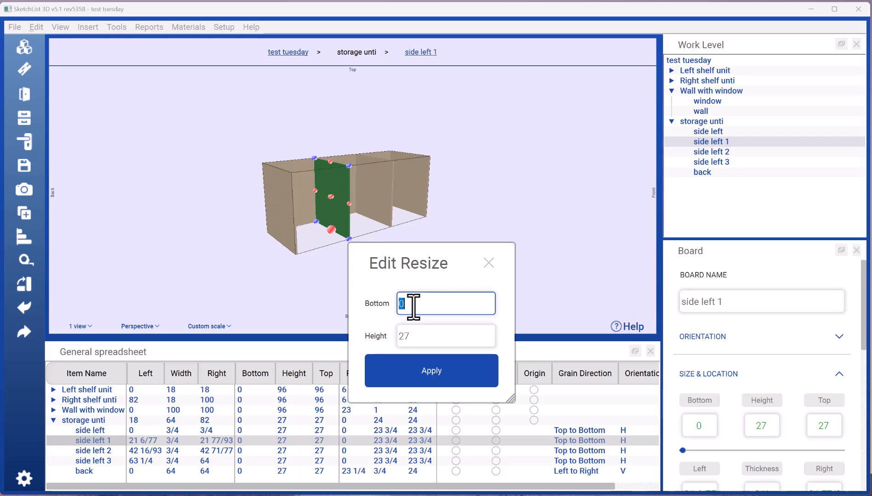
type("3/4")
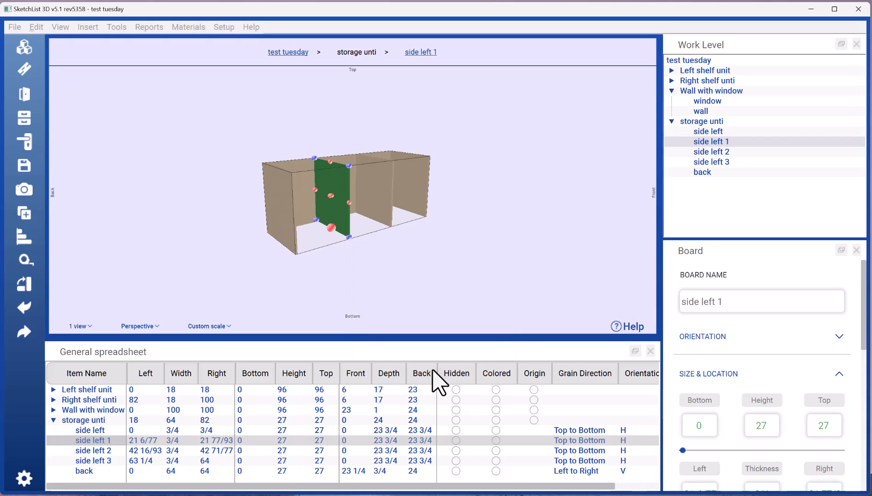
left_click(710, 152)
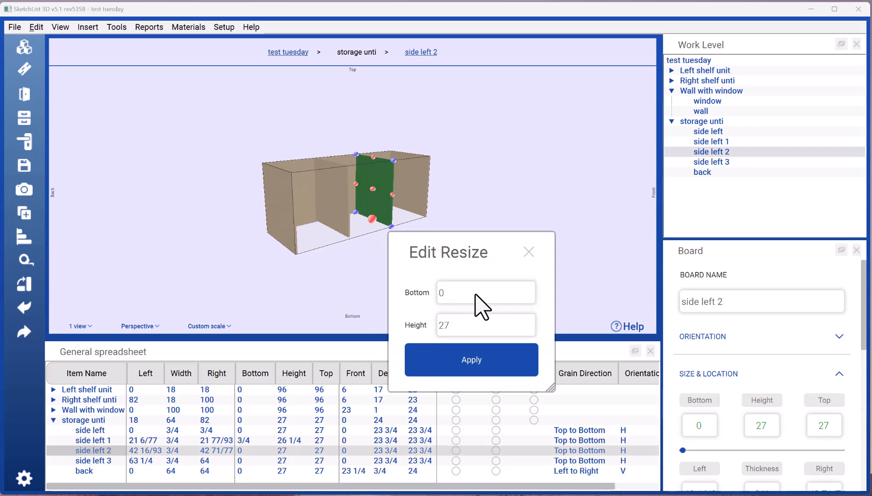
type("3/")
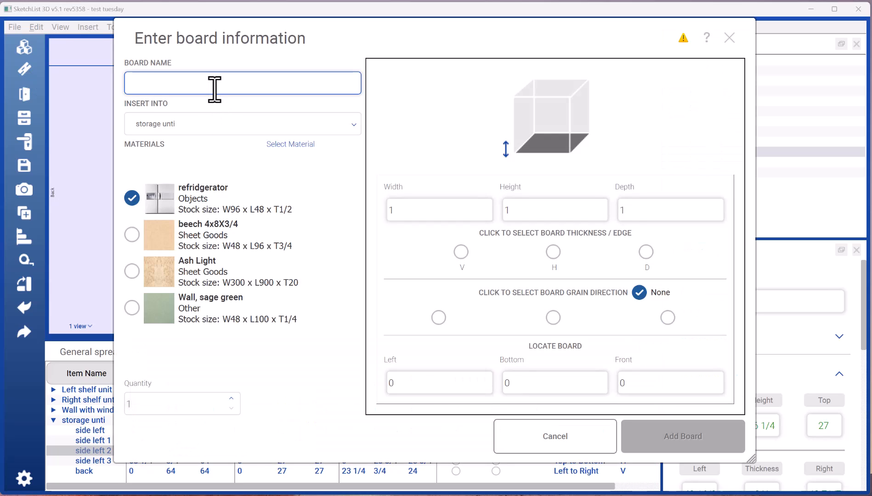
- Define a beech 'bottom' board, 55 wide, 3/4 horizontal thickness, 23 deep
type("bottom")
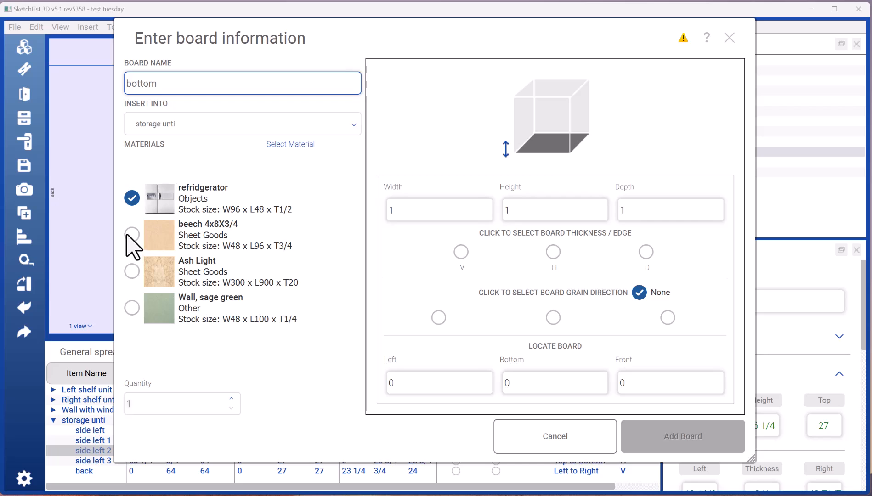
left_click(131, 234)
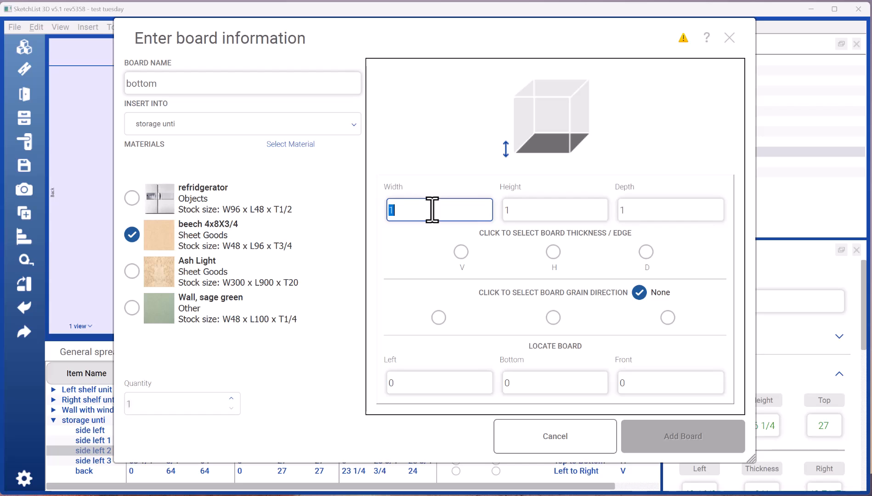
type("55")
left_click(555, 209)
type("3/4")
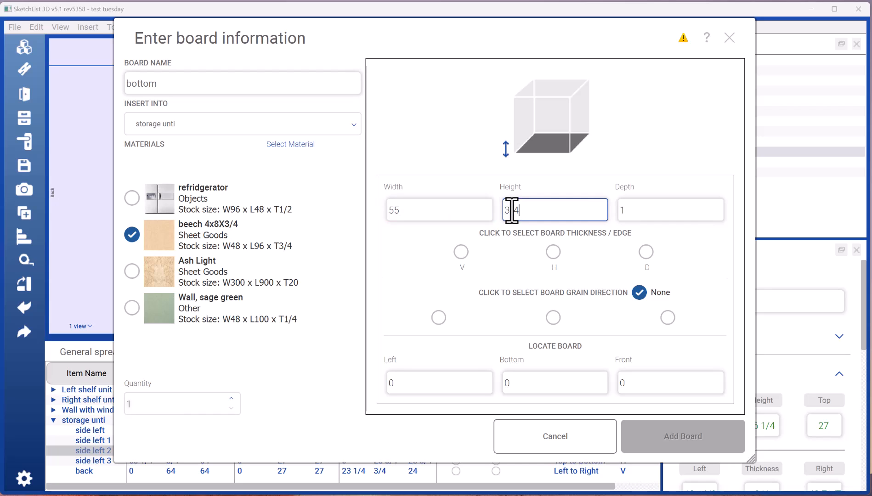
left_click(554, 252)
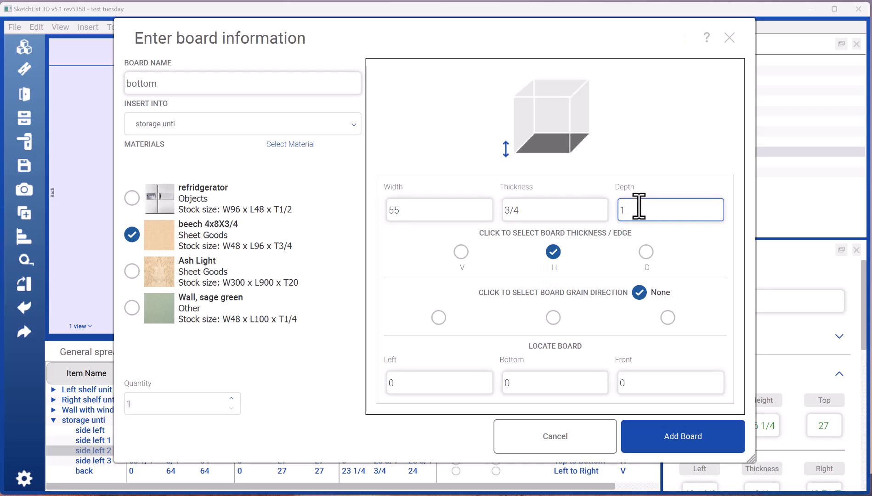
type("2")
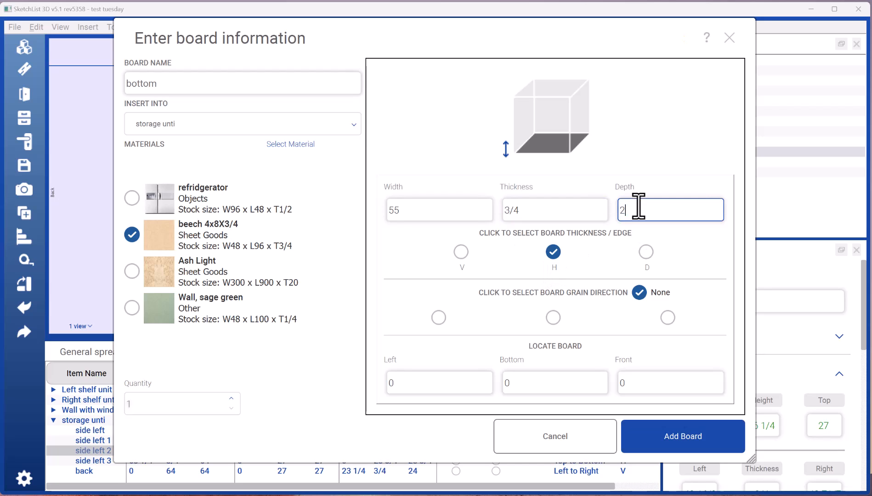
type("3")
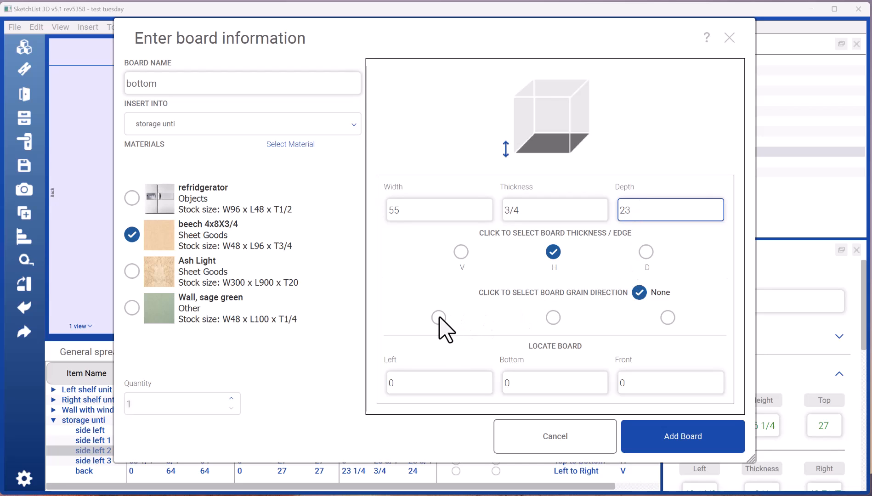
- Give the bottom board left-to-right grain, left position 3/4, and add it
left_click(439, 318)
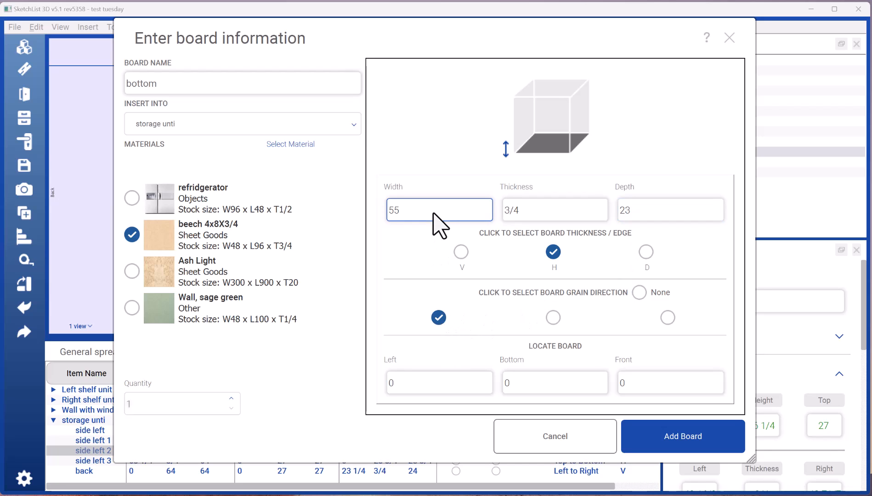
left_click(440, 383)
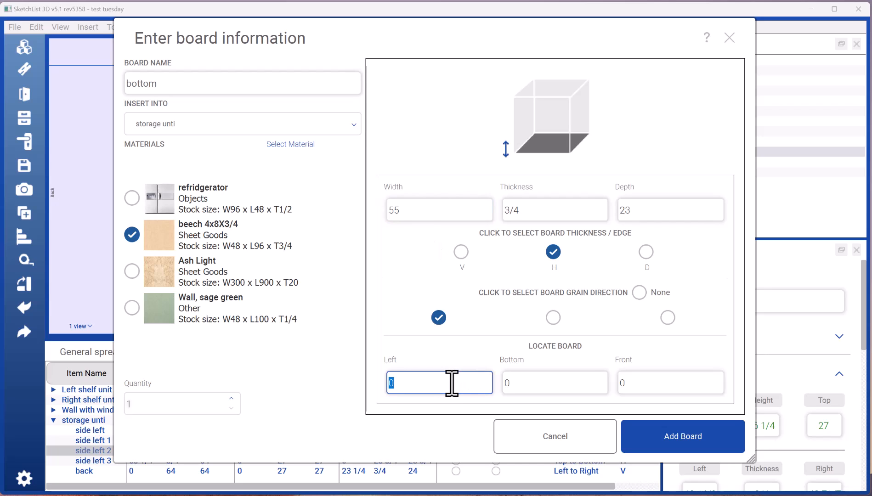
type("3/4")
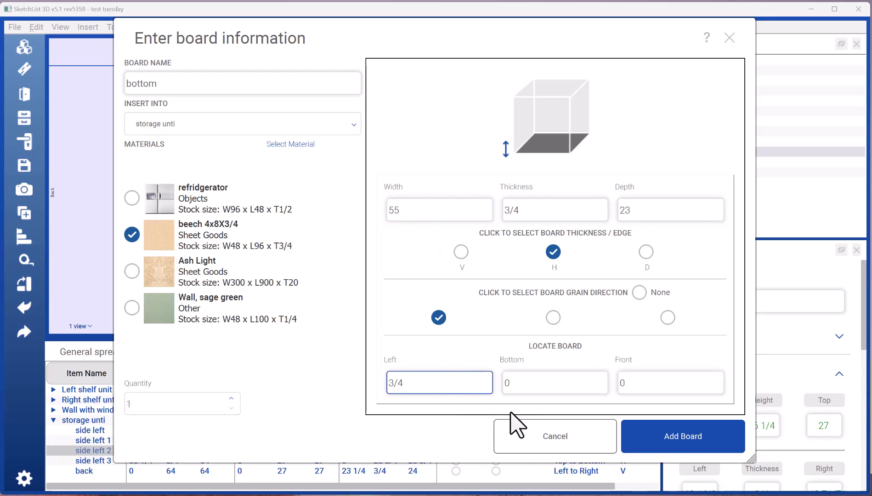
left_click(683, 436)
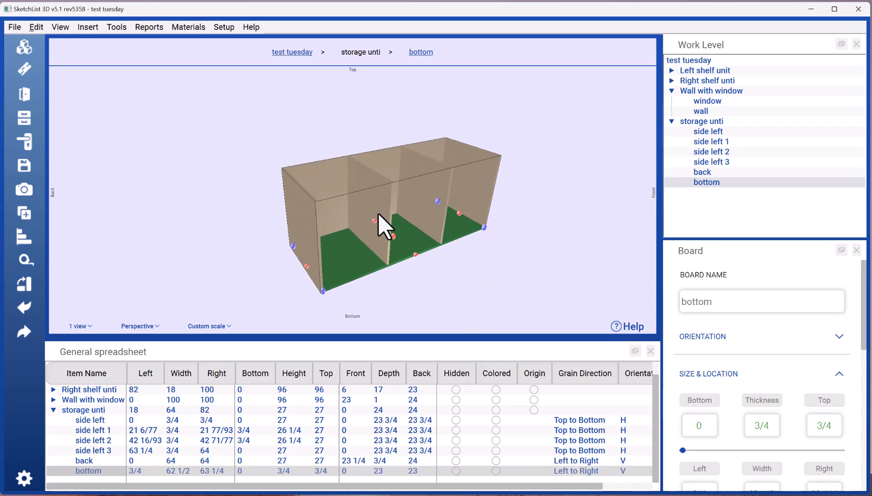
- Lower the top of side left 1 to 26 3/4, dismissing the resize warning
left_click(373, 189)
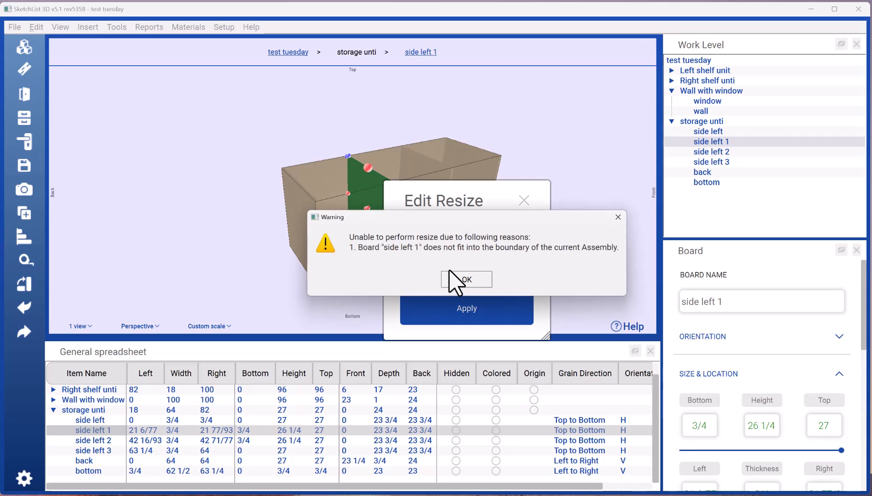
left_click(466, 279)
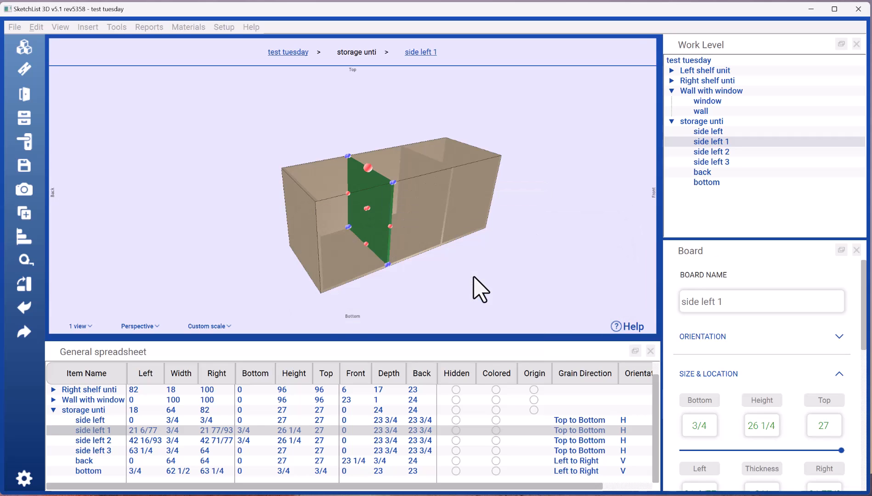
mouse_move(376, 184)
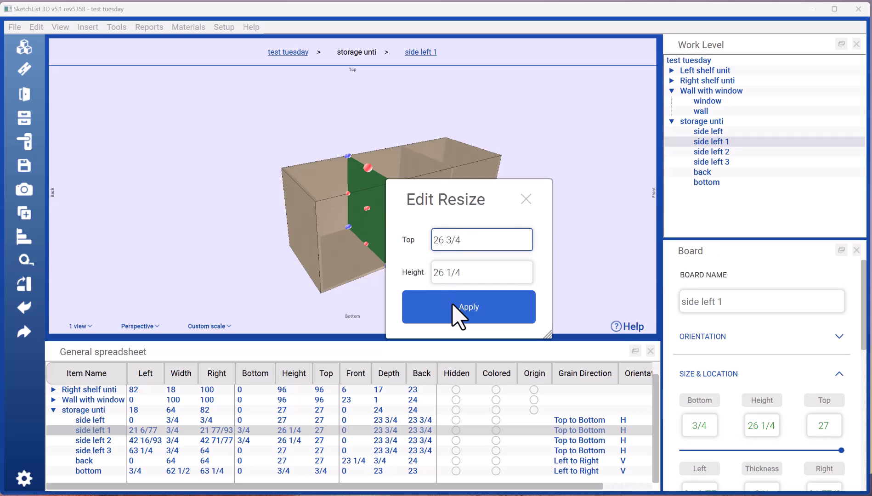
left_click(468, 307)
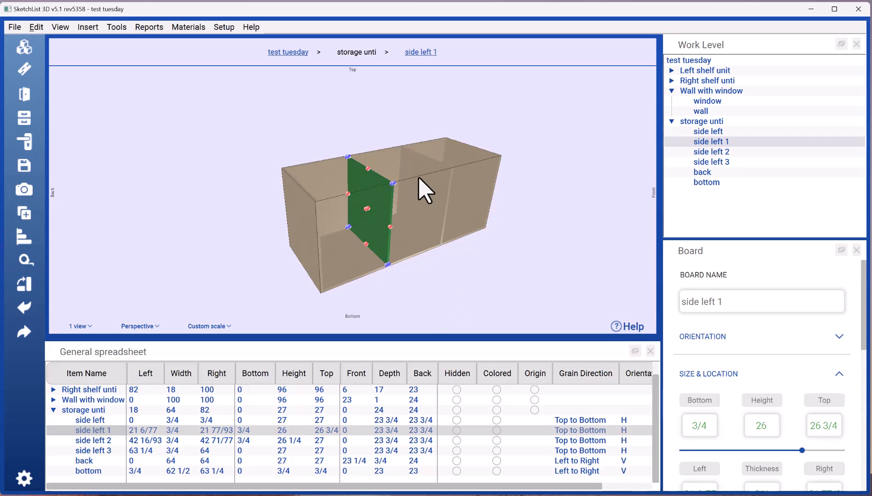
- Set the top of side left 2 to 26 3/4 as well
left_click(711, 151)
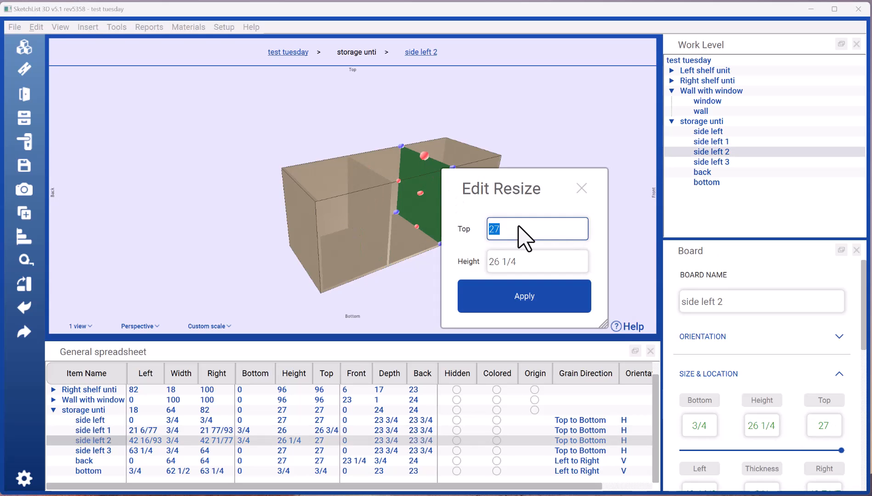
type("26 3/4")
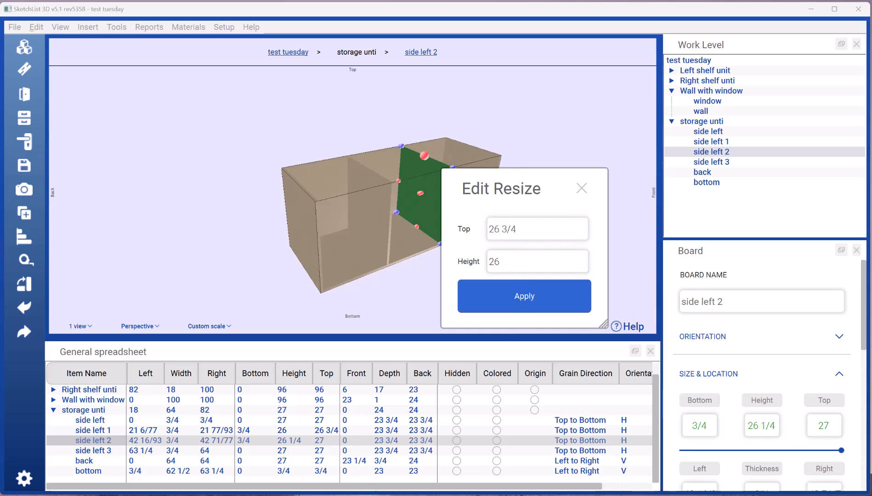
left_click(524, 295)
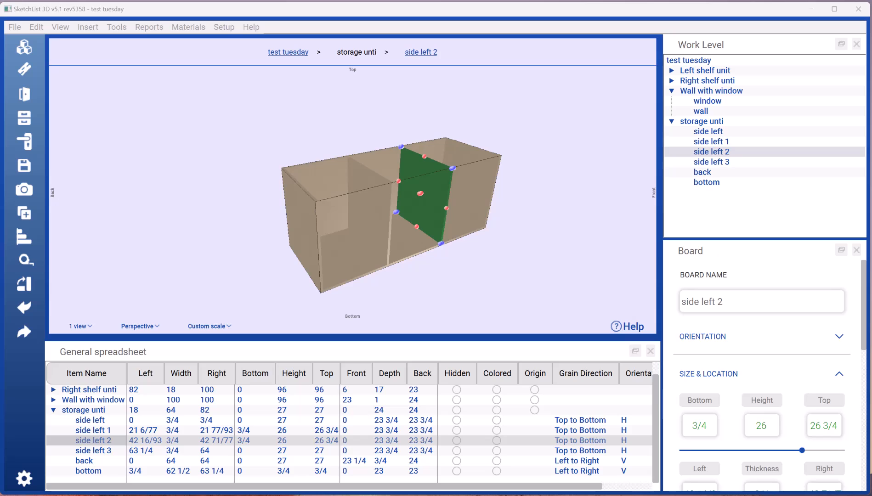
mouse_move(466, 480)
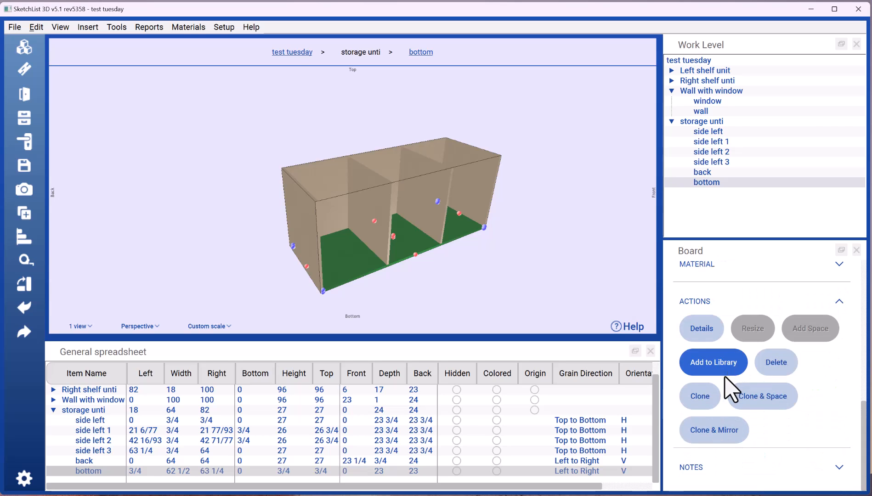
- Clone the bottom board, slide bottom 1 up to the unit's top, and return to test tuesday
left_click(699, 396)
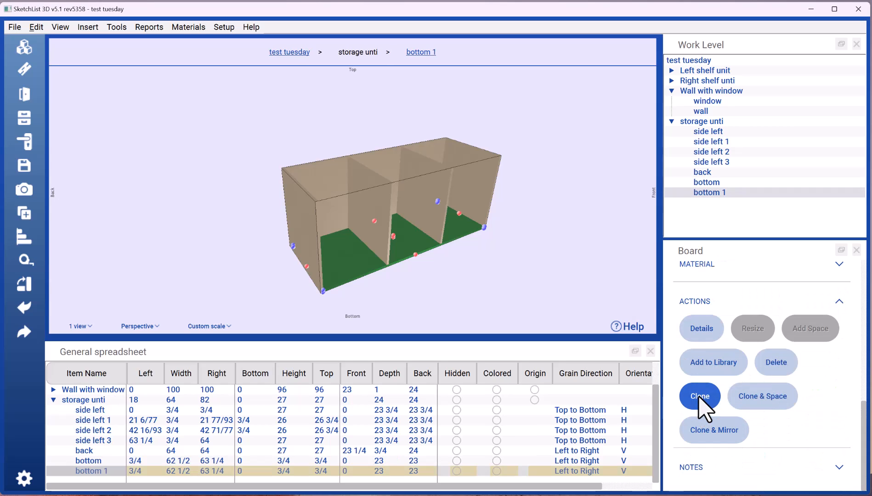
mouse_move(718, 395)
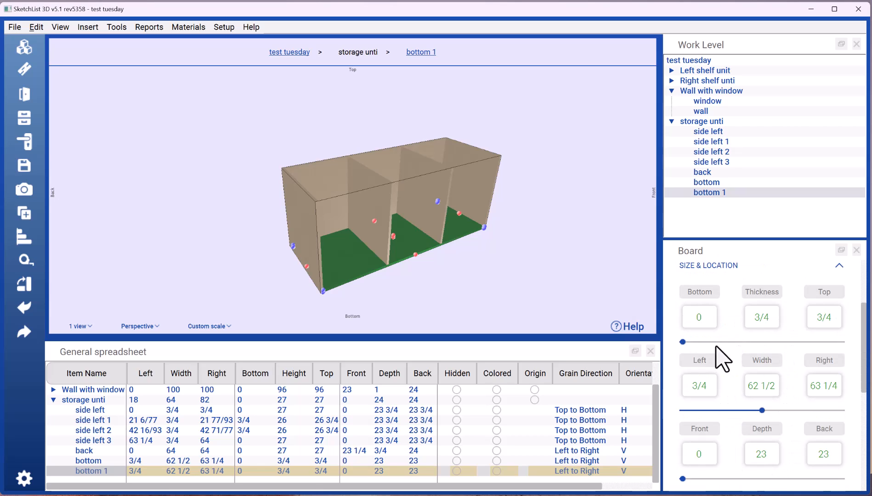
mouse_move(687, 355)
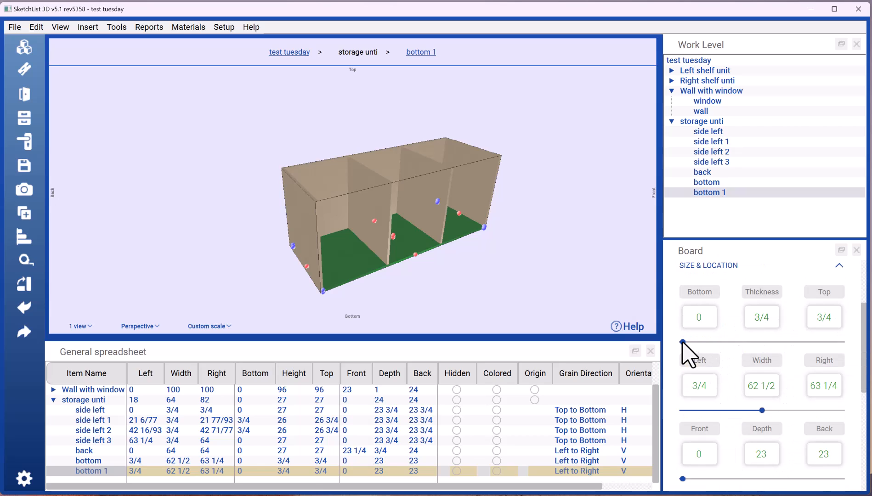
left_click_drag(683, 342, 840, 342)
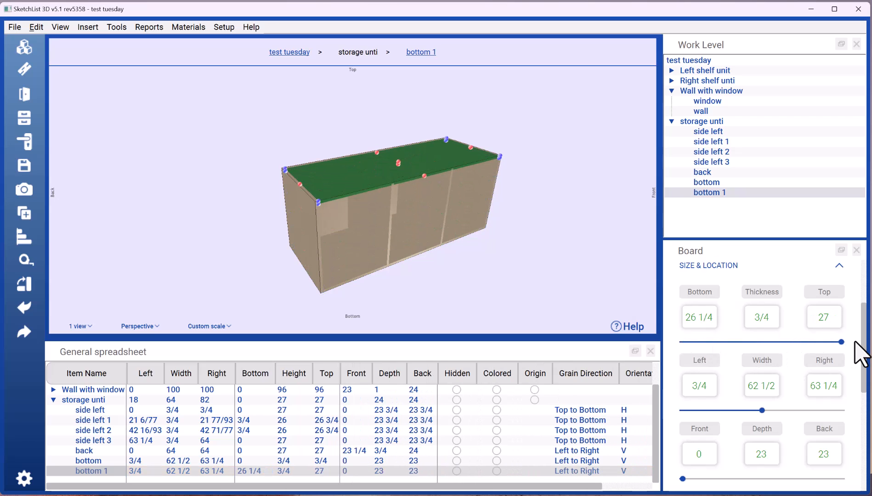
mouse_move(300, 66)
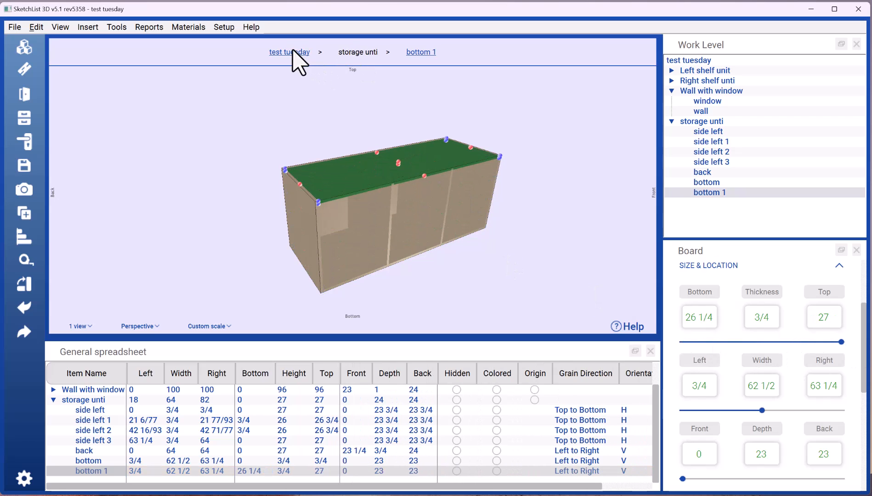
left_click(288, 51)
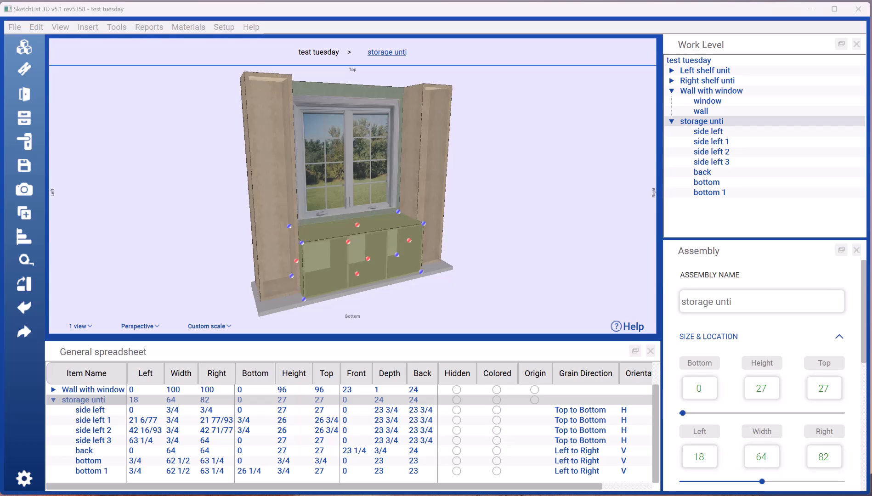
mouse_move(514, 298)
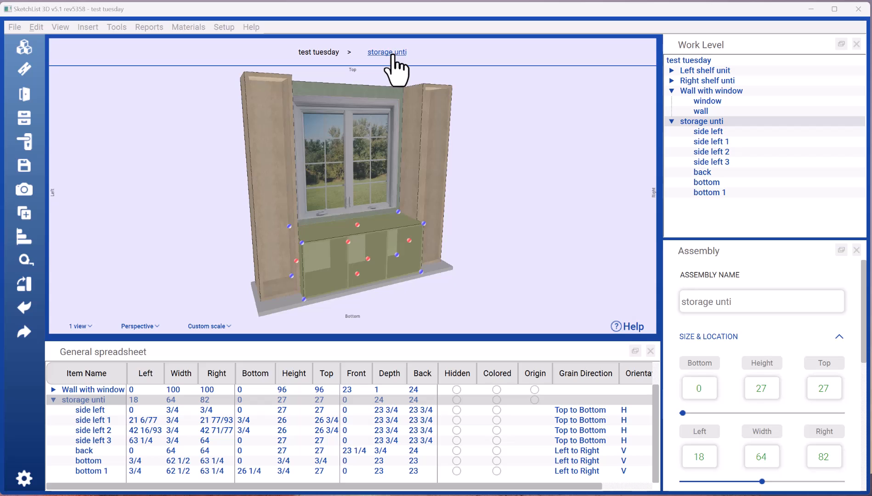
- Open storage unti from the breadcrumb and select the side left 1 divider
left_click(386, 51)
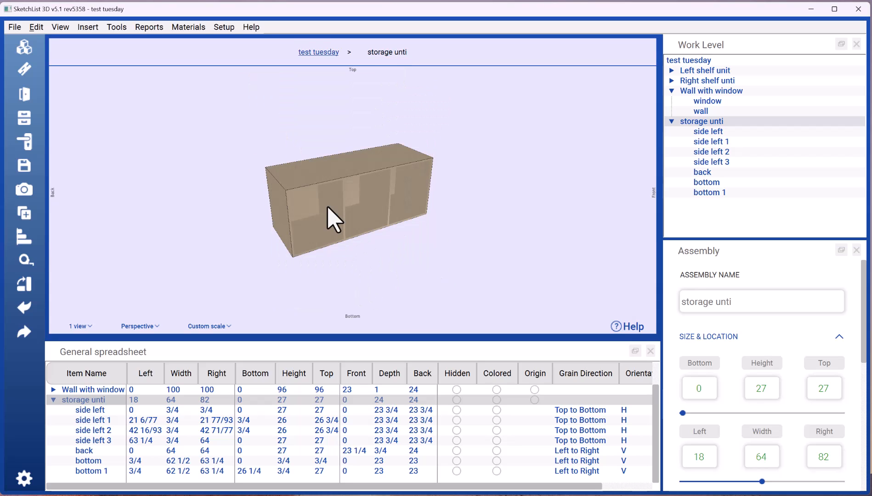
left_click(331, 195)
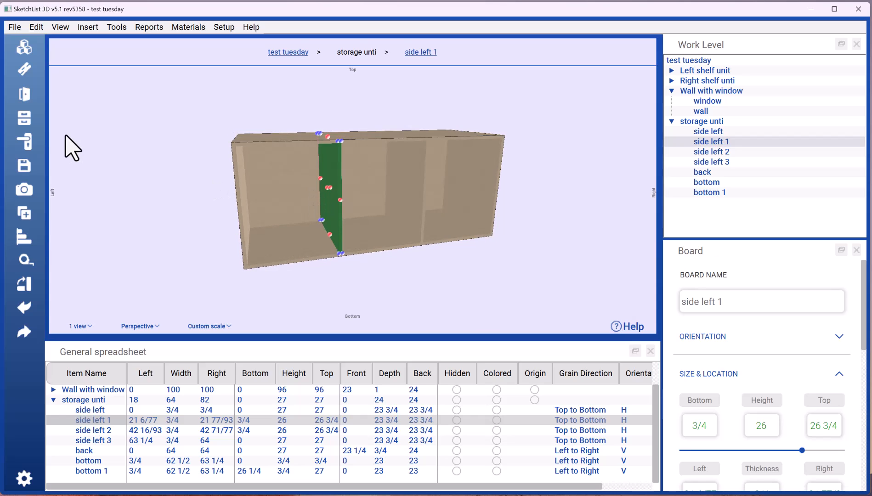
mouse_move(24, 94)
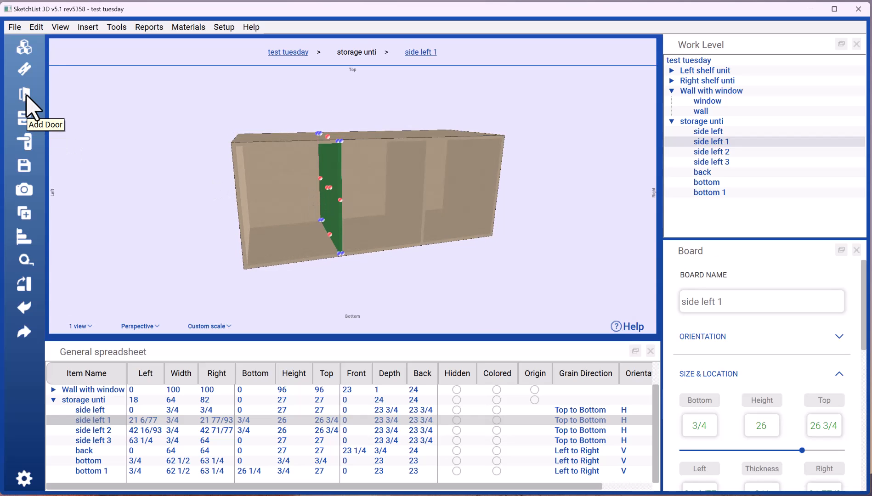
- Add Door0 and paste the copied corner so it sits at left 3/4, bottom 3/4, front 0
left_click(24, 92)
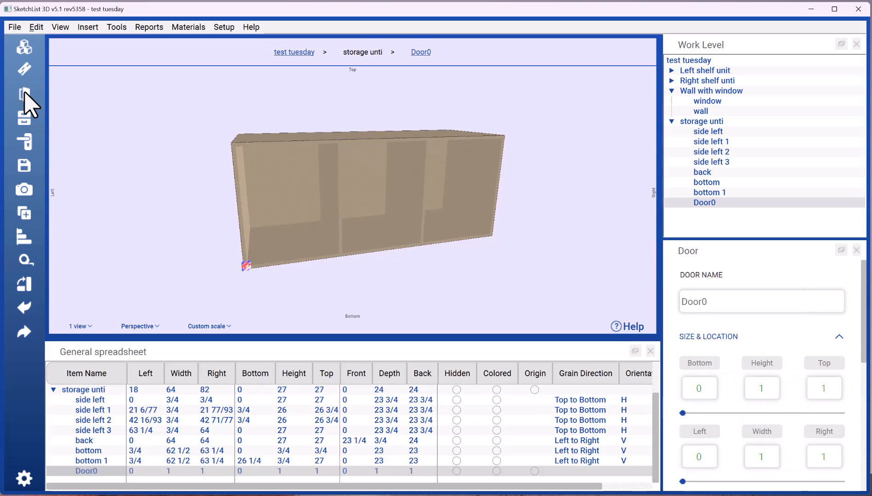
mouse_move(254, 300)
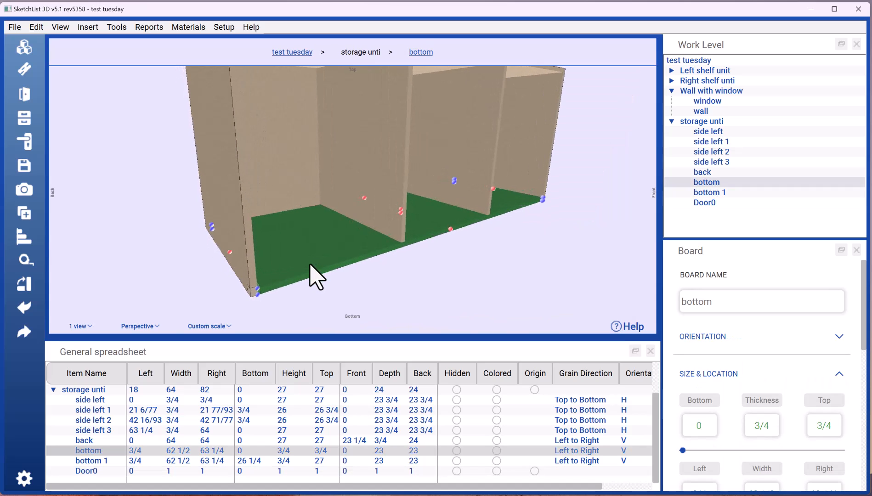
mouse_move(199, 192)
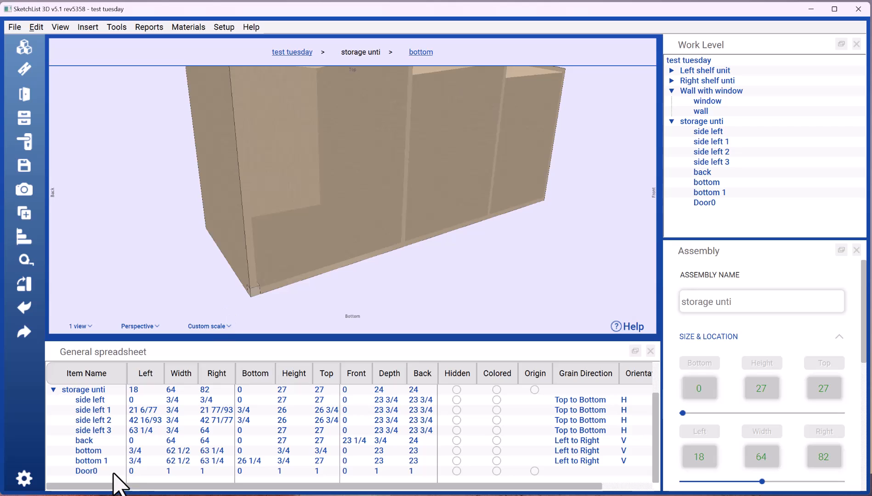
left_click(86, 471)
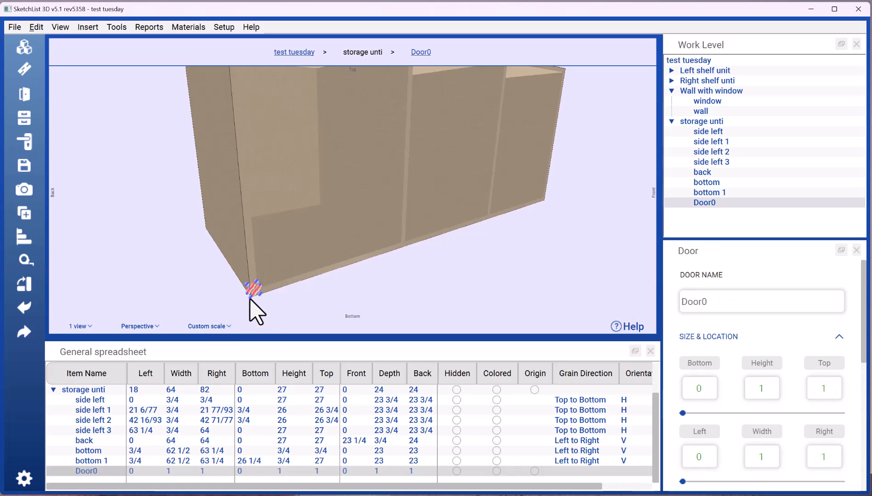
left_click(255, 289)
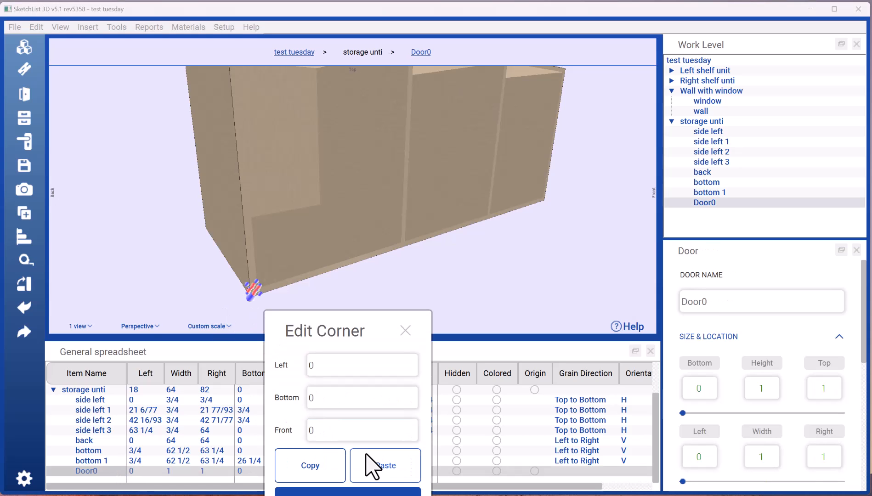
left_click(385, 466)
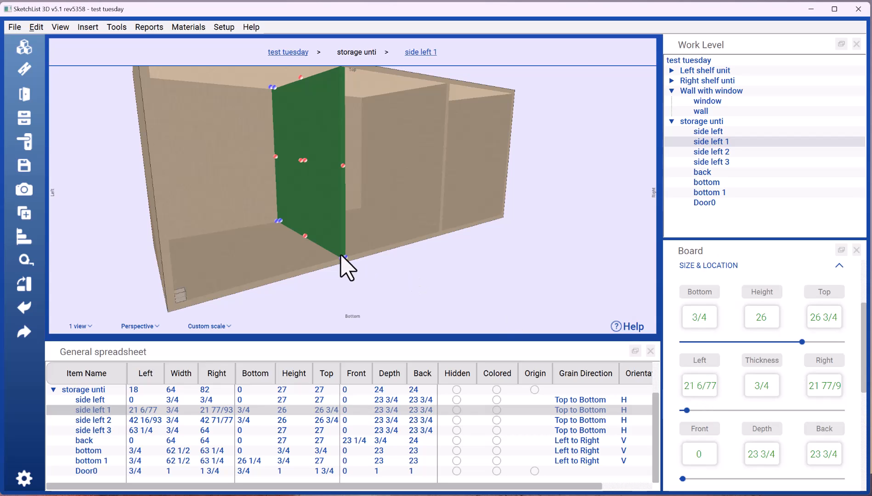
mouse_move(402, 263)
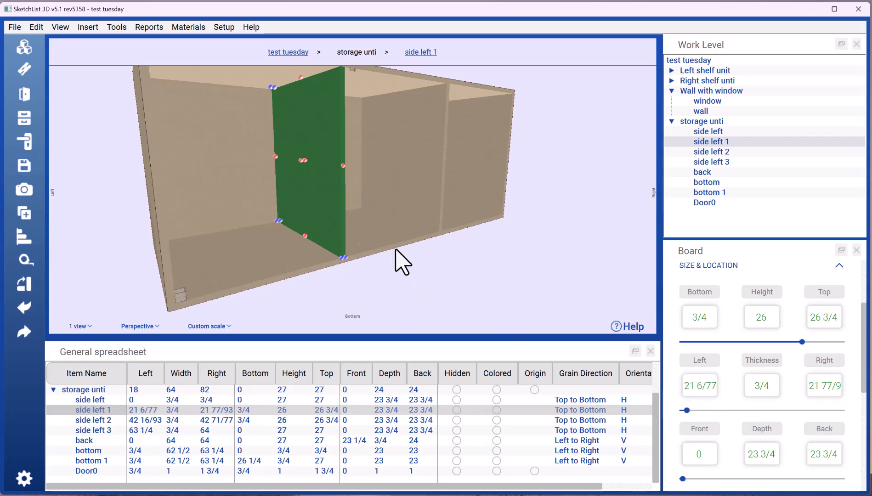
mouse_move(541, 356)
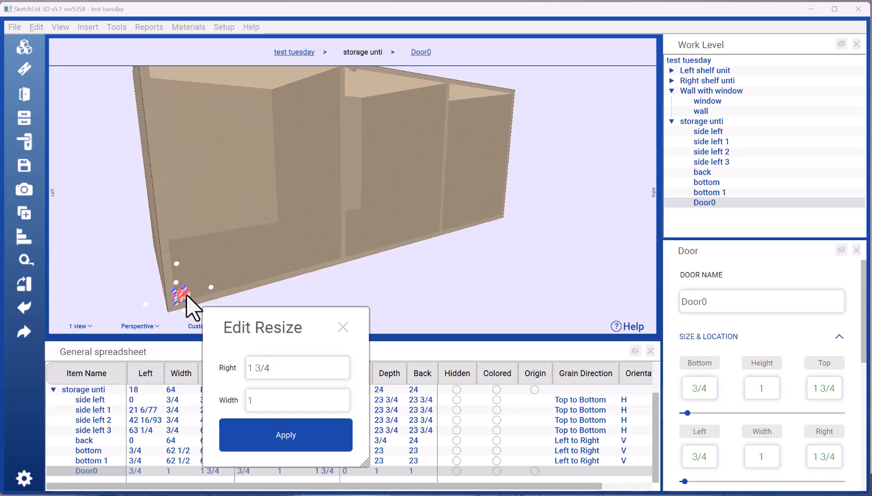
- Widen Door0 by setting its right edge to 21, making it 20 1/4 wide
left_click(297, 367)
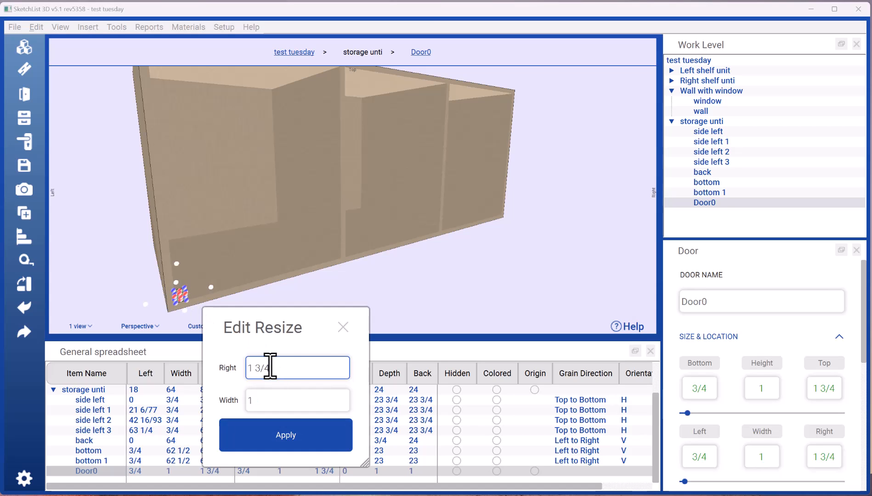
left_click(284, 435)
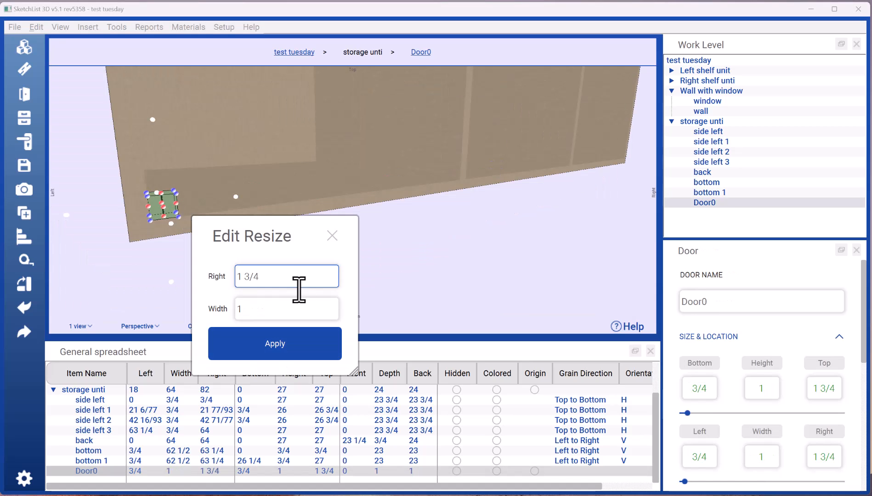
type("21")
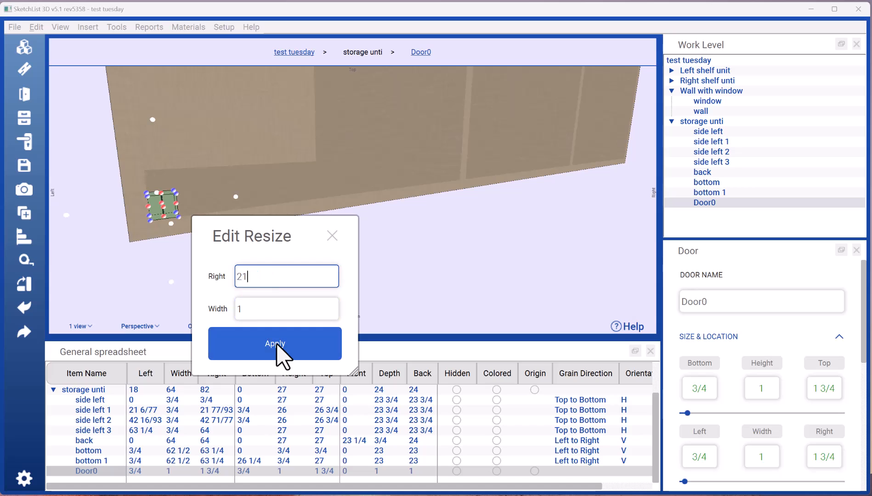
left_click(274, 344)
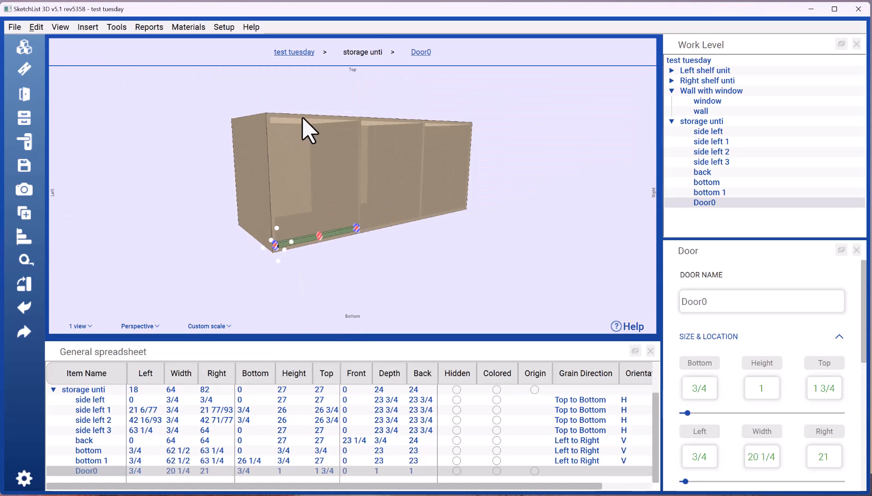
- Set the door's top to 26 for a 25 1/4 height and work inside Door0 alone
left_click(709, 192)
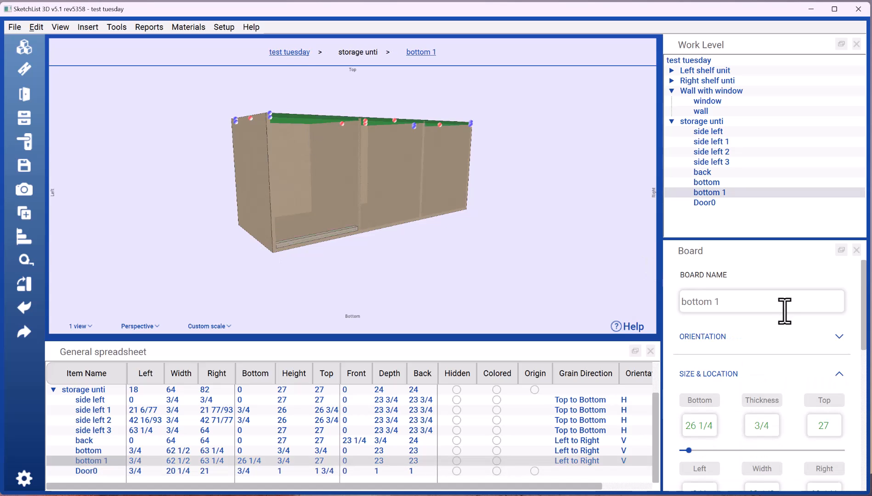
mouse_move(332, 246)
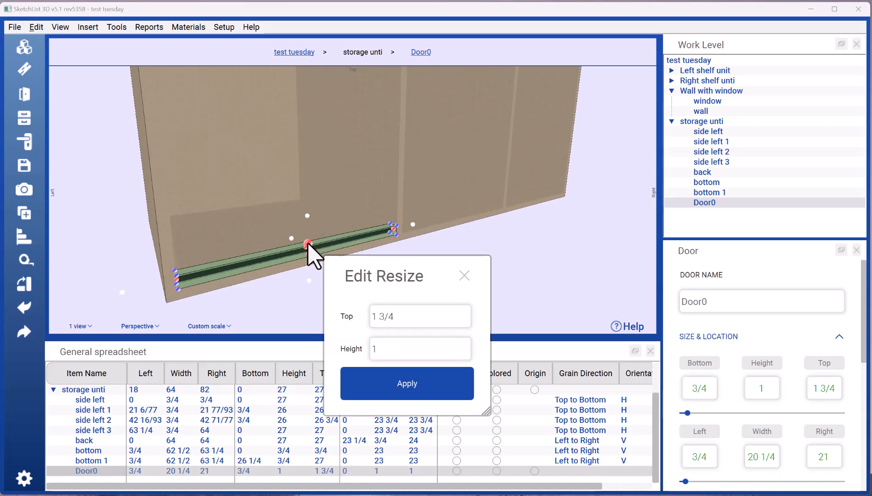
type("2")
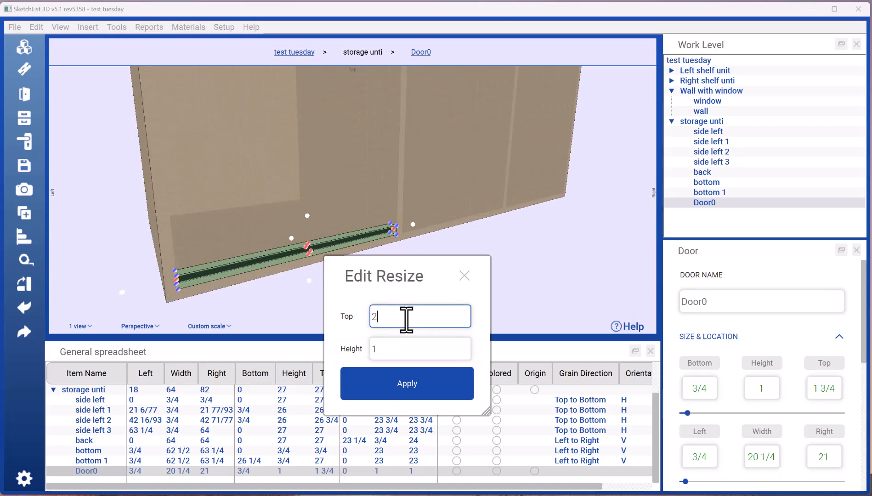
left_click(407, 383)
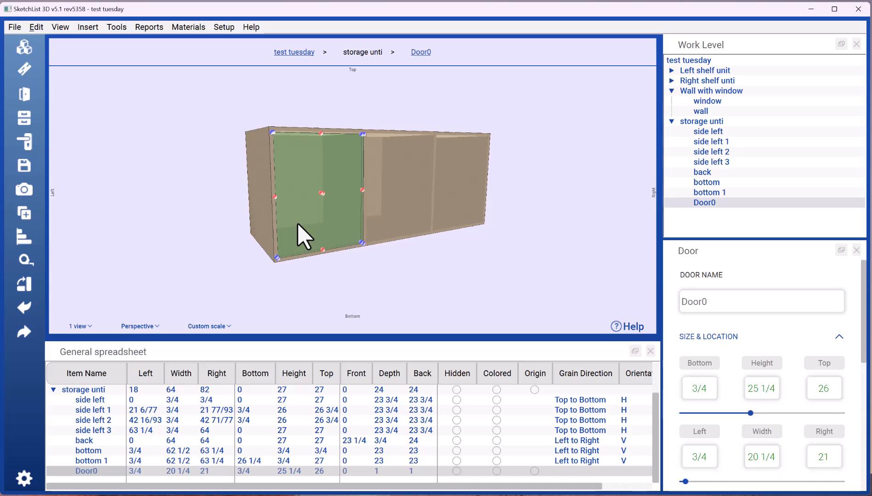
left_click(421, 51)
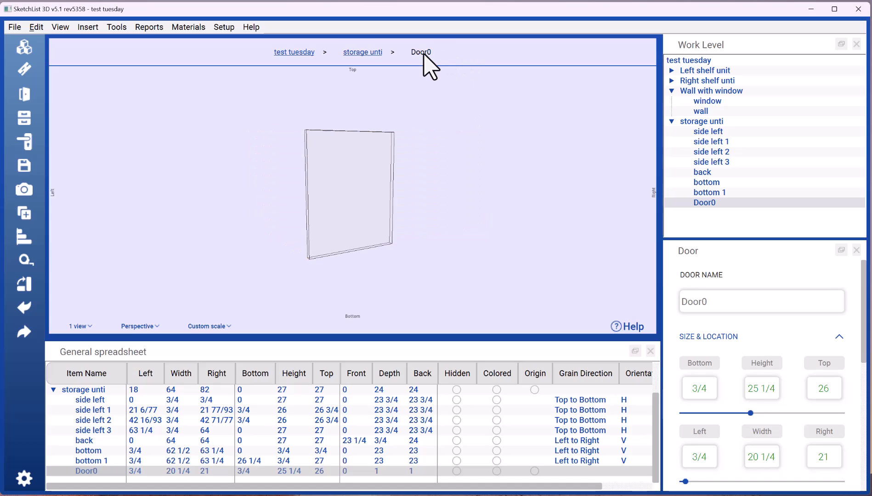
mouse_move(29, 78)
type("door panel")
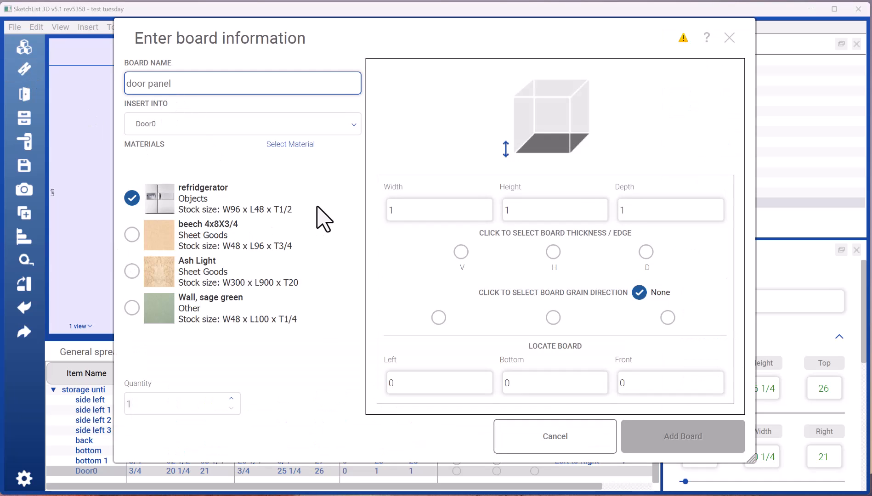
- Add a maple door panel 24 x 24 x 3/4 with D thickness front-to-back and set grain
left_click(290, 145)
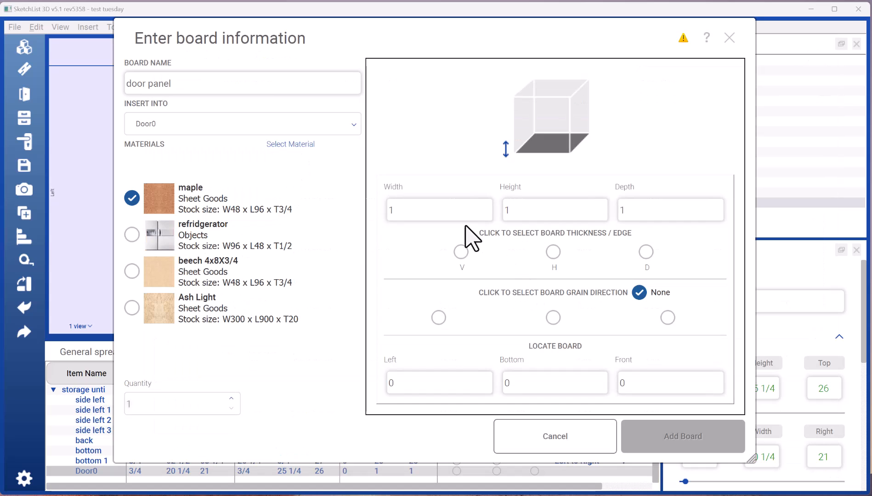
left_click(439, 209)
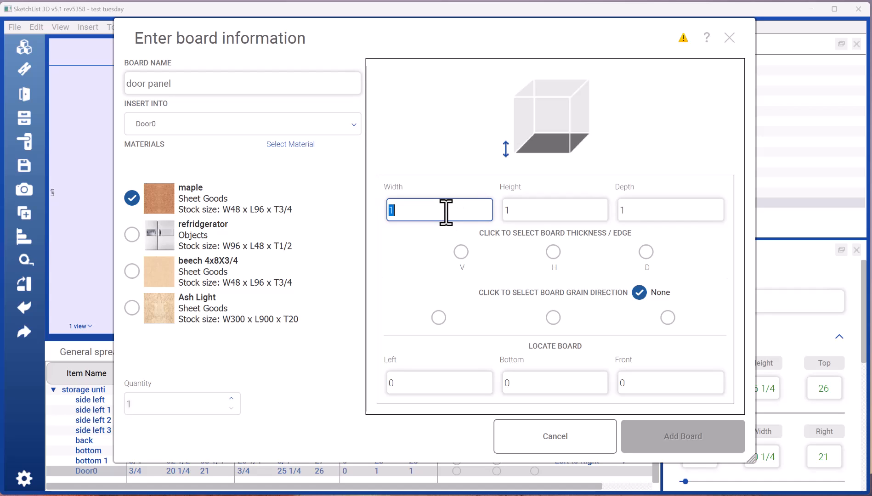
type("2")
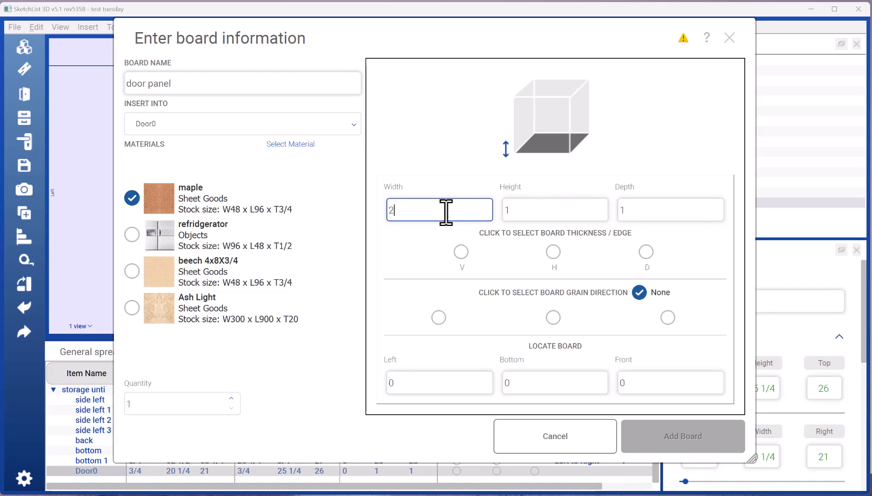
type("3/4")
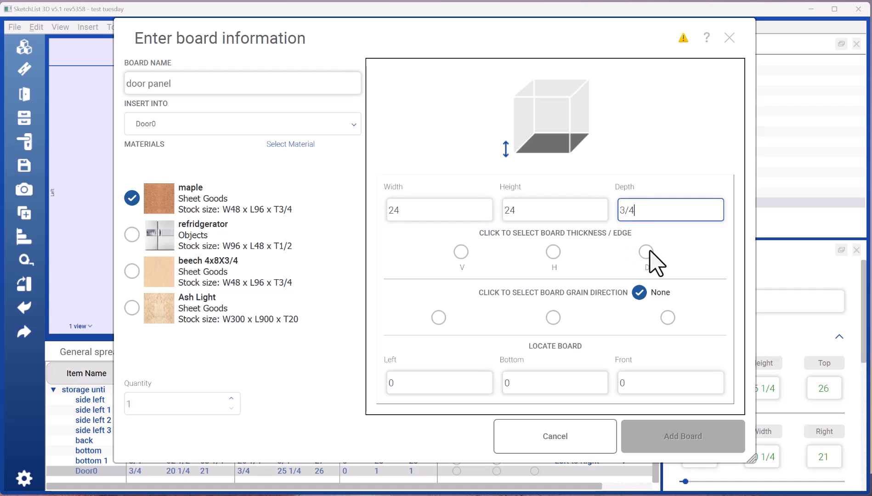
left_click(646, 252)
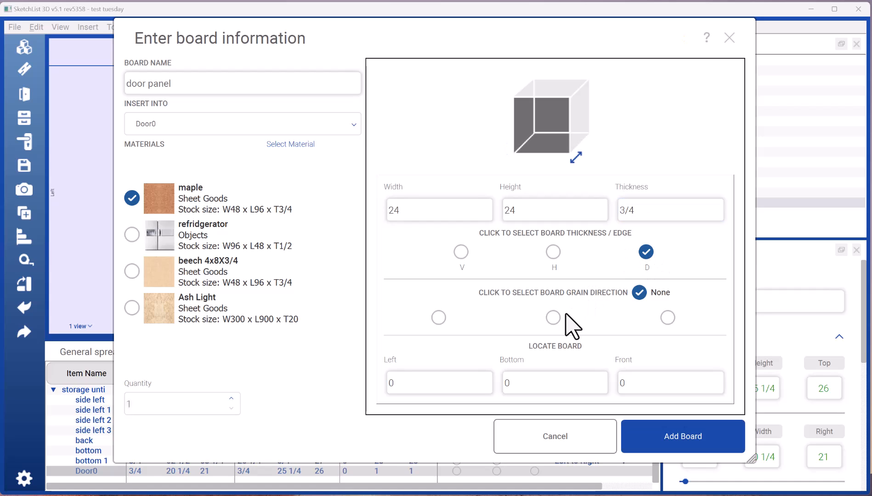
left_click(553, 318)
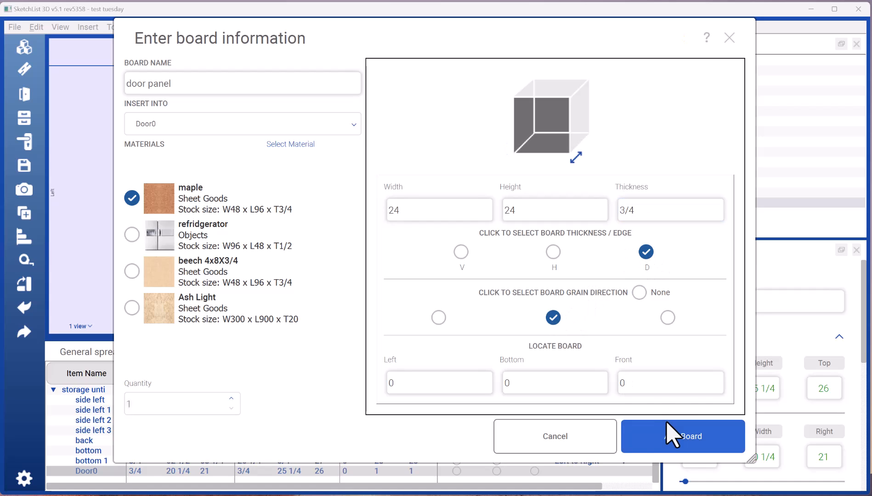
left_click(682, 436)
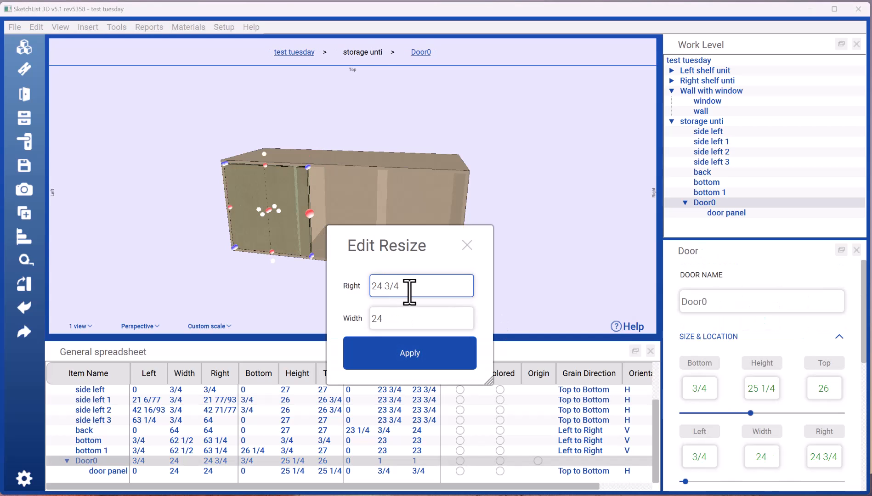
- Set Door0's right edge back to 21 (20 1/4 wide) and Clone & Mirror it as Door0_1
type("21")
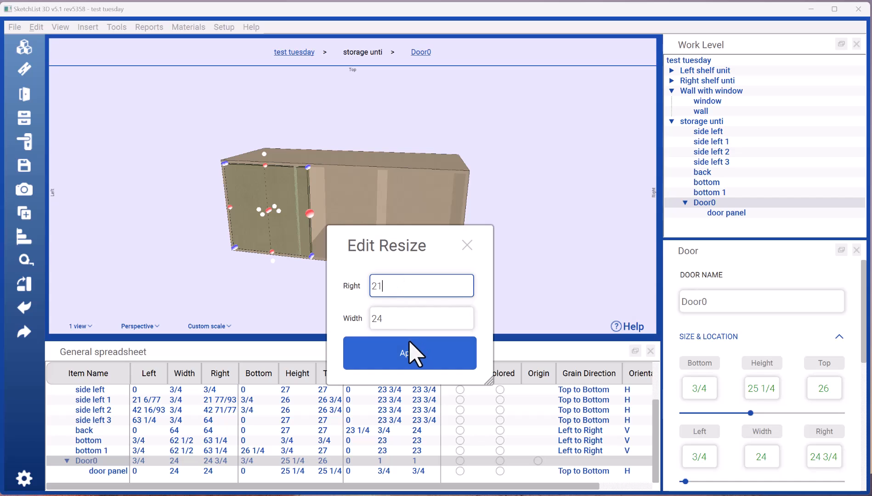
left_click(409, 353)
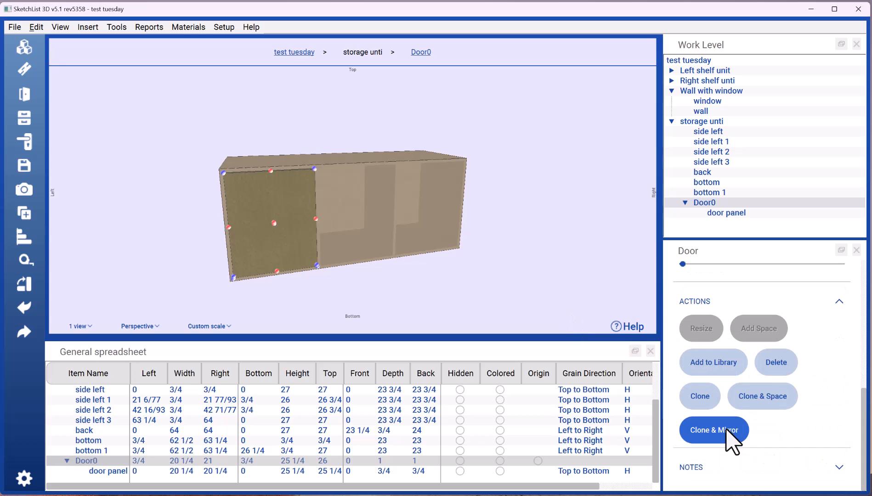
left_click(714, 430)
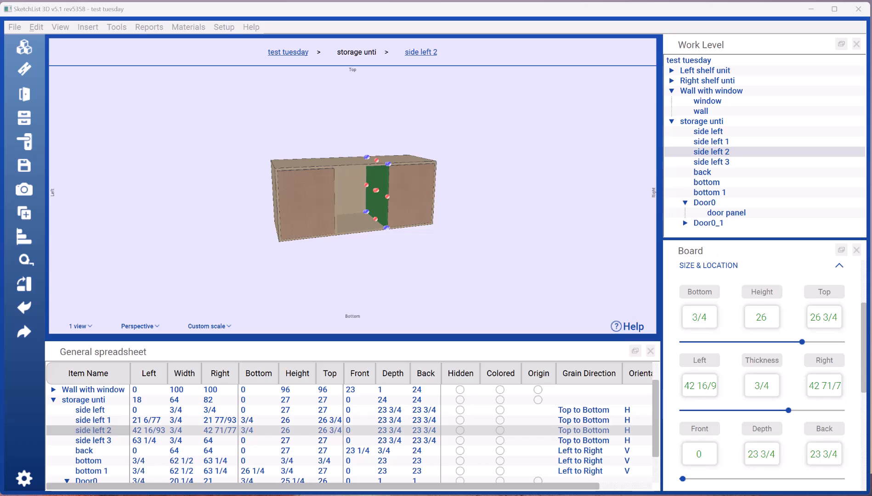
mouse_move(369, 239)
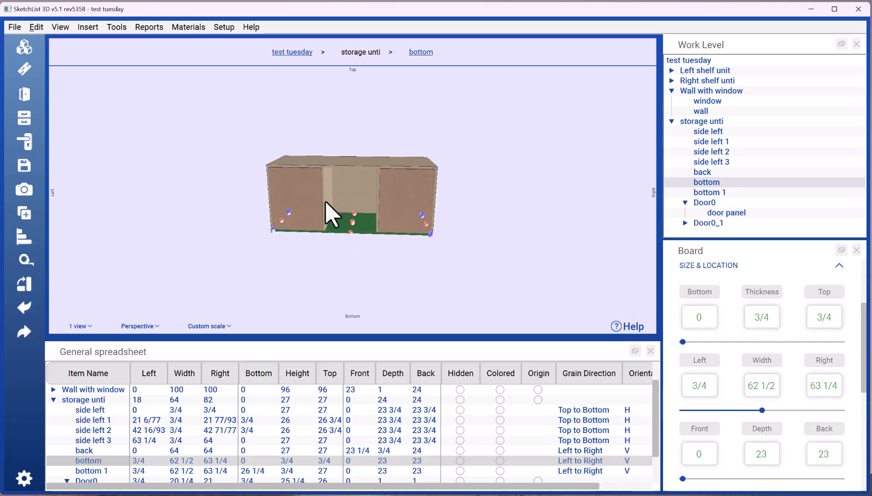
left_click(331, 195)
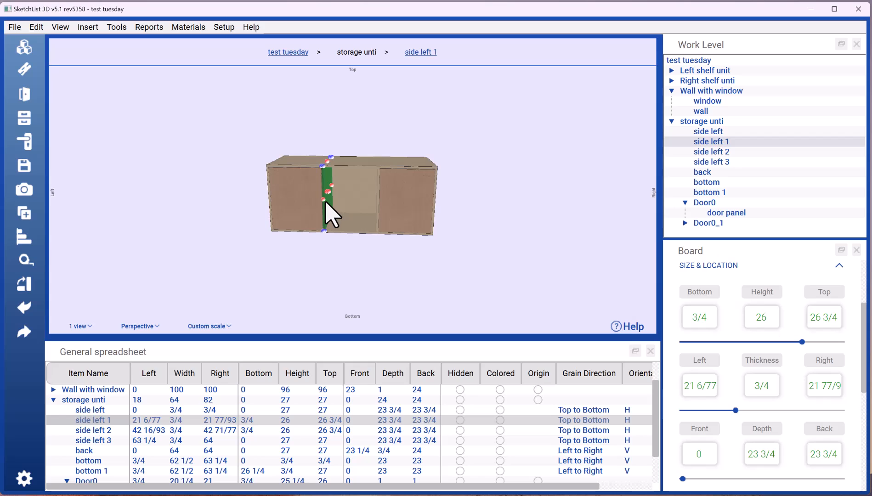
mouse_move(24, 117)
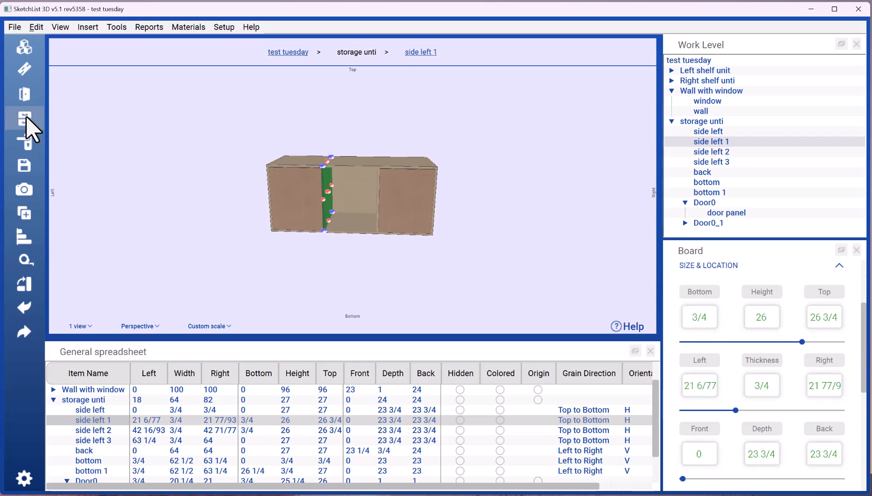
- Add Drawer0 and place it at the copied corner of the center bay's left divider
left_click(24, 117)
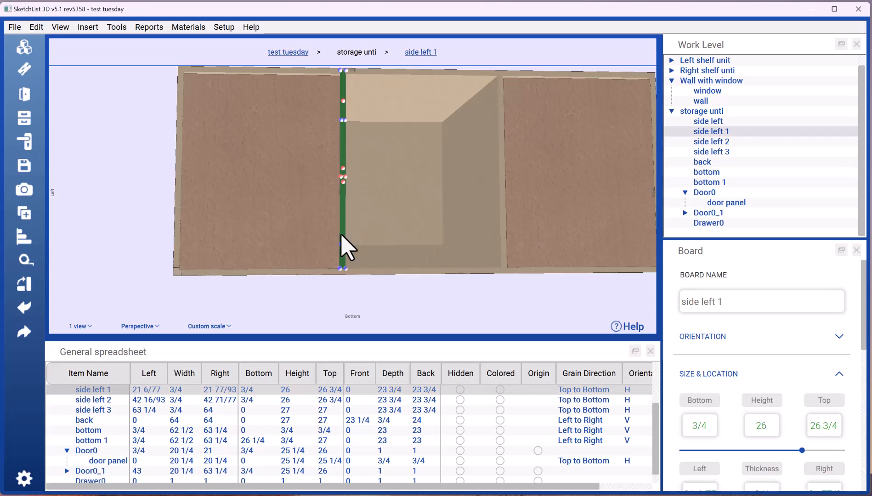
mouse_move(349, 283)
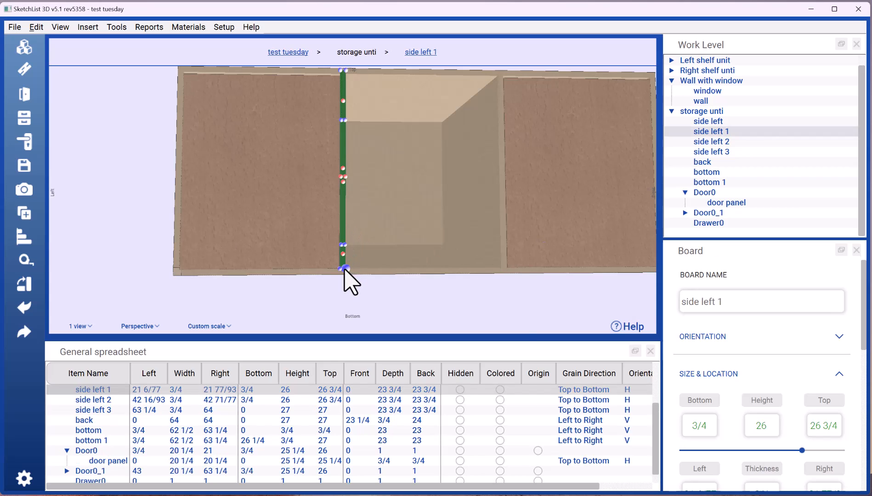
left_click(345, 269)
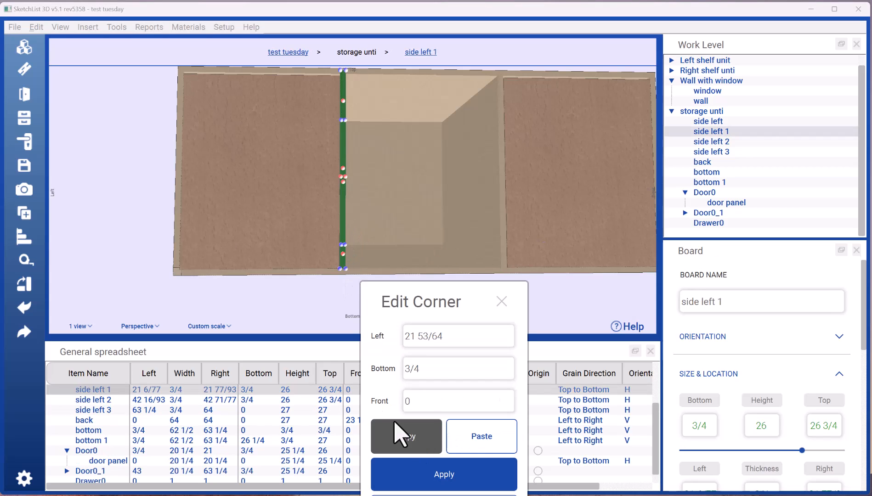
left_click(709, 223)
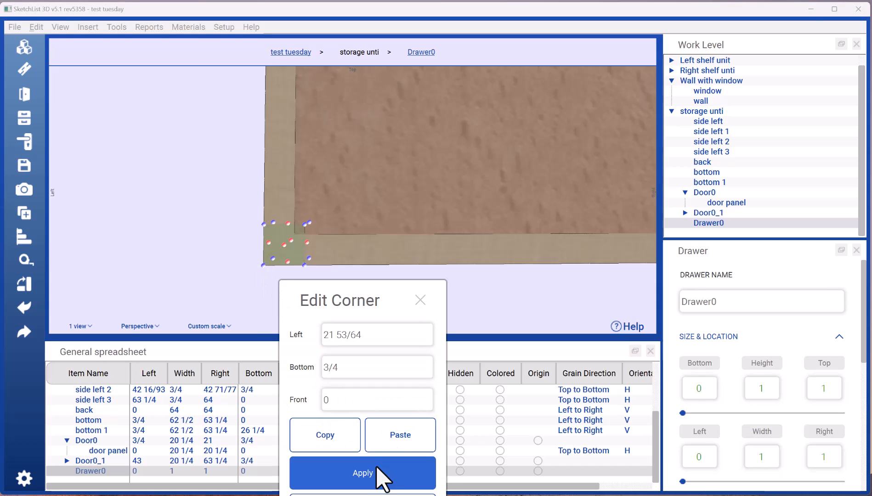
left_click(363, 473)
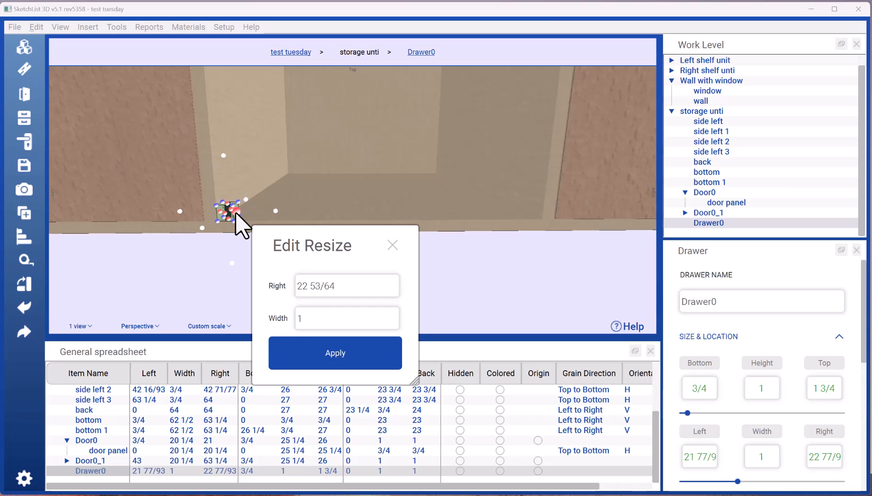
- Resize the drawer's right edge to 42 and set its top for a 5 height
left_click(346, 286)
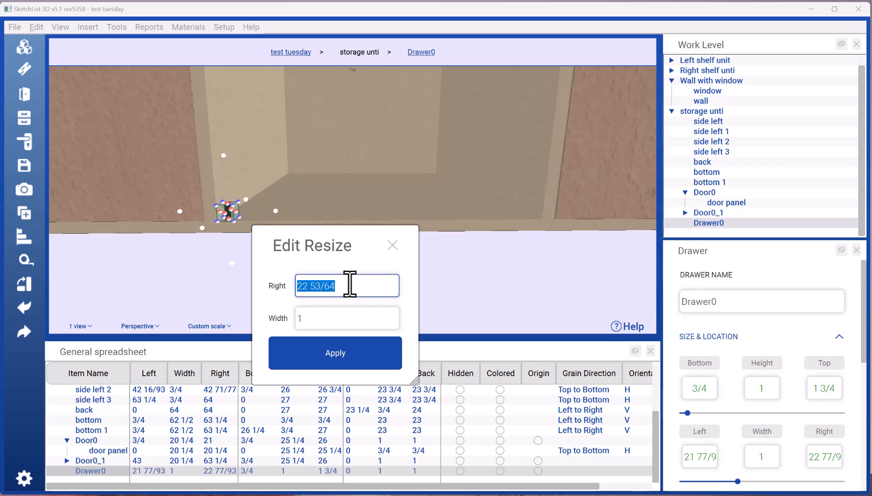
type("42")
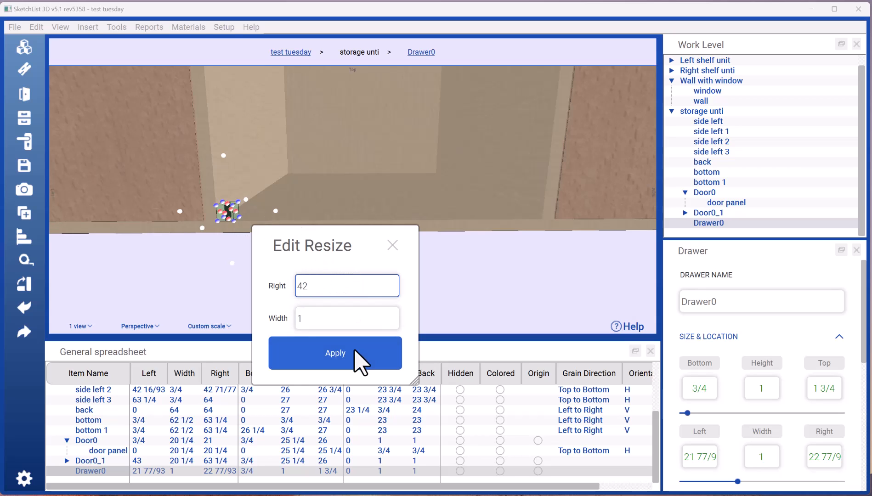
left_click(335, 353)
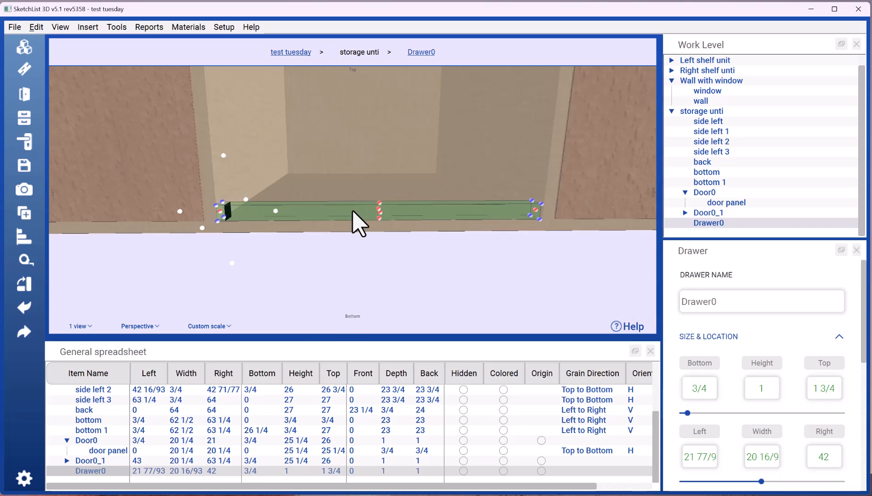
left_click(381, 200)
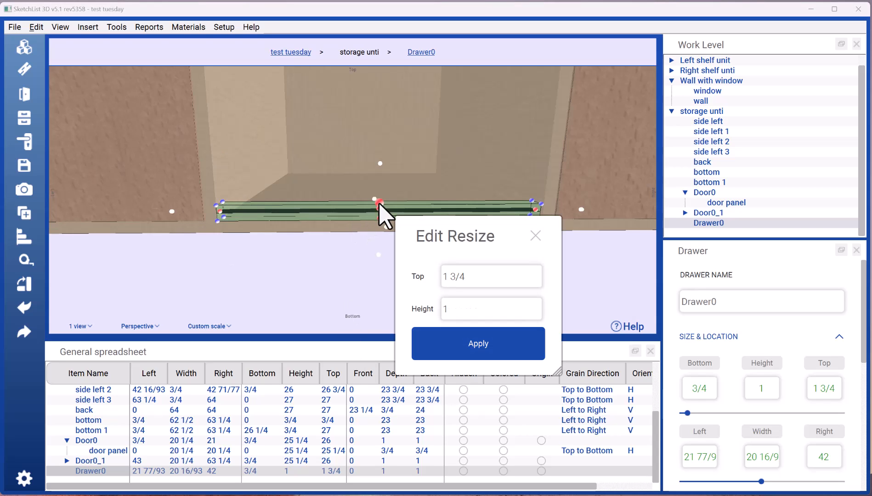
left_click(477, 344)
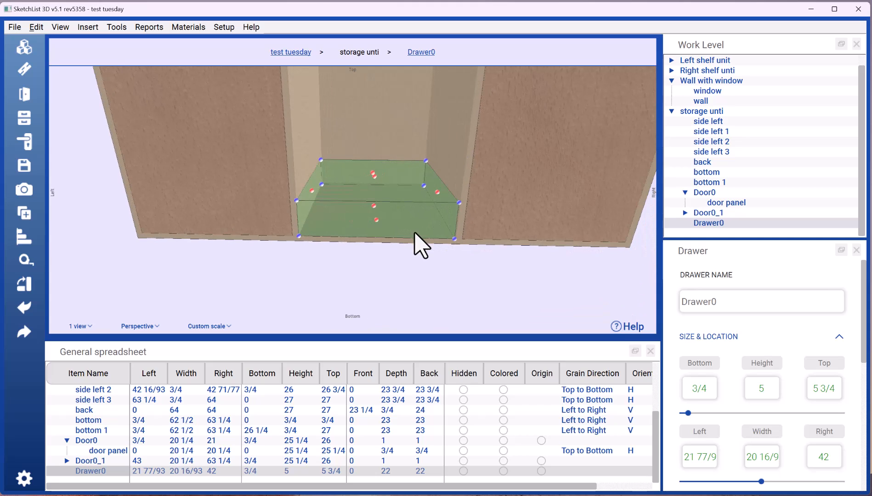
mouse_move(436, 67)
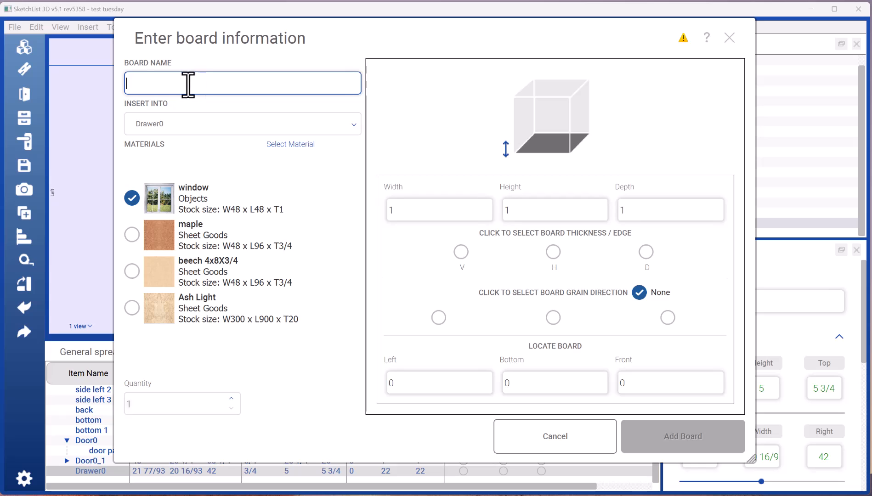
- Add a beech drawer front, 5 high and 3/4 deep as D thickness, with left-to-right grain
left_click(131, 272)
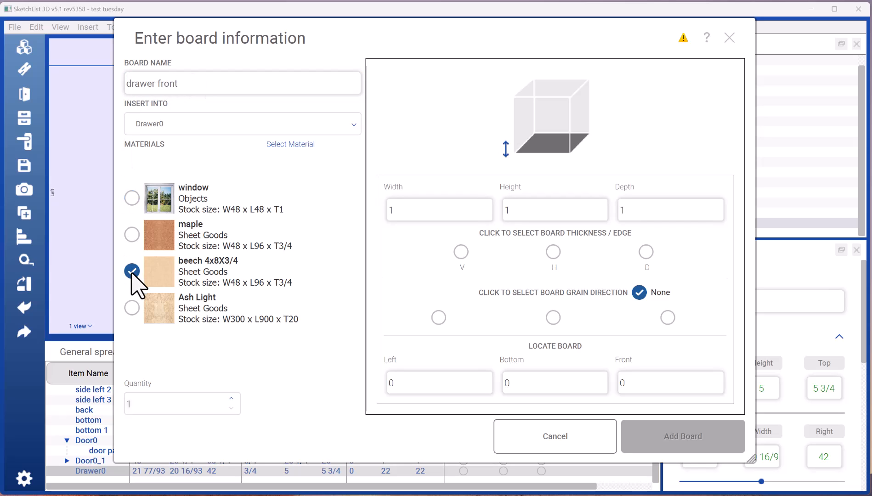
left_click(554, 210)
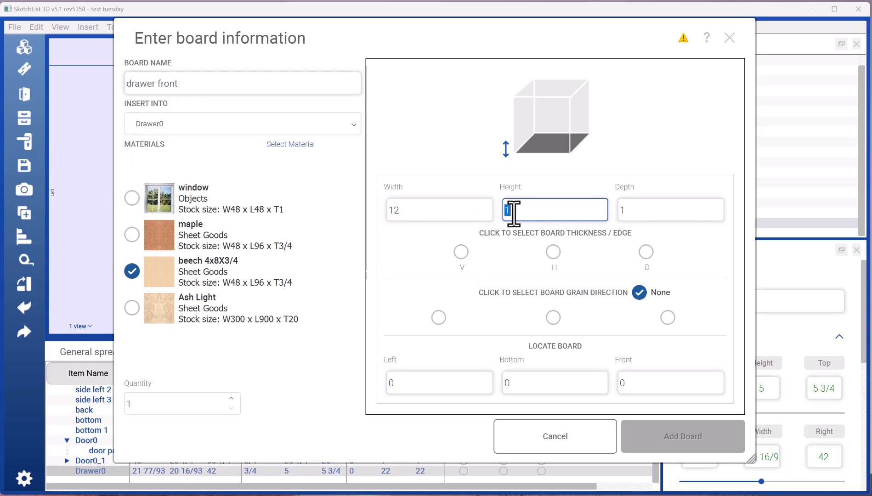
type("5")
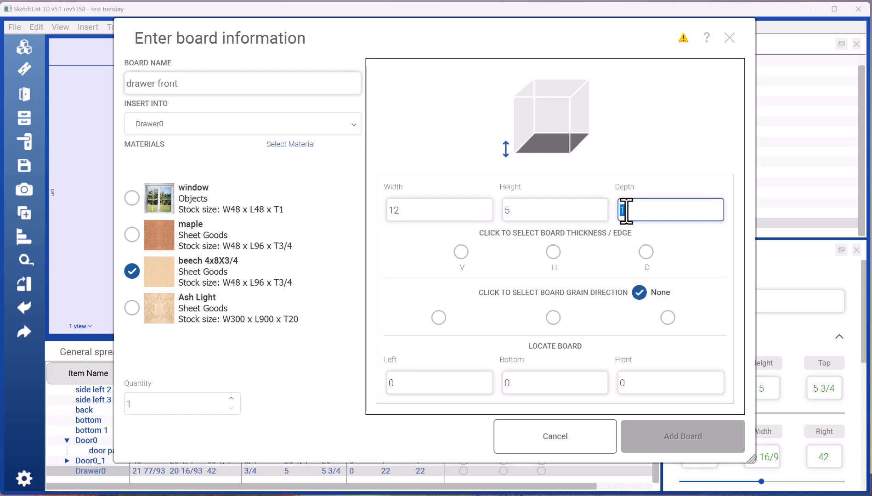
type("34")
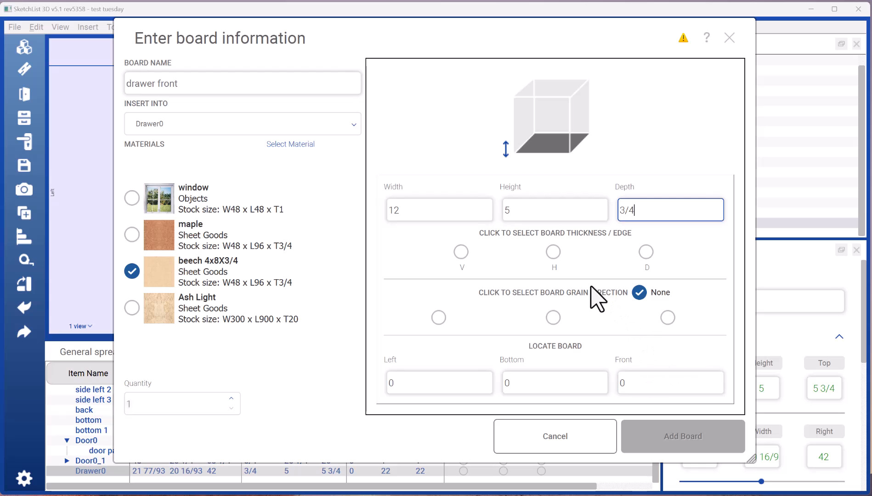
left_click(646, 251)
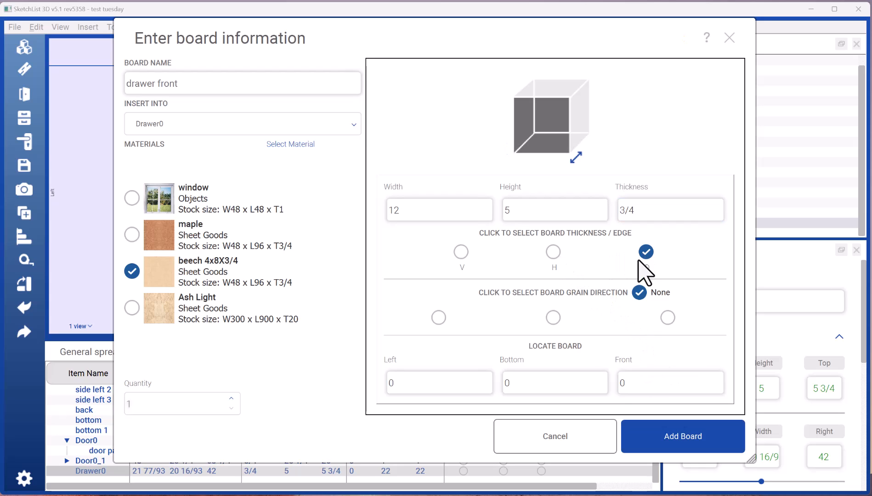
left_click(439, 317)
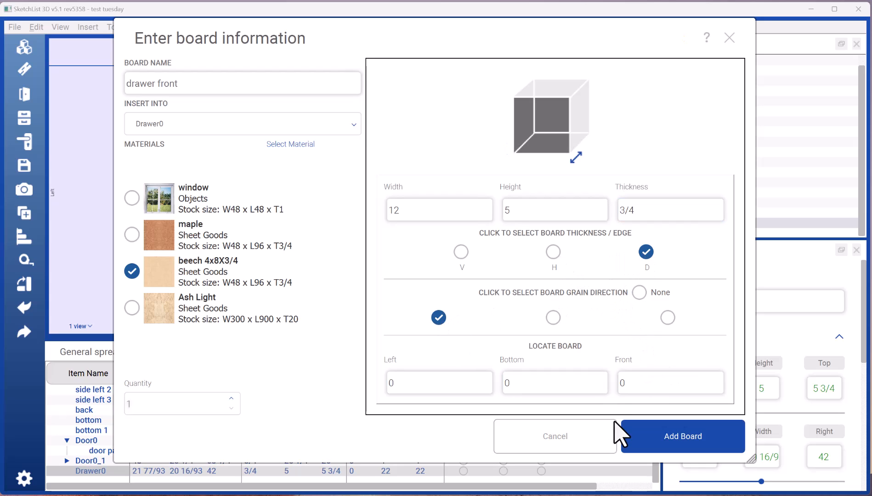
left_click(682, 437)
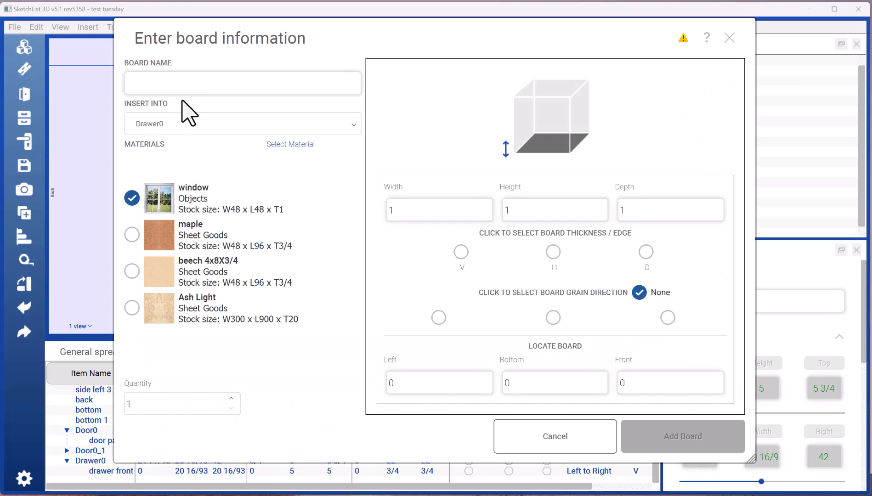
- Add maple 'side left drawer', 3/4 V thickness, 4 high, 20 deep, grain back to front, fitted behind the front
type("side left drawer")
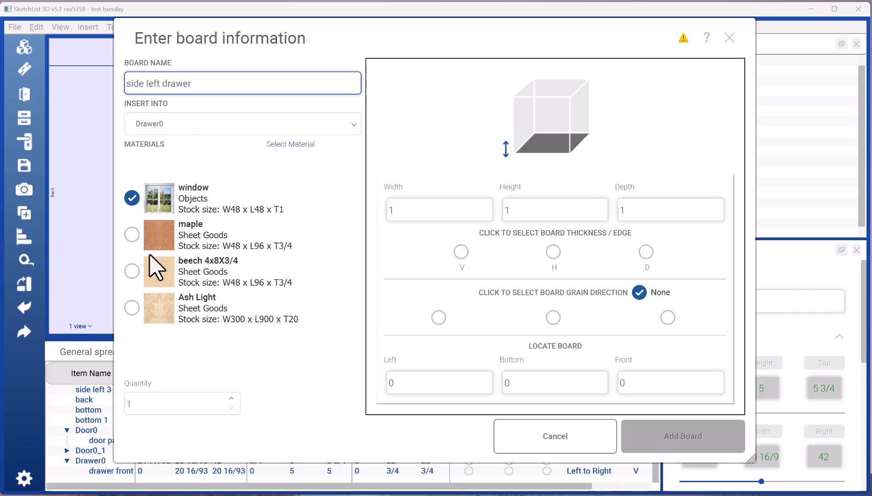
left_click(132, 235)
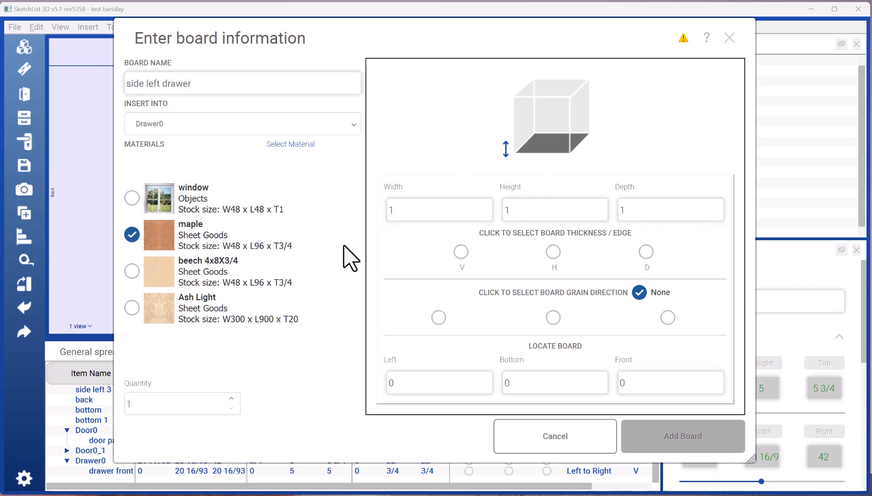
type("3/4")
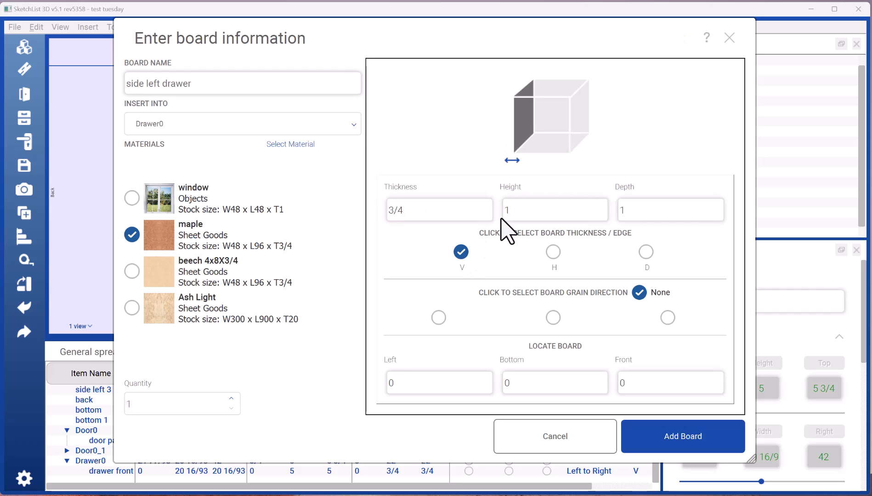
left_click(554, 210)
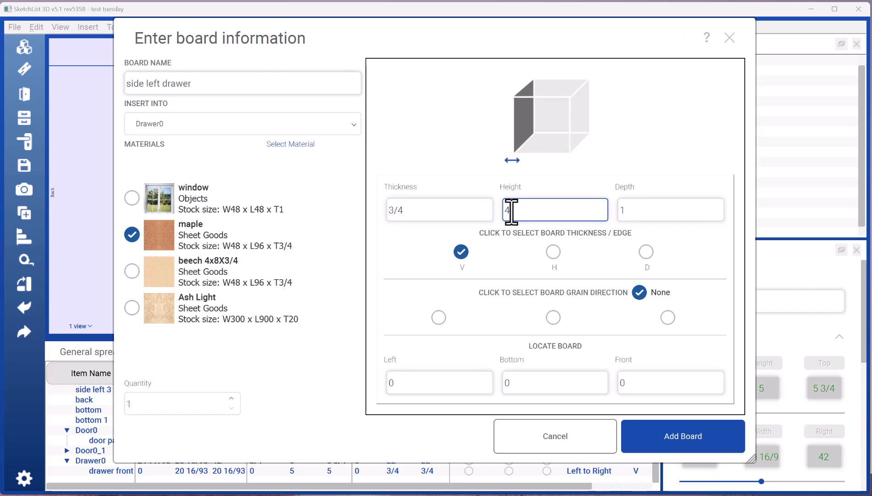
left_click(670, 209)
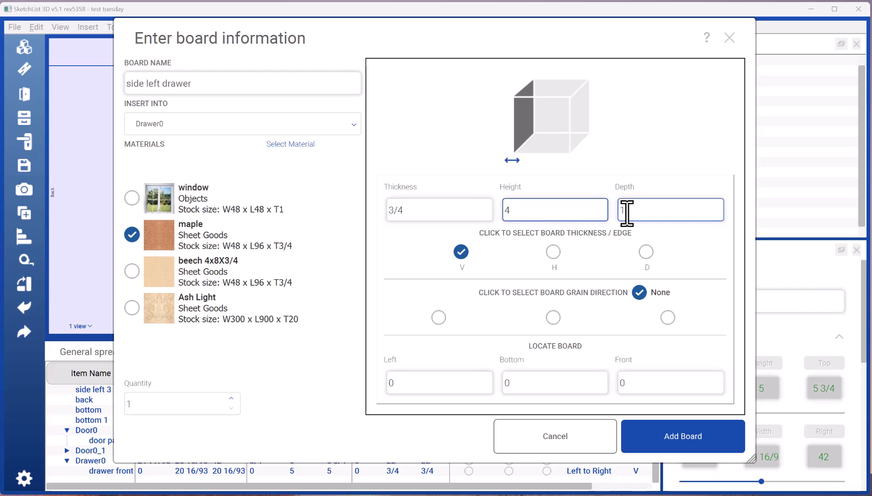
left_click(670, 209)
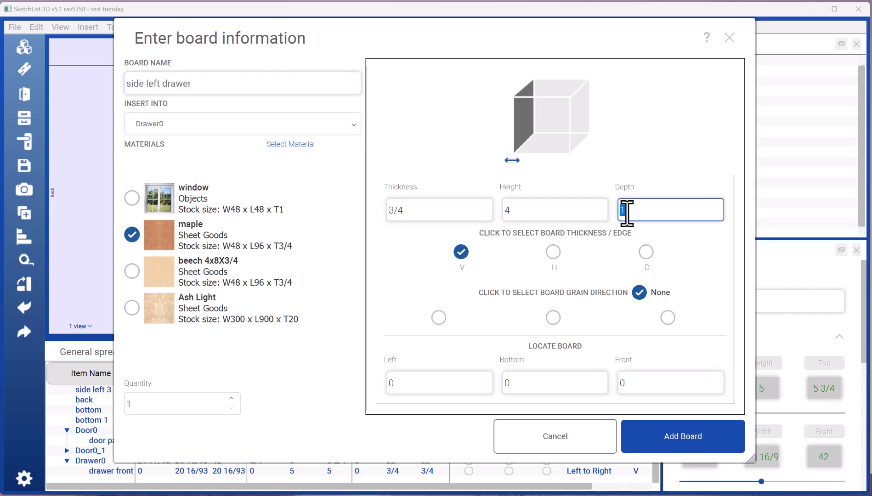
type("20")
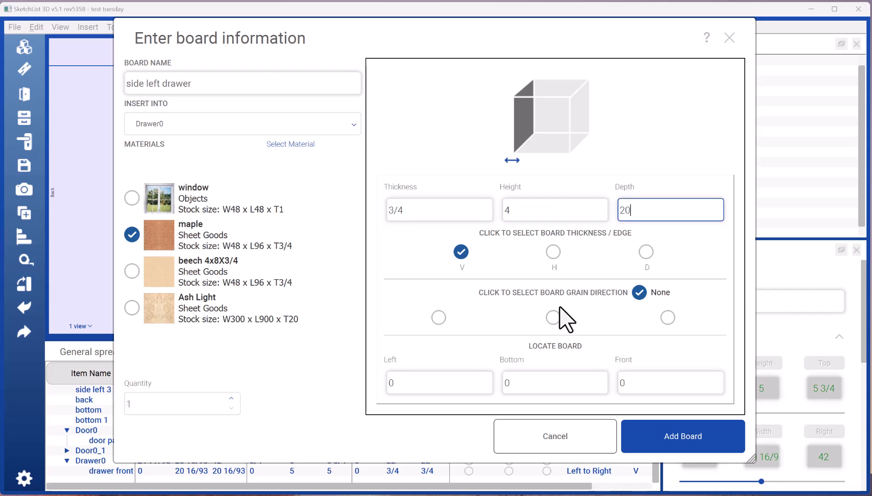
mouse_move(670, 328)
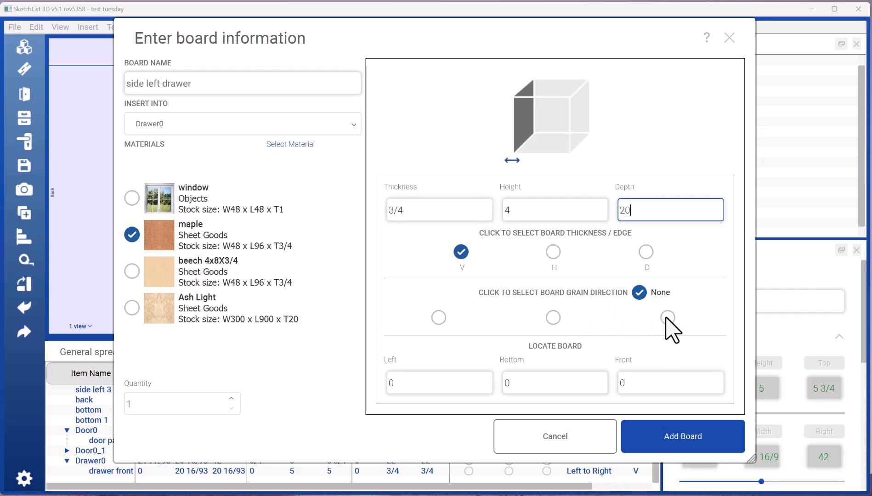
left_click(668, 318)
type("1/2")
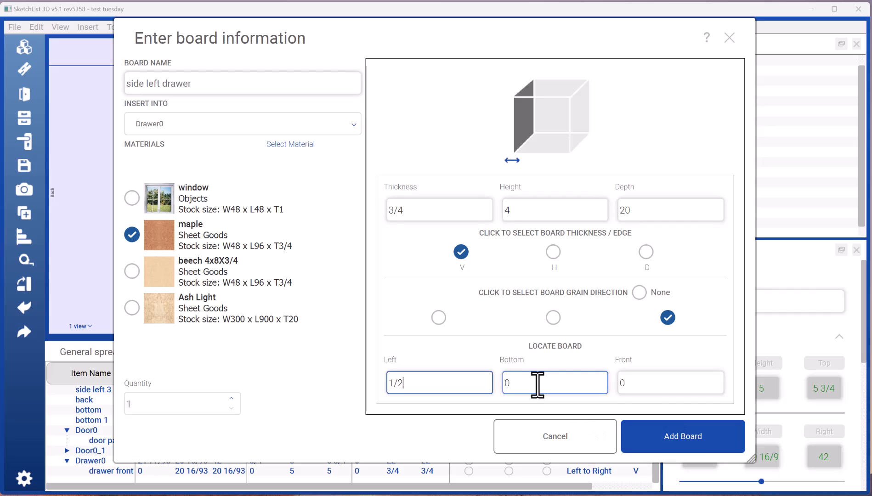
left_click(682, 436)
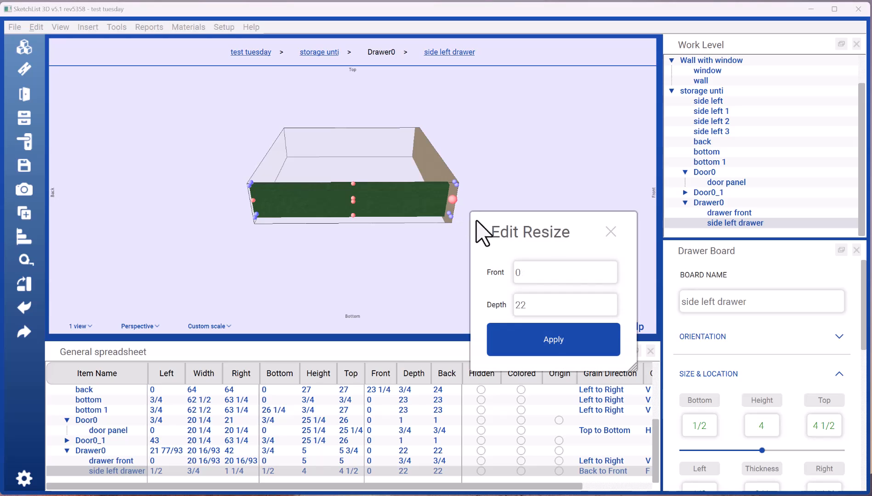
left_click(565, 273)
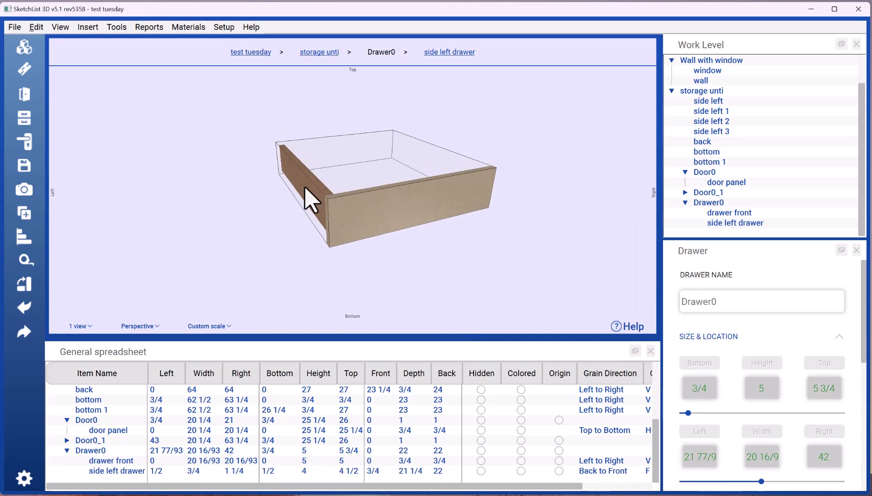
- Clone the left side into a right side and Clone & Mirror the drawer front into a back board
left_click(312, 189)
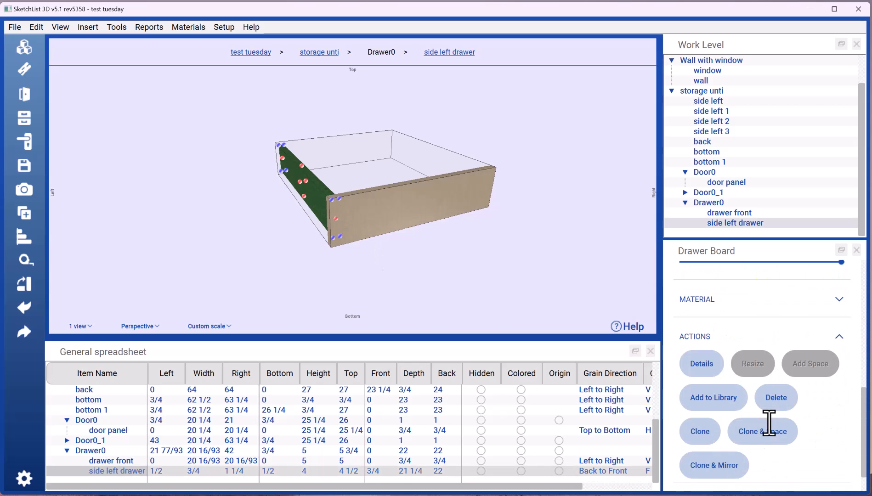
left_click(699, 432)
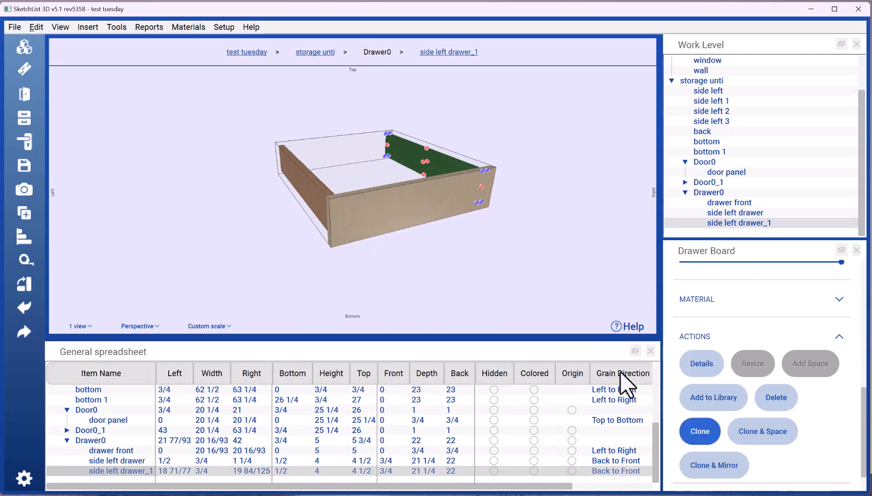
left_click(730, 202)
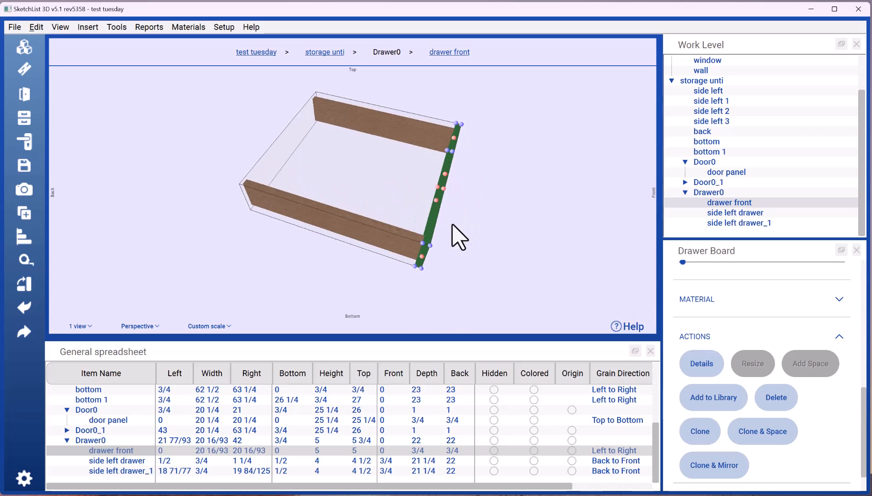
left_click_drag(459, 236, 501, 295)
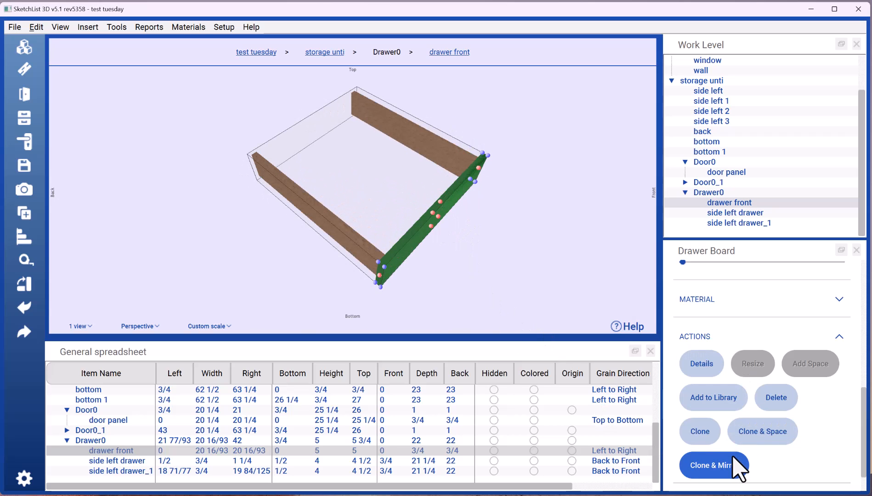
left_click(714, 465)
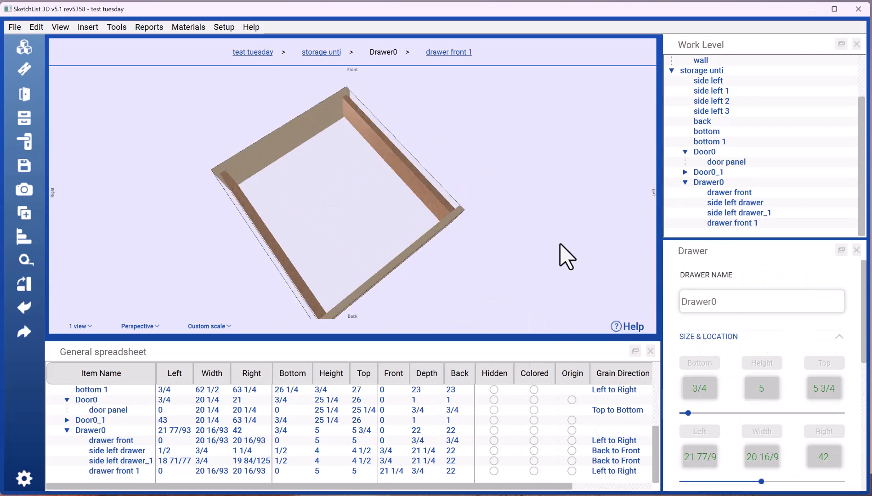
- Resize the back board, drawer front 1, to fit between the two drawer sides
left_click(739, 212)
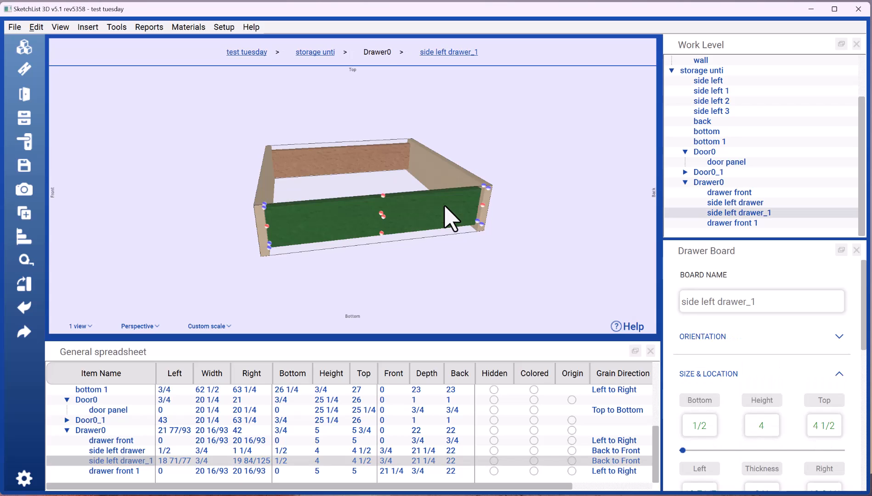
left_click(732, 223)
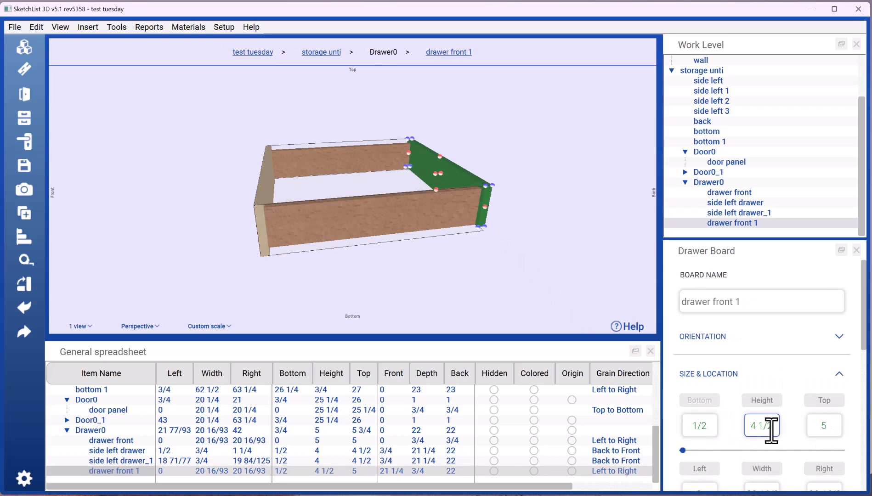
left_click_drag(684, 450, 840, 450)
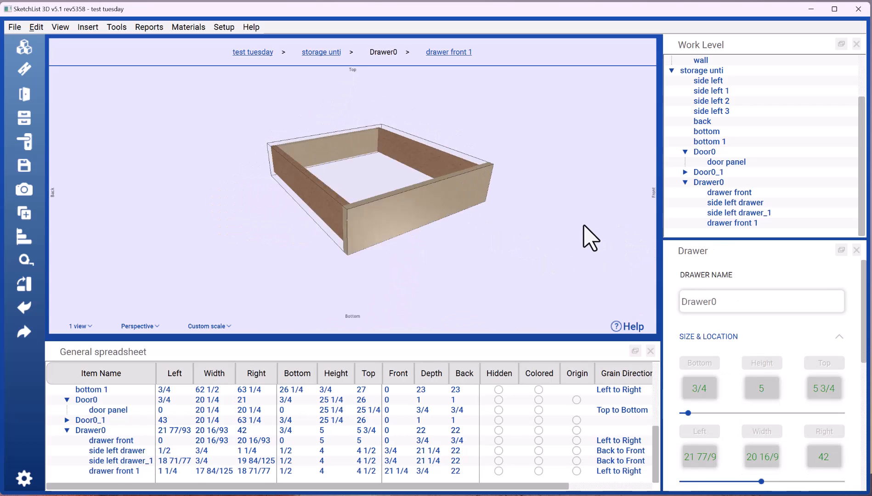
left_click_drag(590, 233, 326, 184)
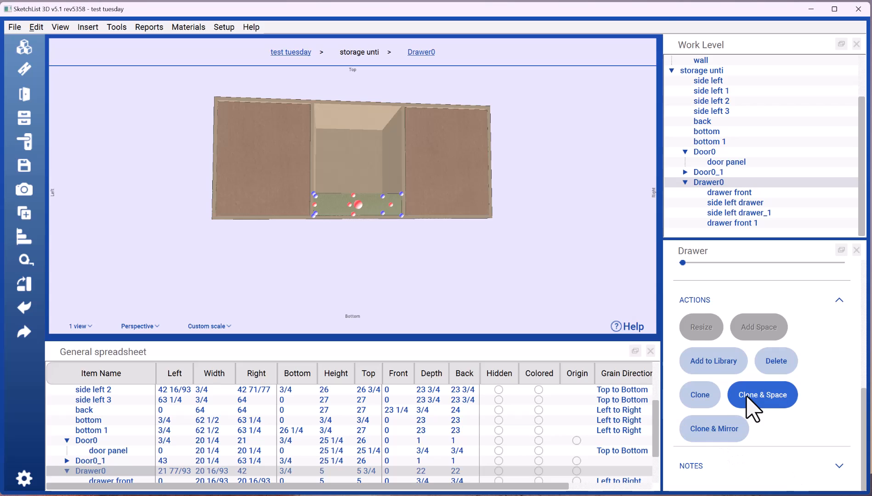
- Clone & Space Drawer0 upward from Bottom, quantity 4 with the entered spacing, giving five drawers
left_click(762, 394)
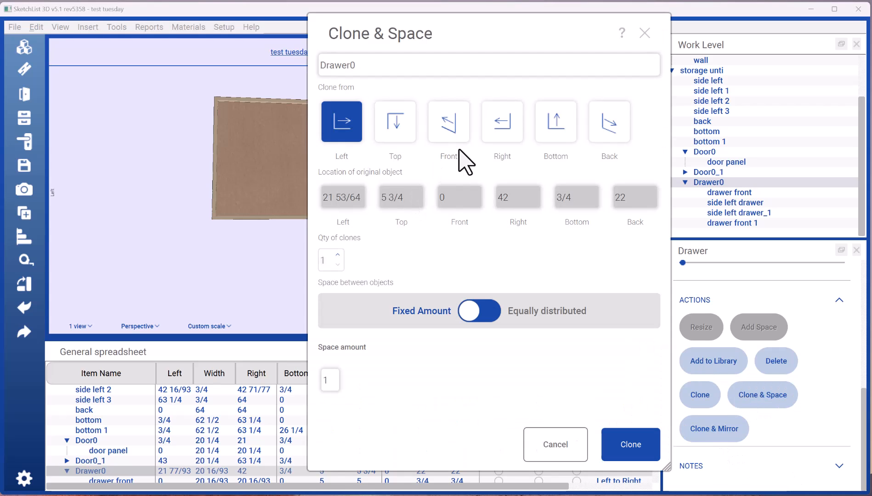
left_click(554, 121)
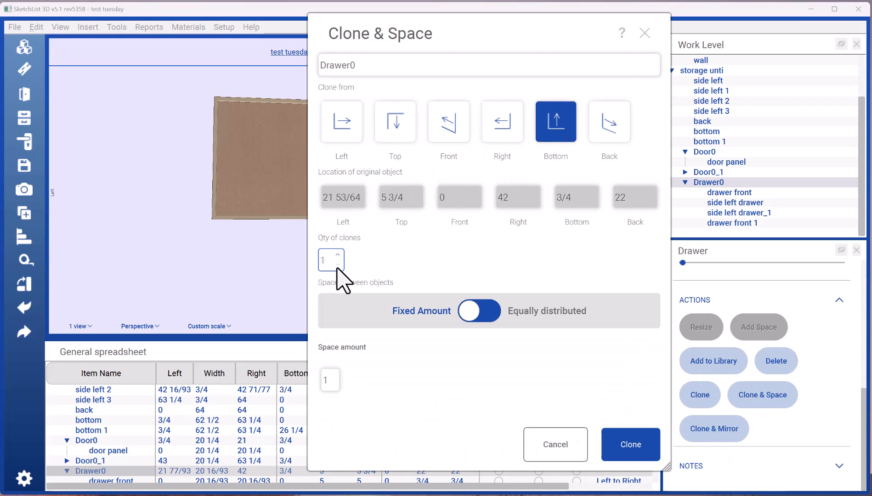
type("4")
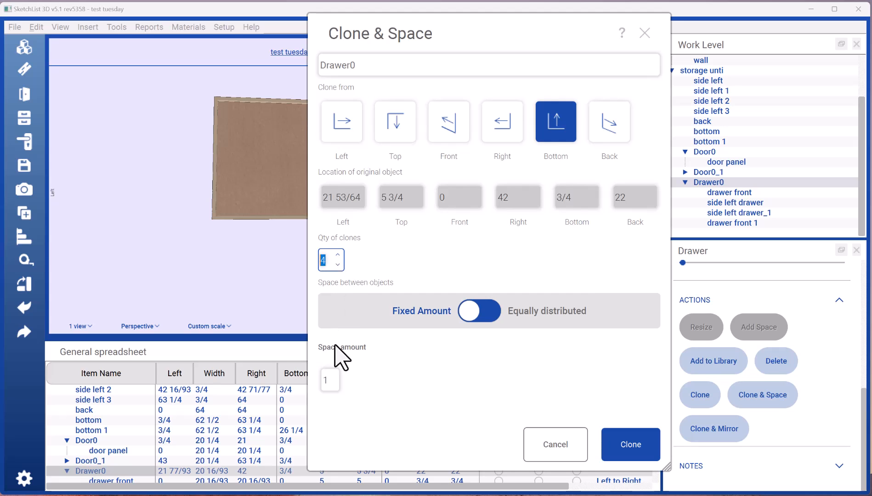
type("125")
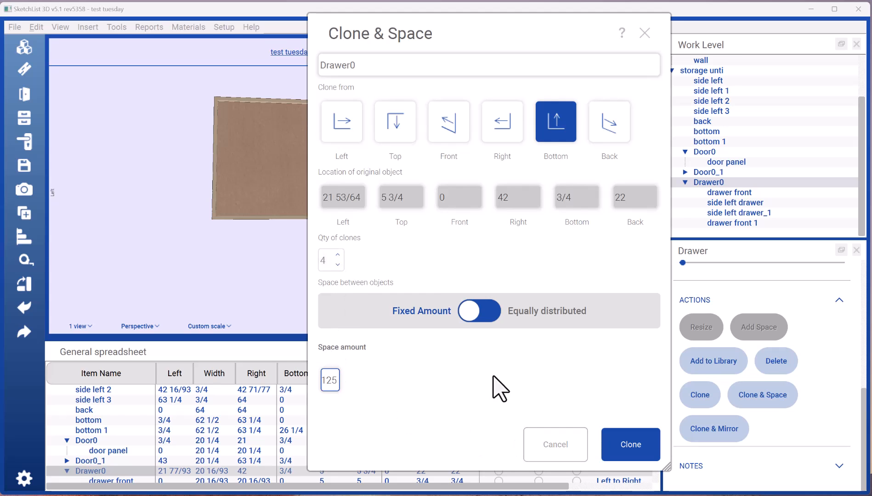
left_click(630, 445)
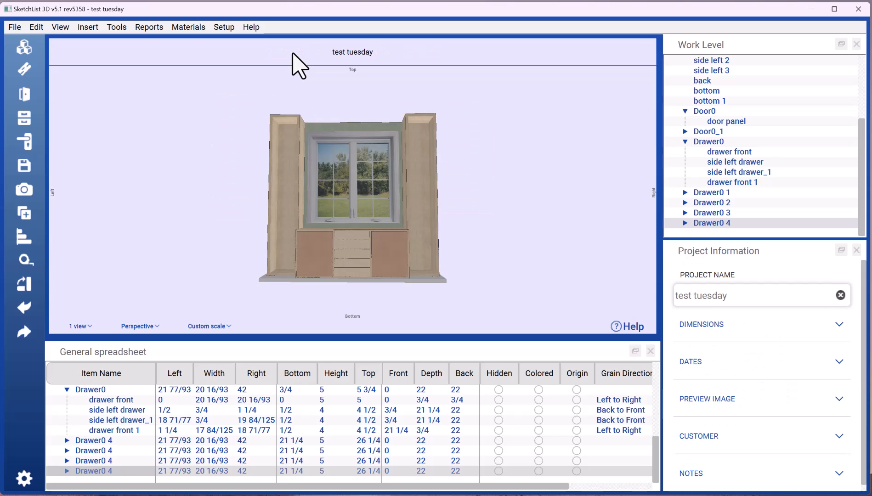